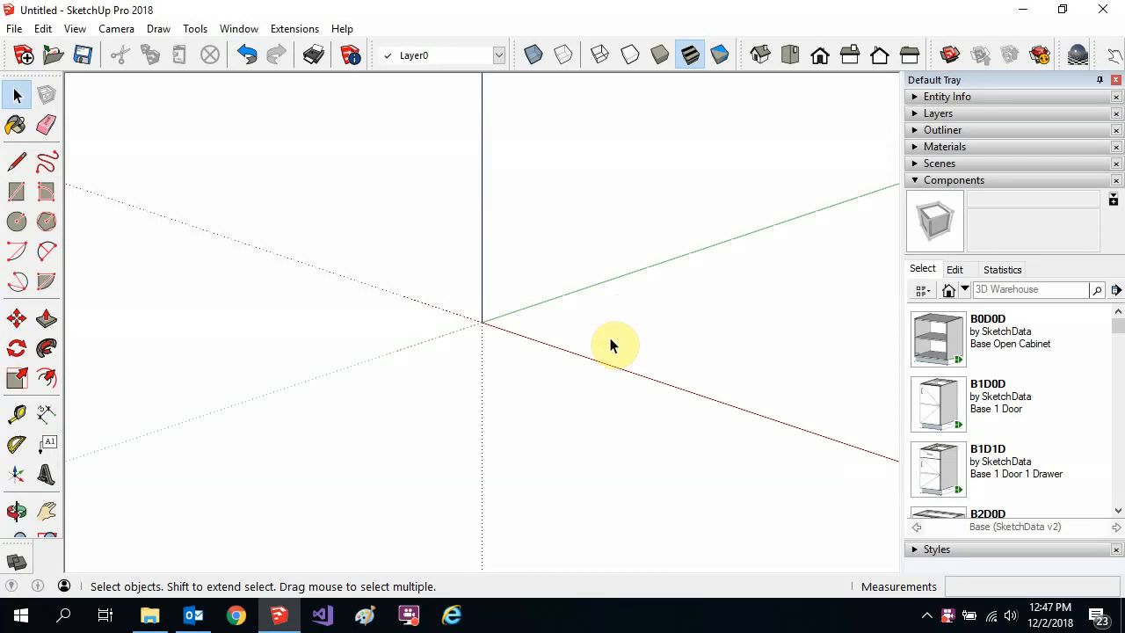
mouse_move(429, 292)
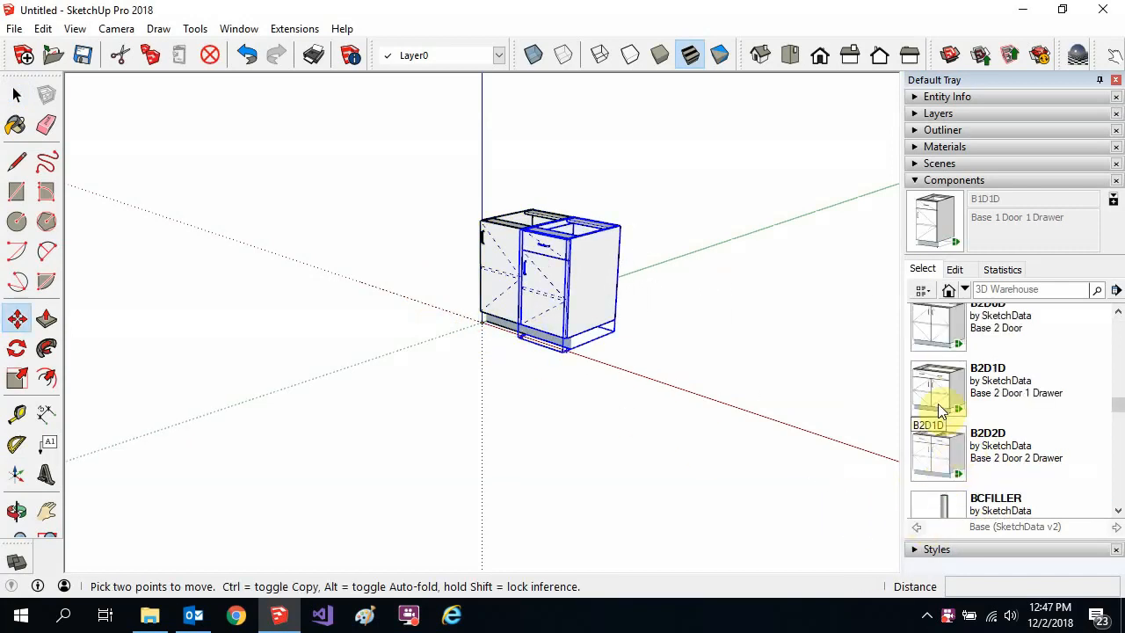
Pick the next base cabinet from the Components tray to add to the row.
left_click(937, 453)
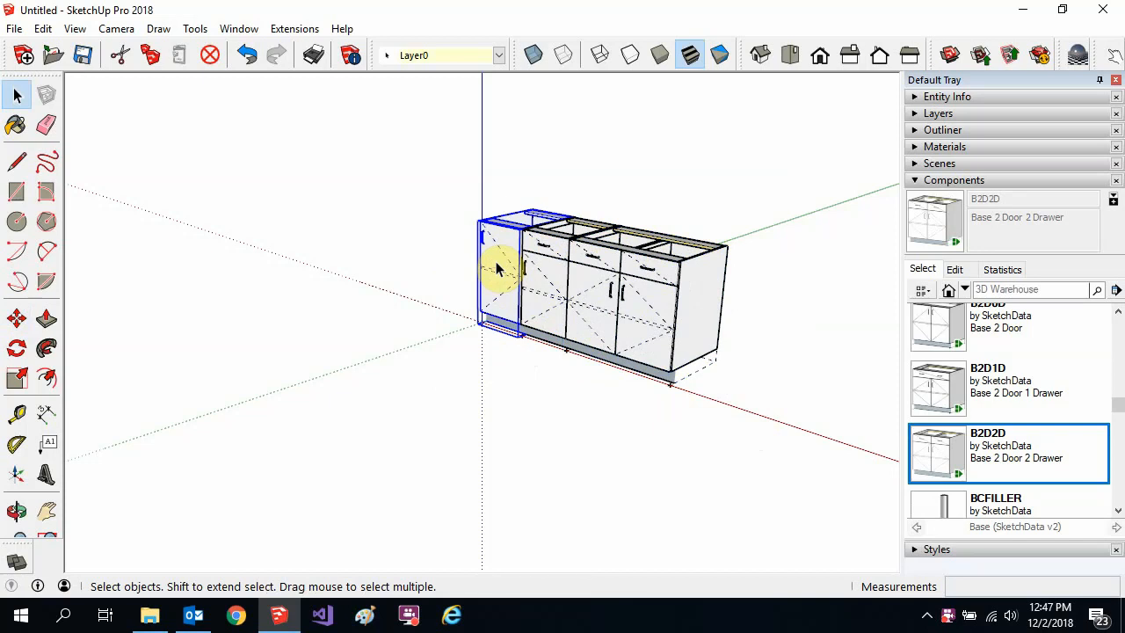
Switch SD DataImage on for the cabinets via their context menu, acknowledge the message and deselect.
right_click(496, 267)
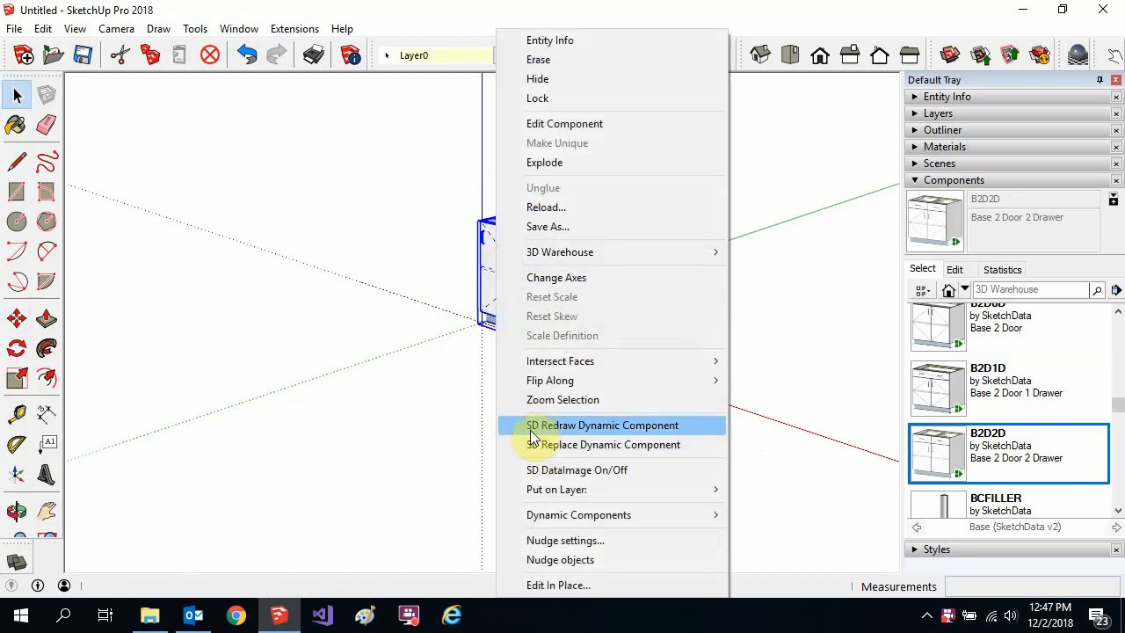
left_click(577, 469)
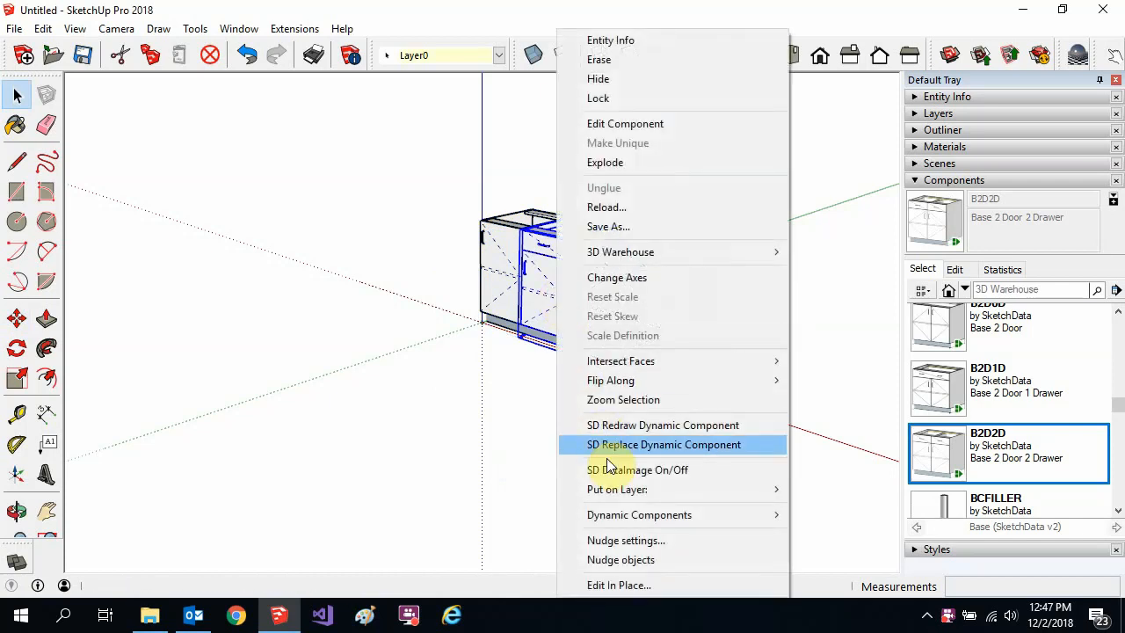
left_click(665, 443)
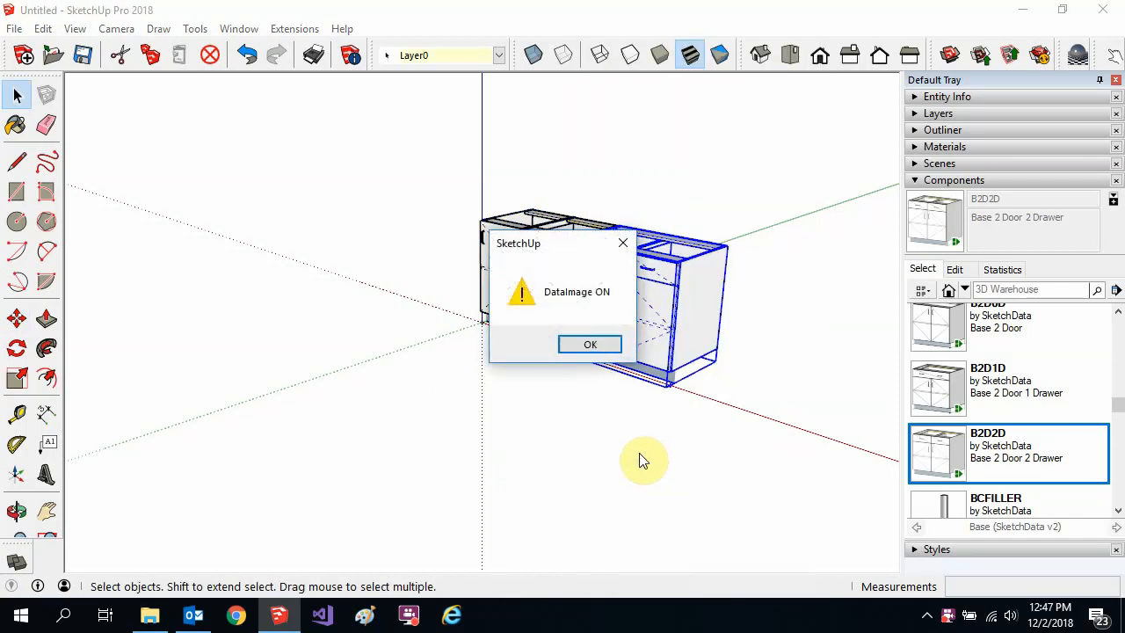
left_click(591, 343)
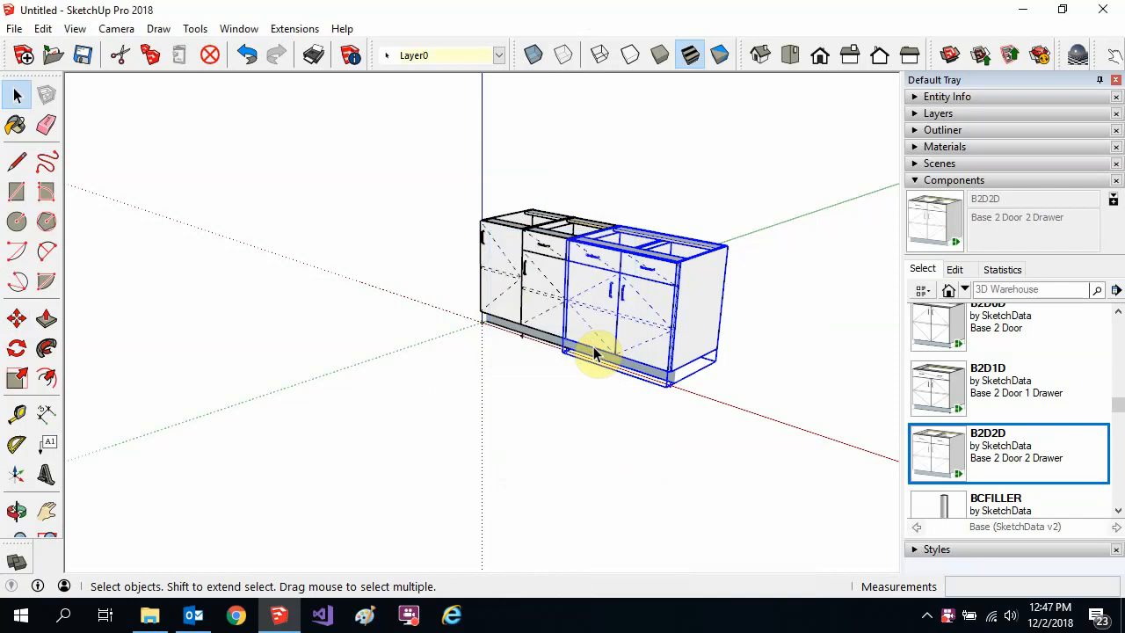
mouse_move(492, 254)
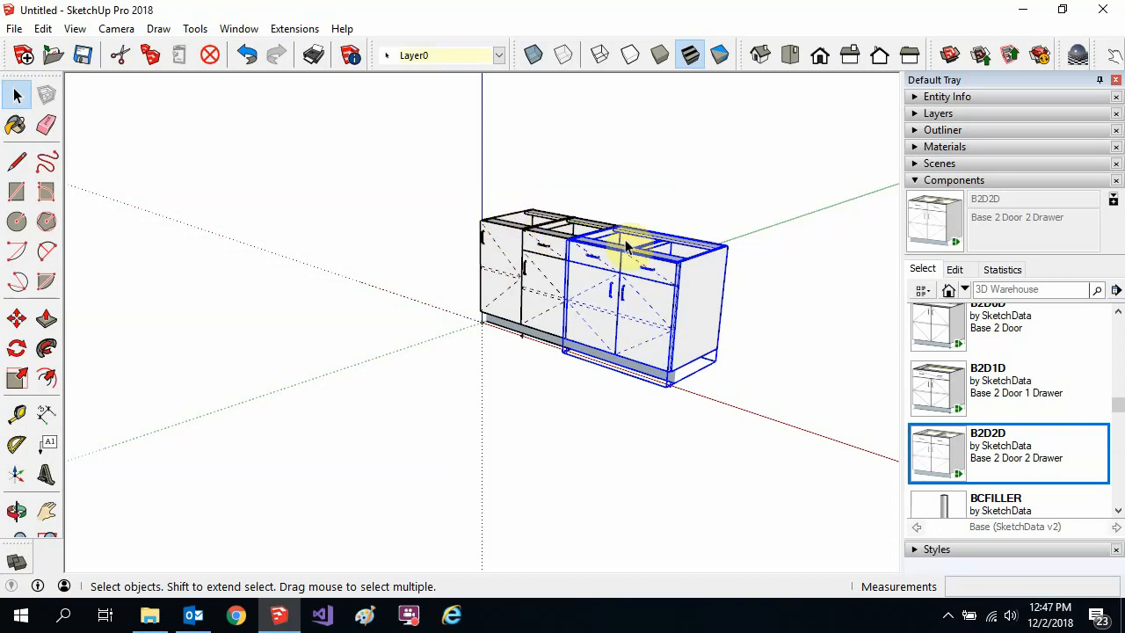
left_click(211, 227)
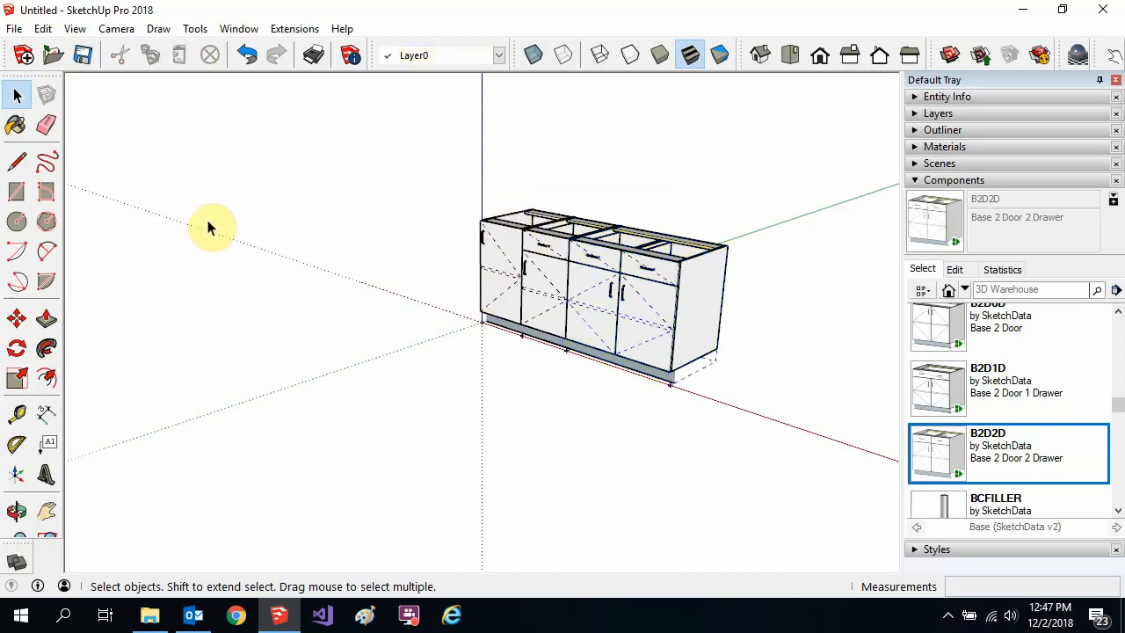
Run Extensions > SketchData with images included, create the data and launch the report viewer.
left_click(296, 28)
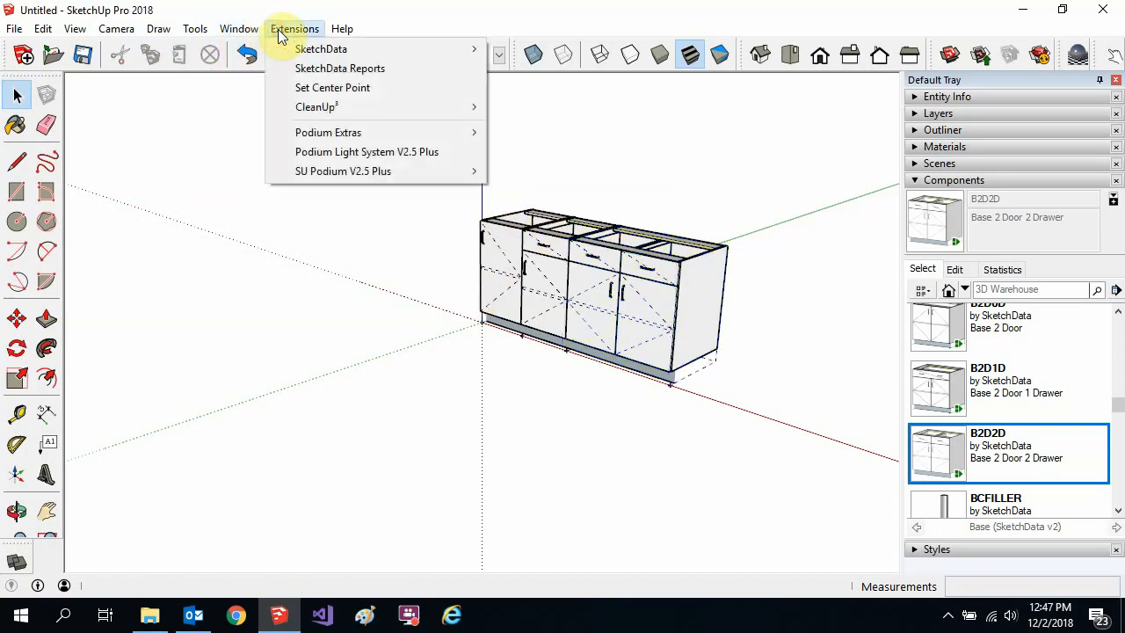
left_click(320, 49)
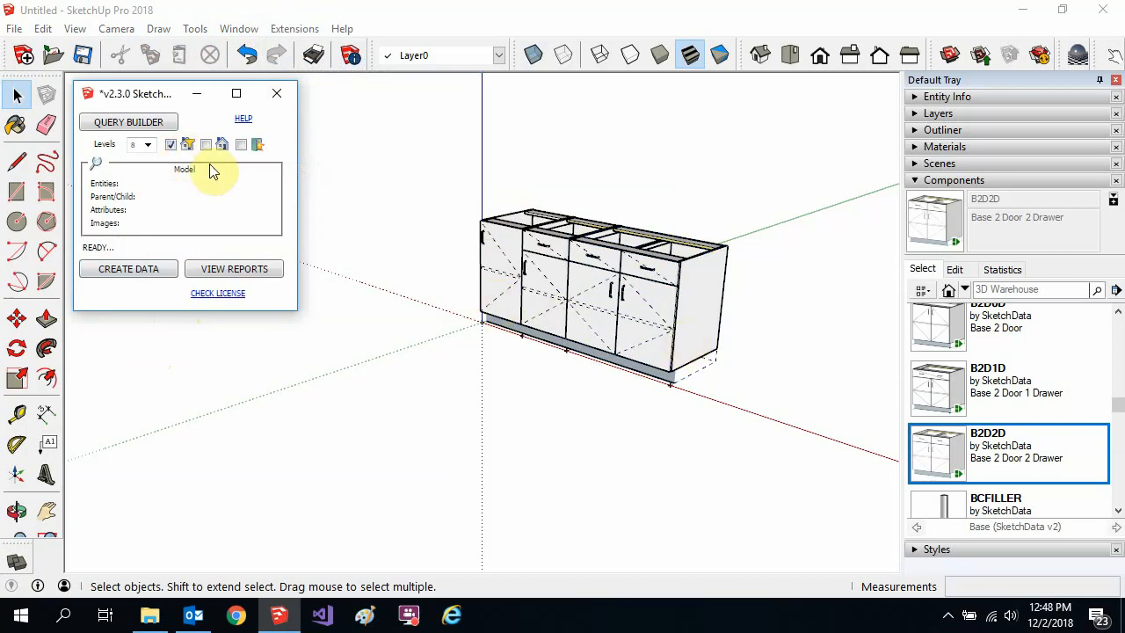
left_click(221, 144)
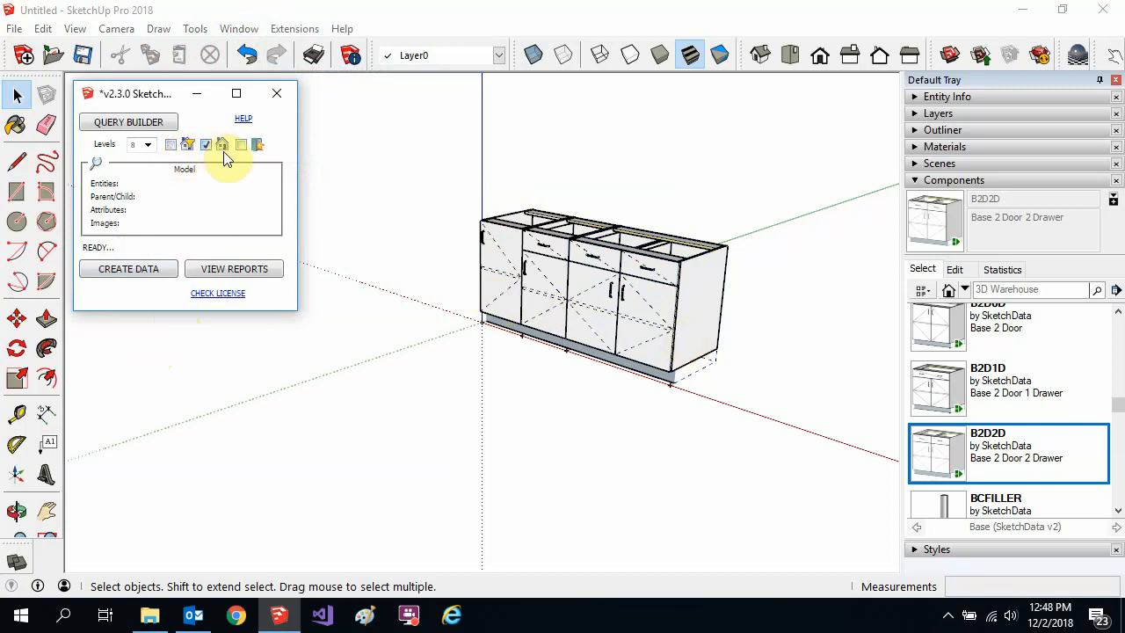
mouse_move(172, 151)
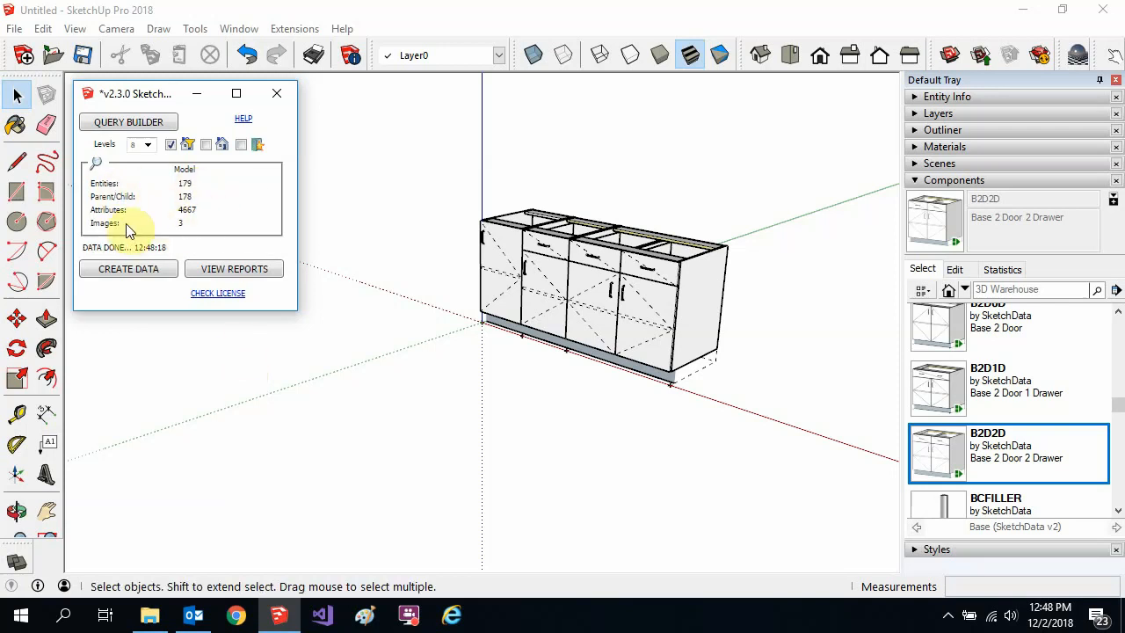
mouse_move(194, 232)
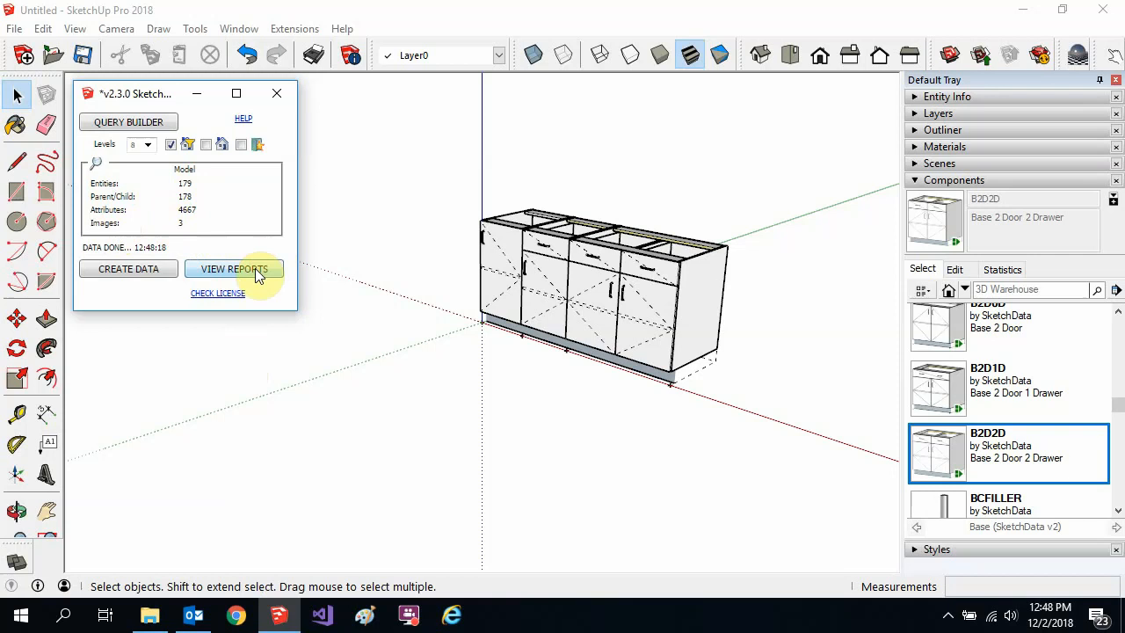
left_click(232, 269)
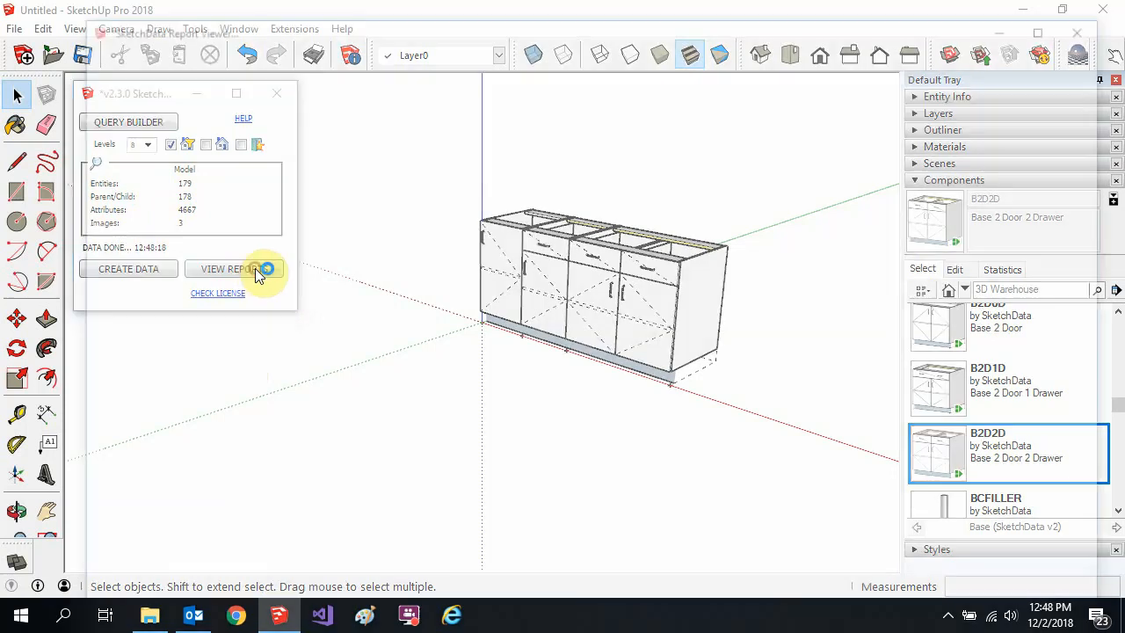
Select the Blank Report thumbnail in the report viewer to preview it.
left_click(230, 269)
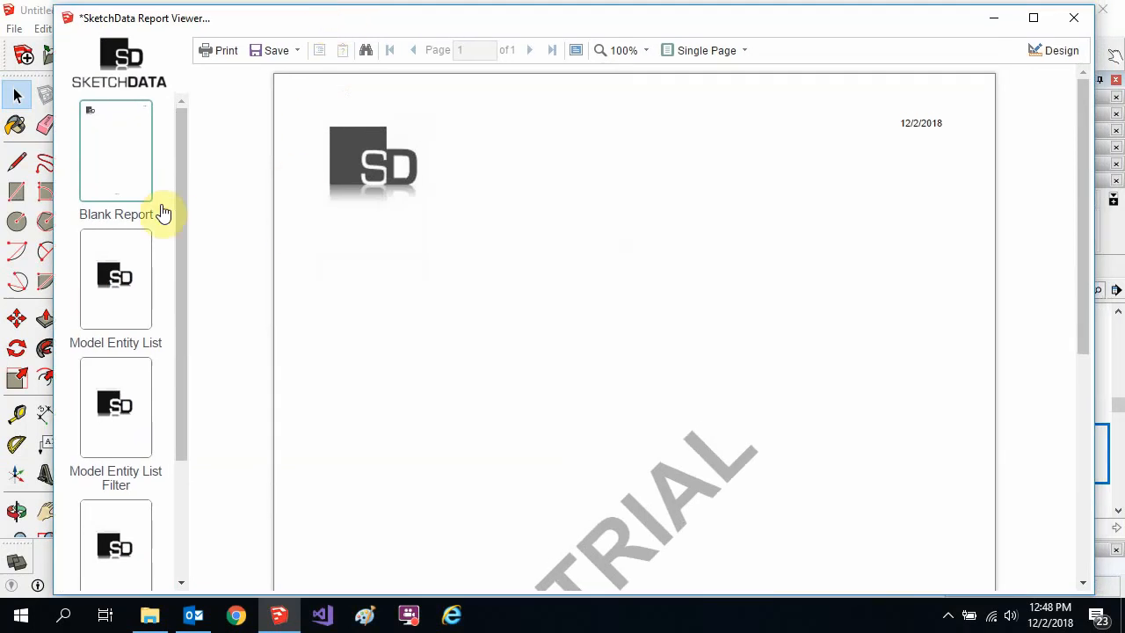
mouse_move(134, 165)
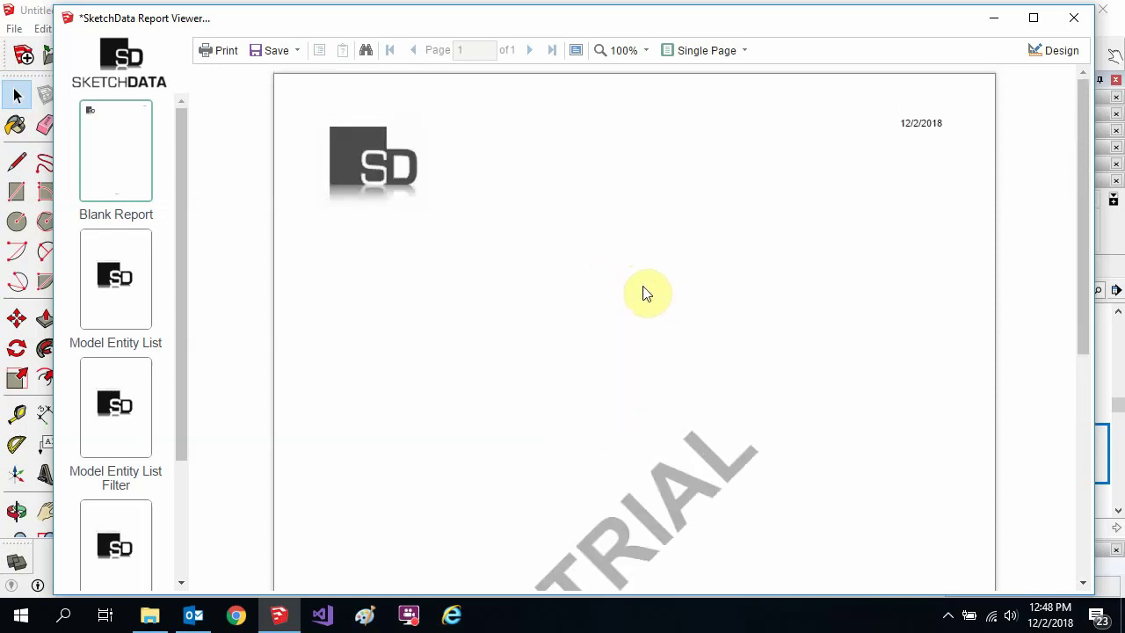
mouse_move(658, 306)
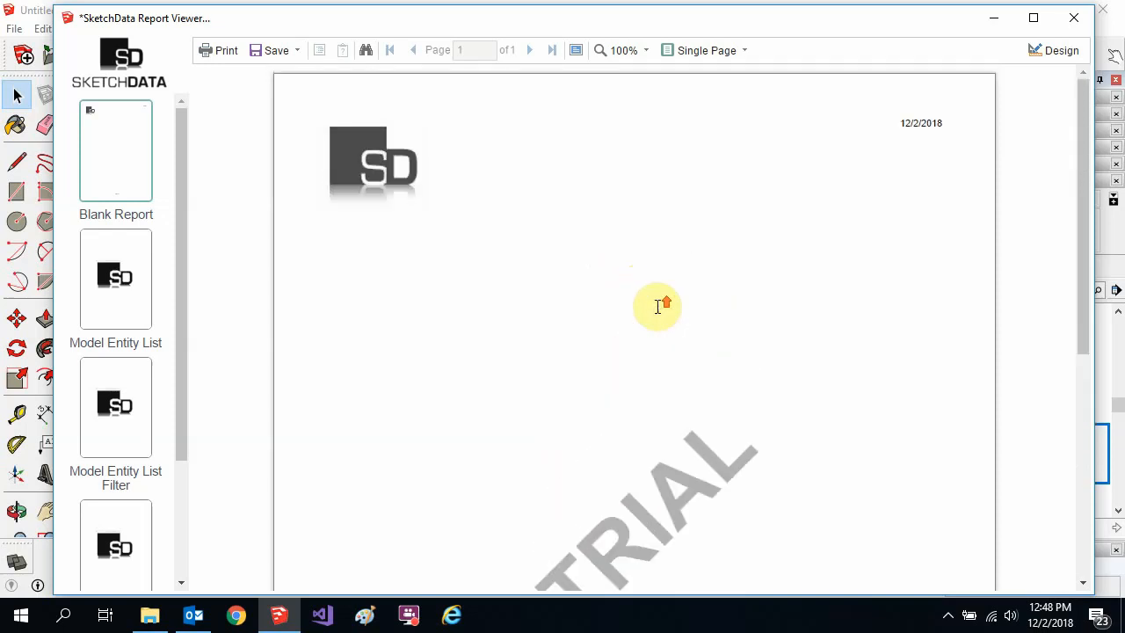
mouse_move(1058, 49)
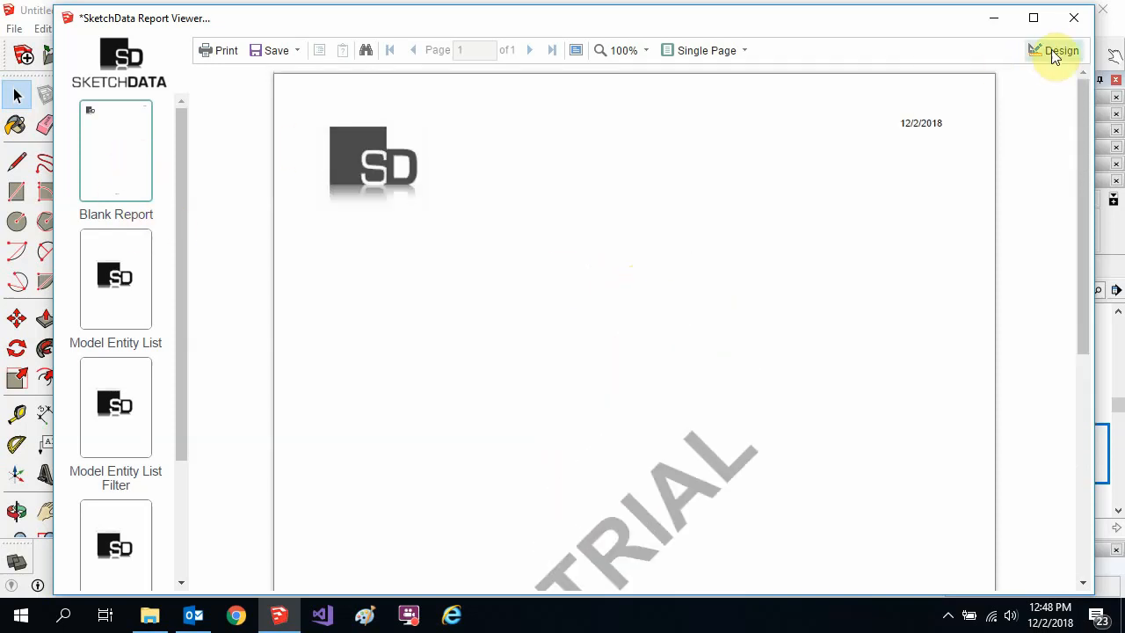
Enter design mode and open the SD logo image in ReportTitleBand1 for editing.
left_click(1062, 50)
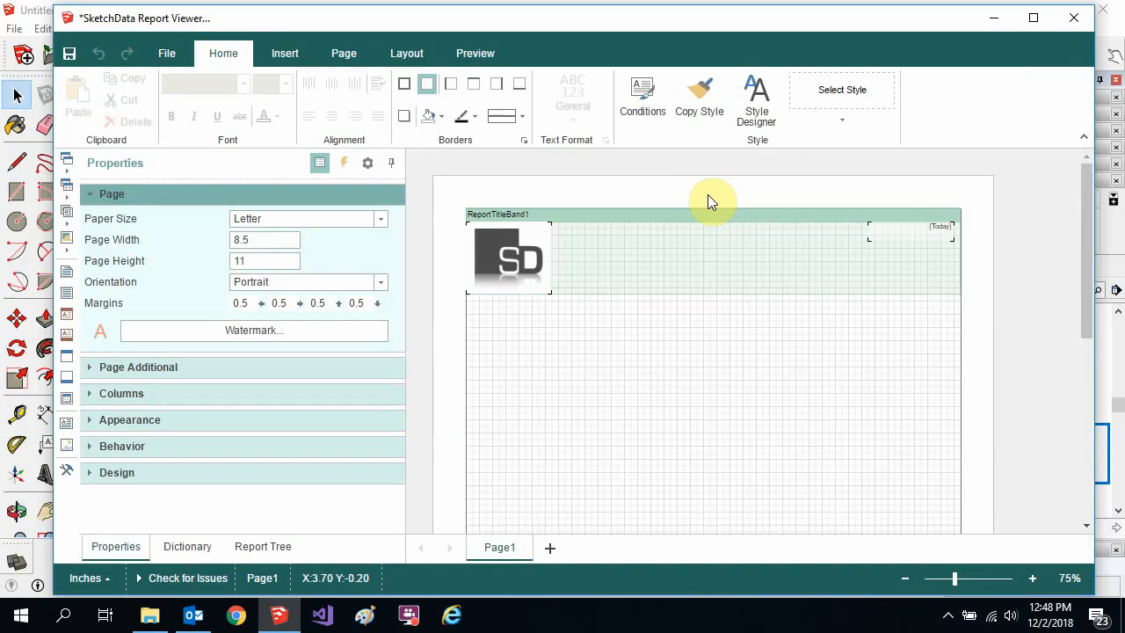
mouse_move(591, 343)
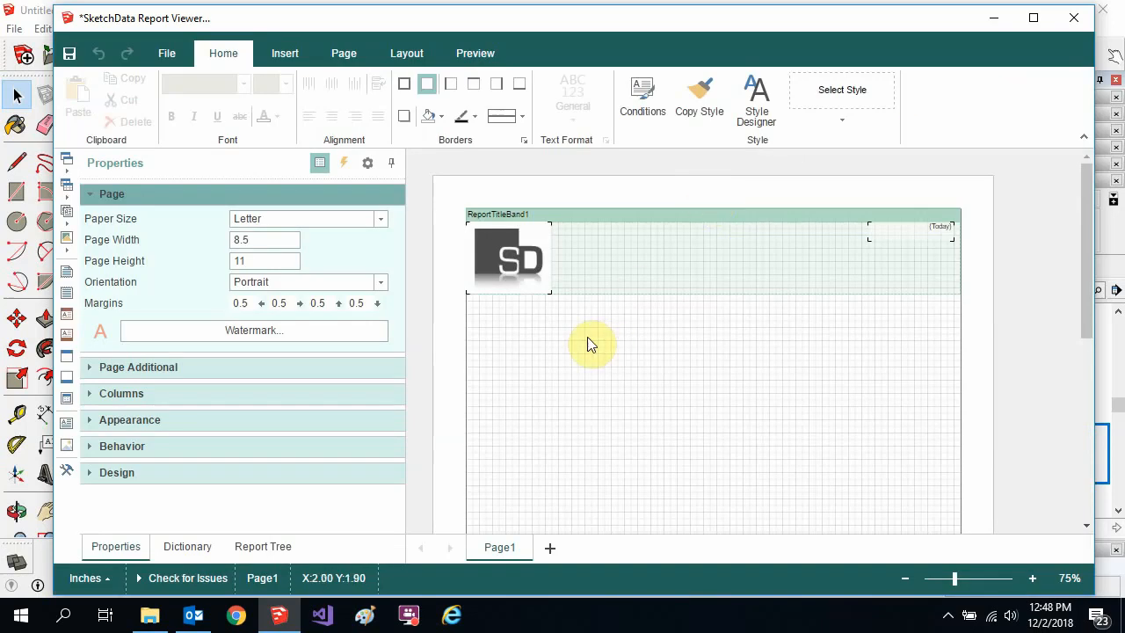
left_click(509, 256)
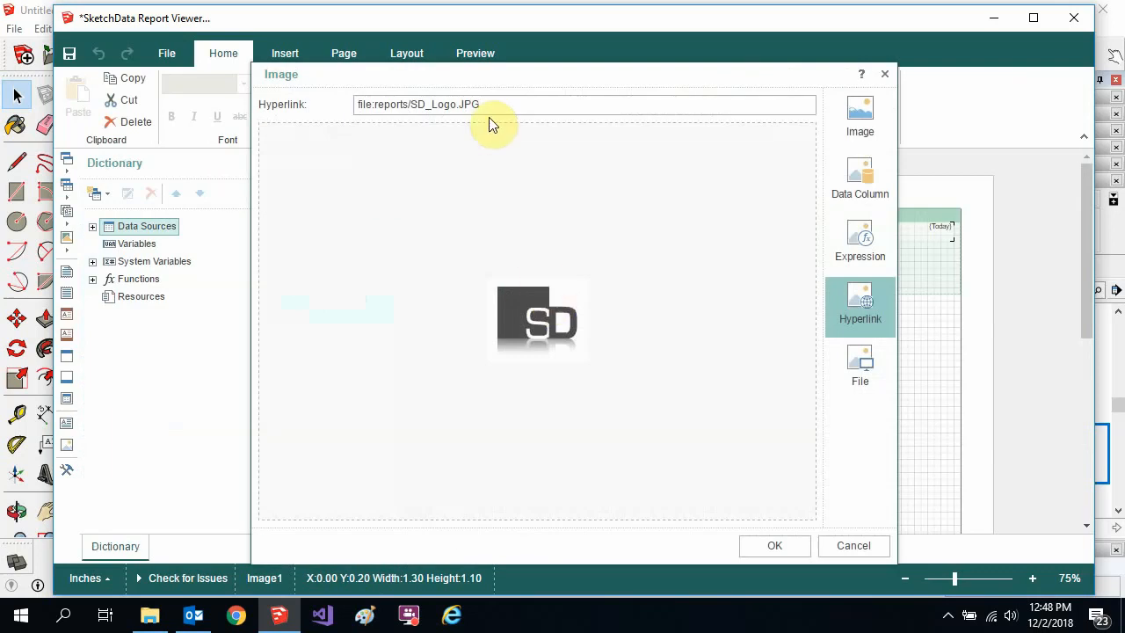
mouse_move(148, 615)
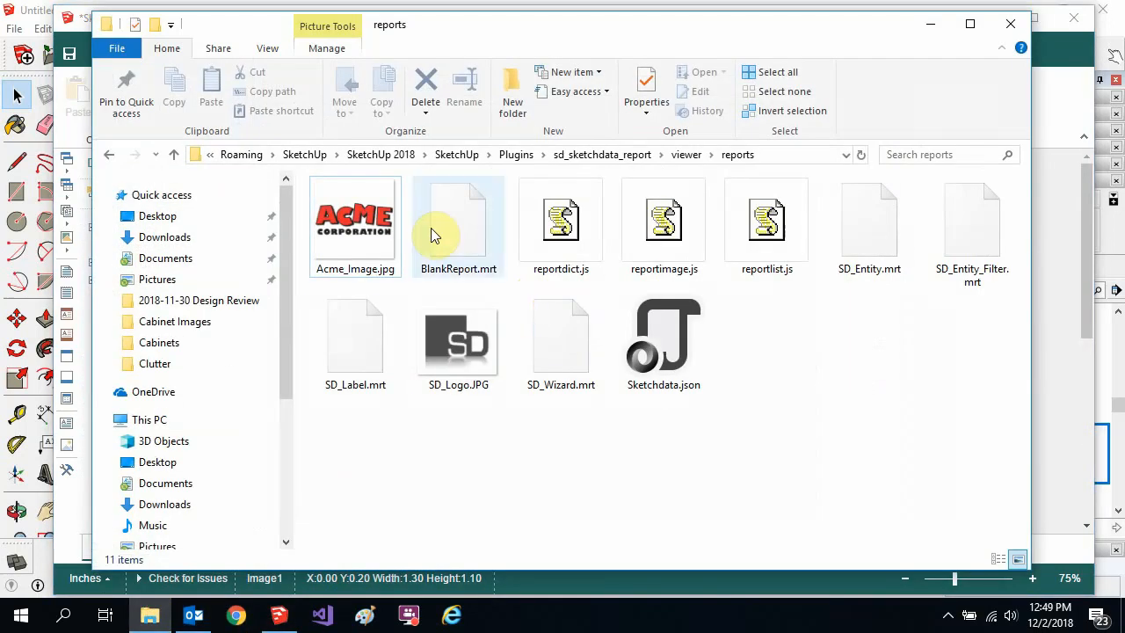
mouse_move(549, 172)
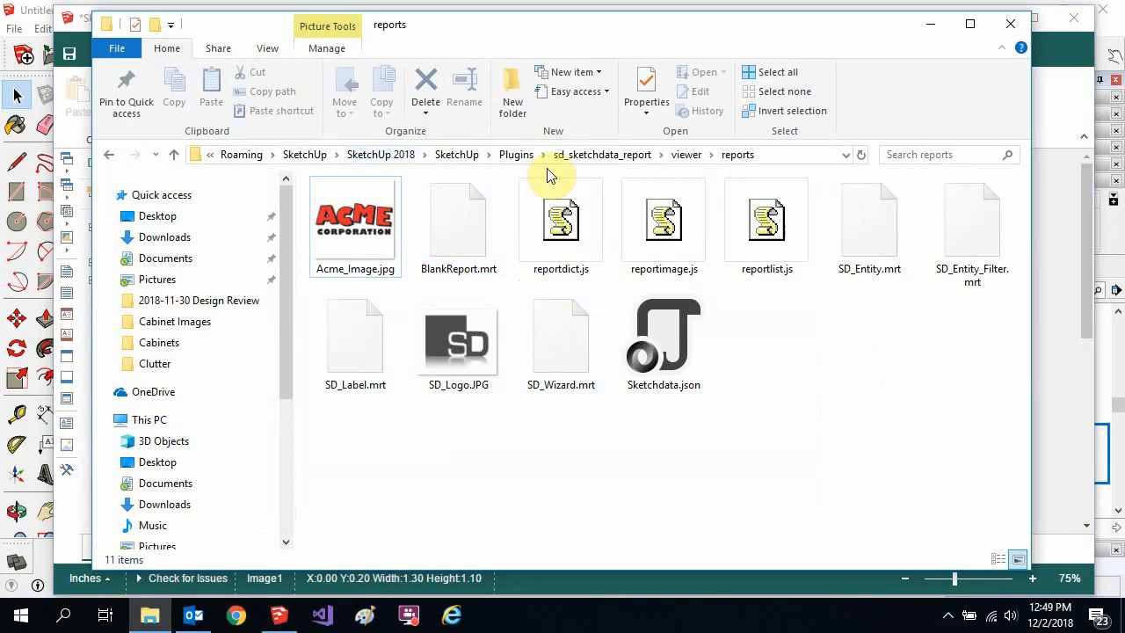
mouse_move(686, 155)
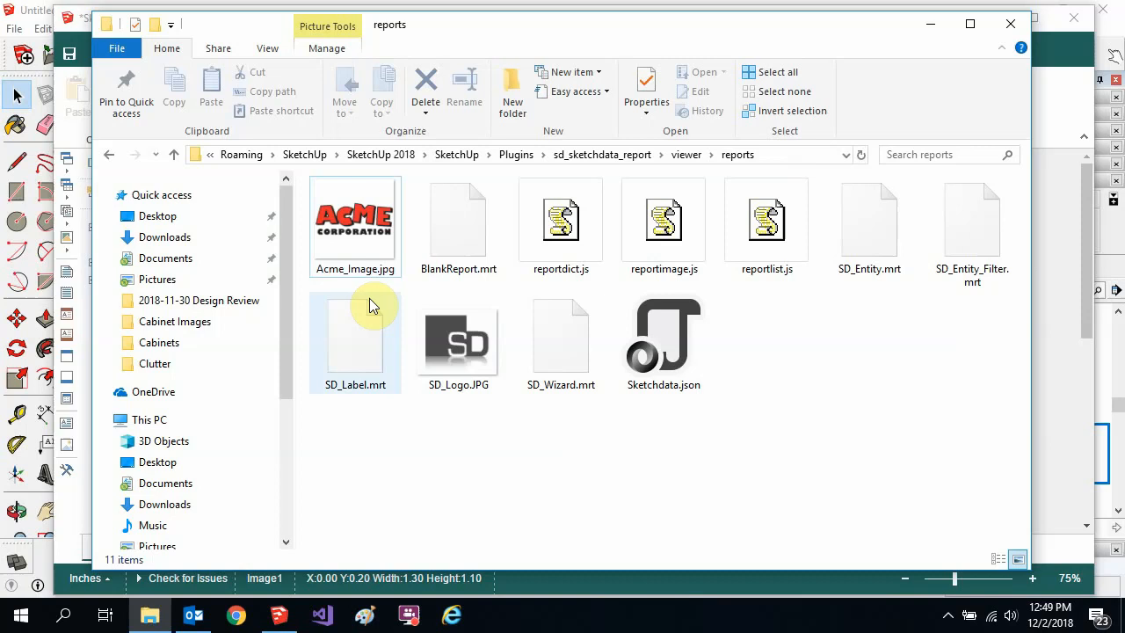
mouse_move(350, 279)
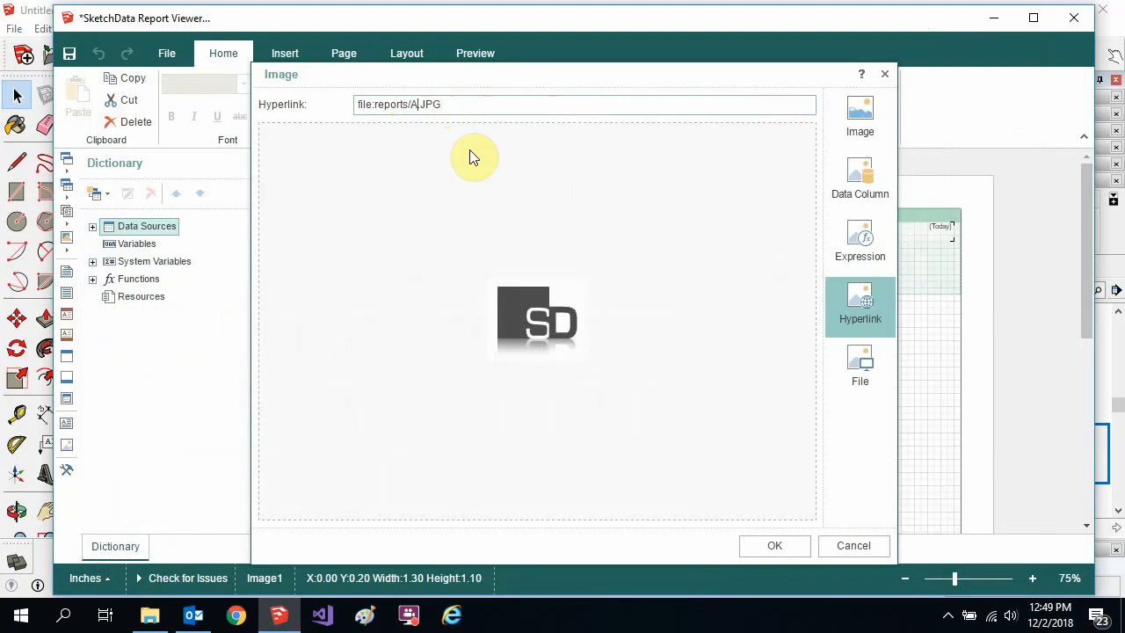
Point the title image hyperlink to file:reports/Acme_Image.JPG and confirm the ACME logo.
type("cme_")
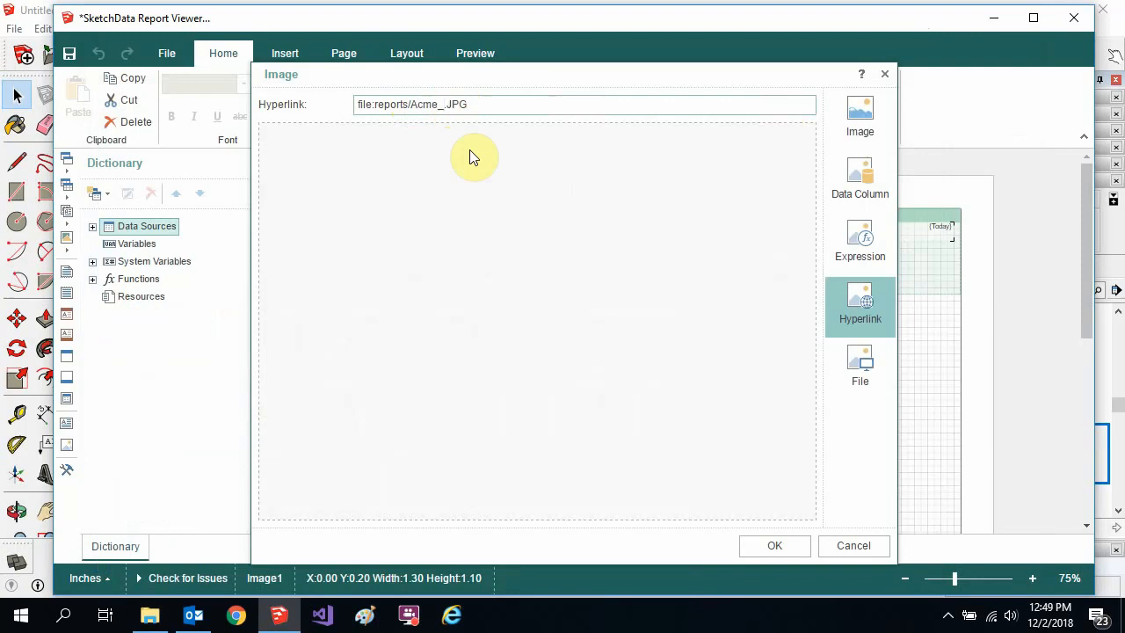
type("Image")
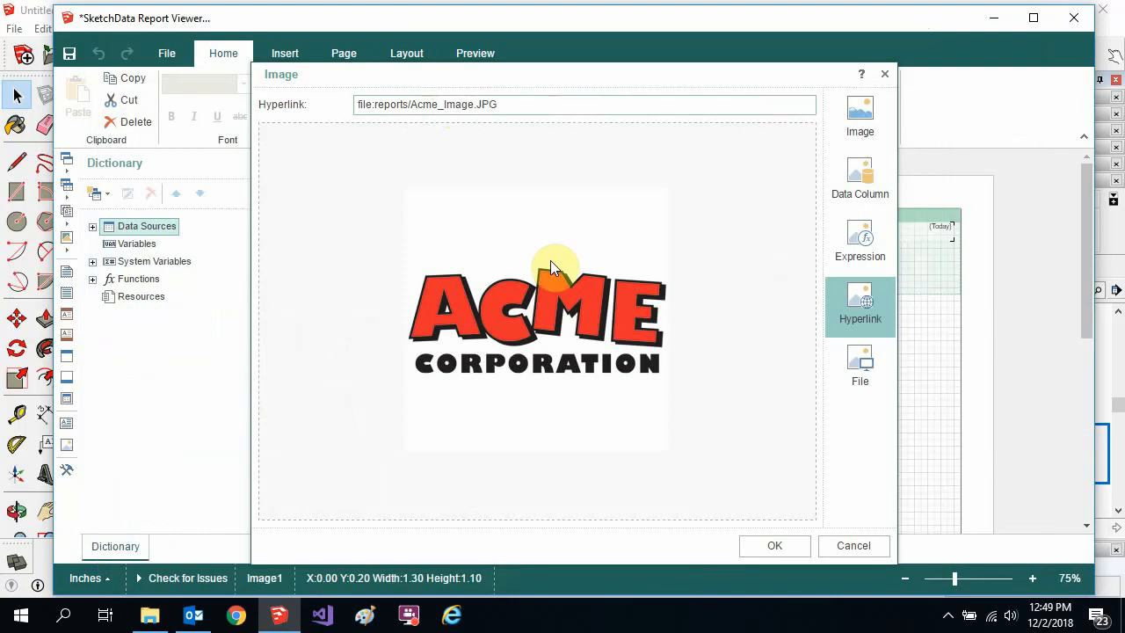
mouse_move(773, 545)
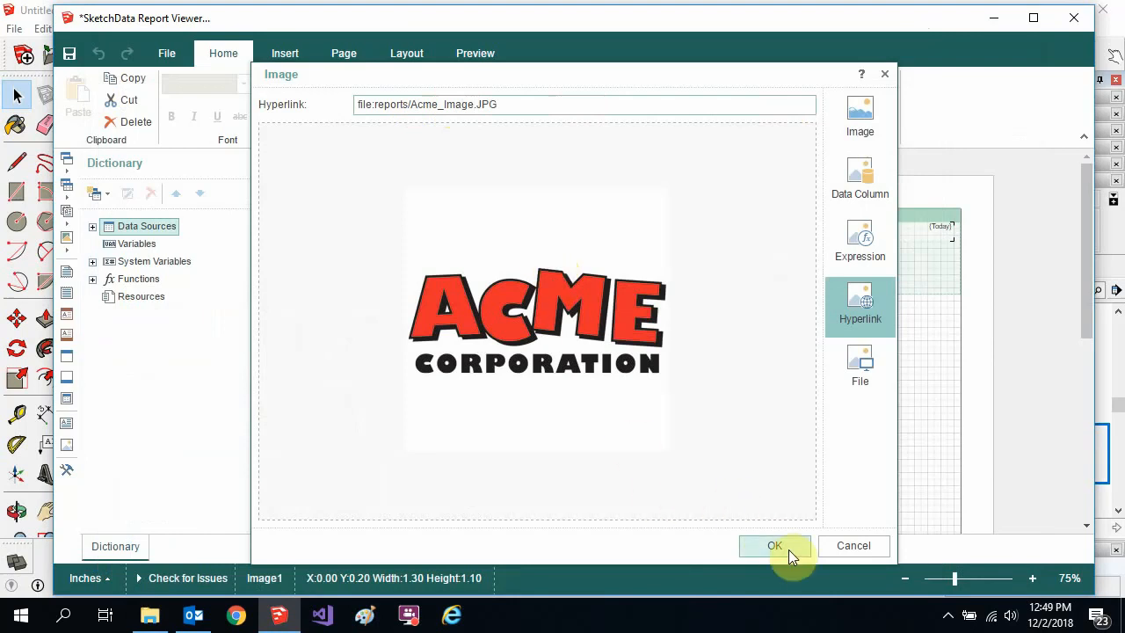
left_click(773, 545)
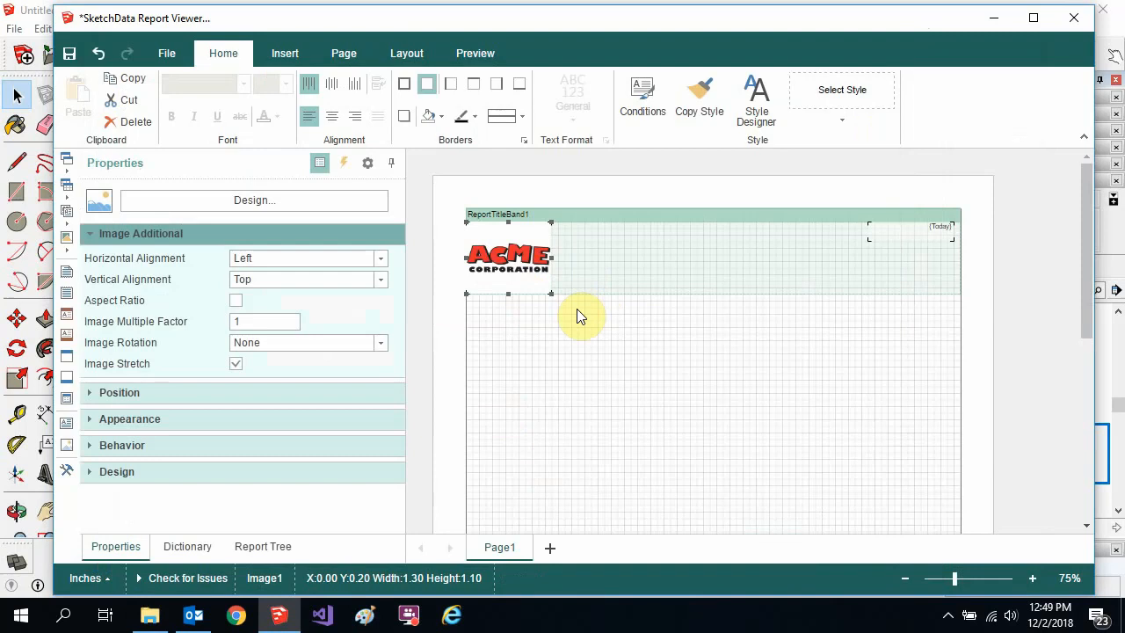
mouse_move(489, 418)
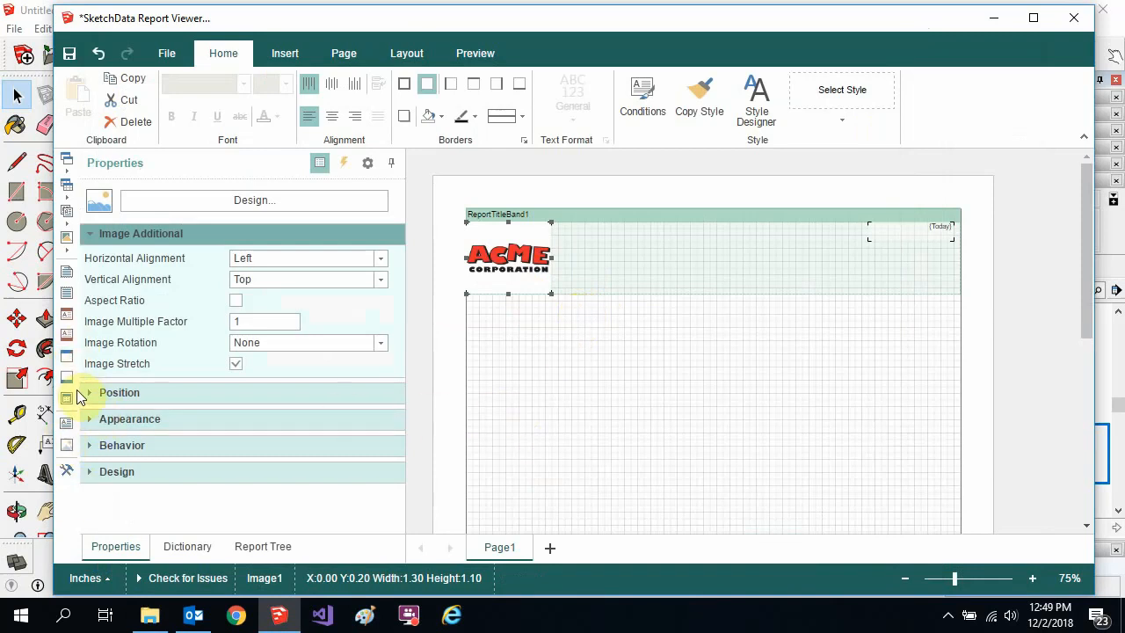
mouse_move(67, 413)
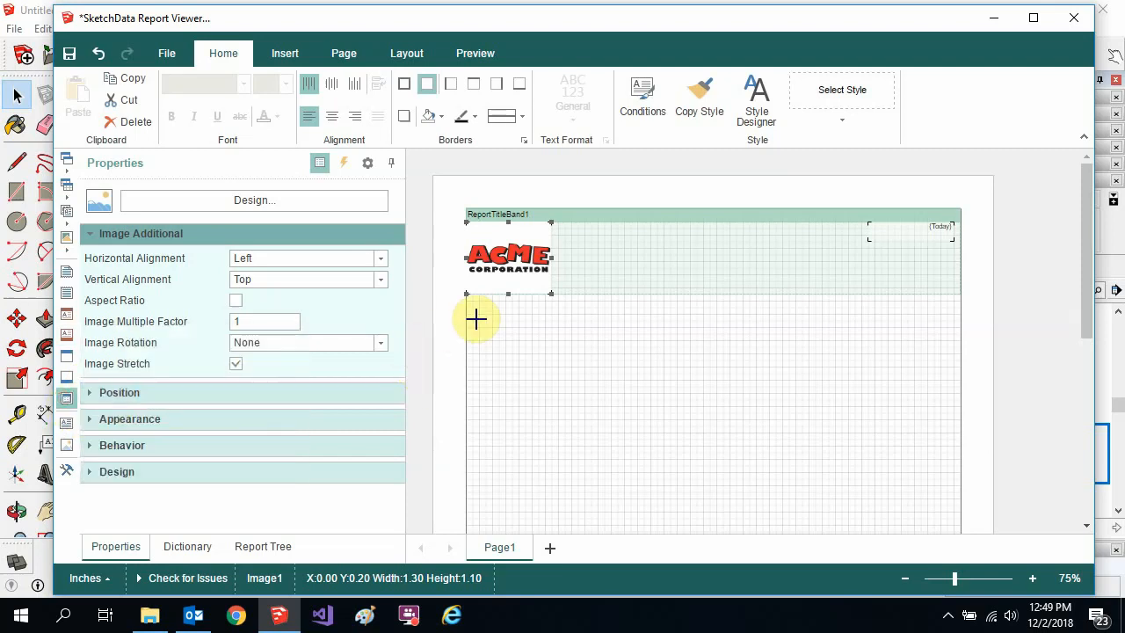
Draw a data band under the title band bound to the Sketchdata 'entity' data source.
left_click_drag(479, 320, 948, 413)
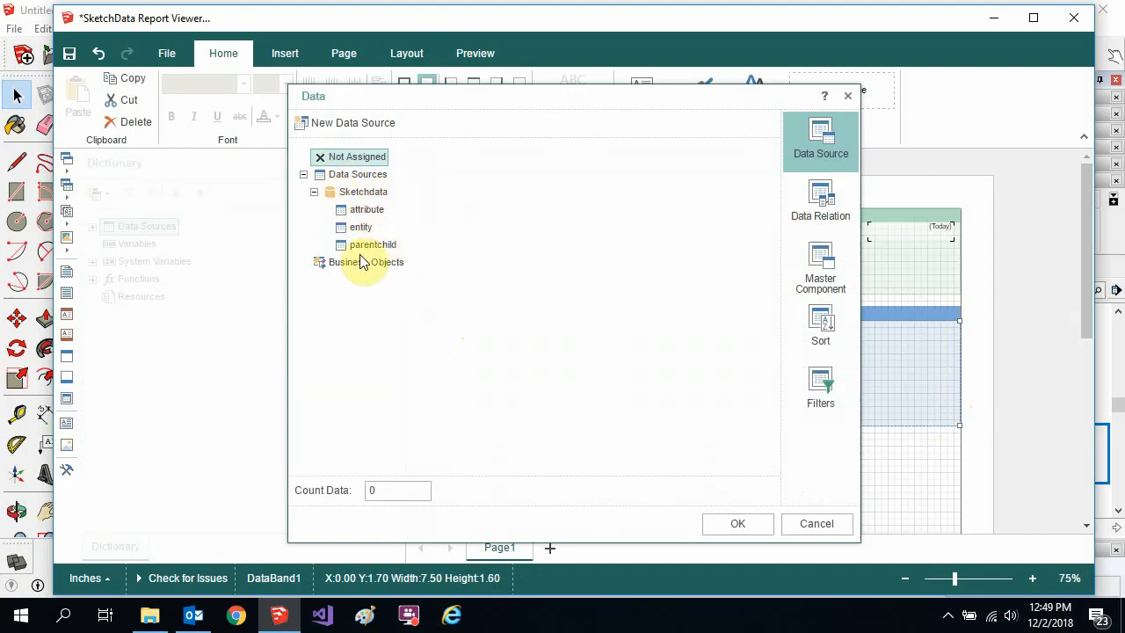
mouse_move(366, 250)
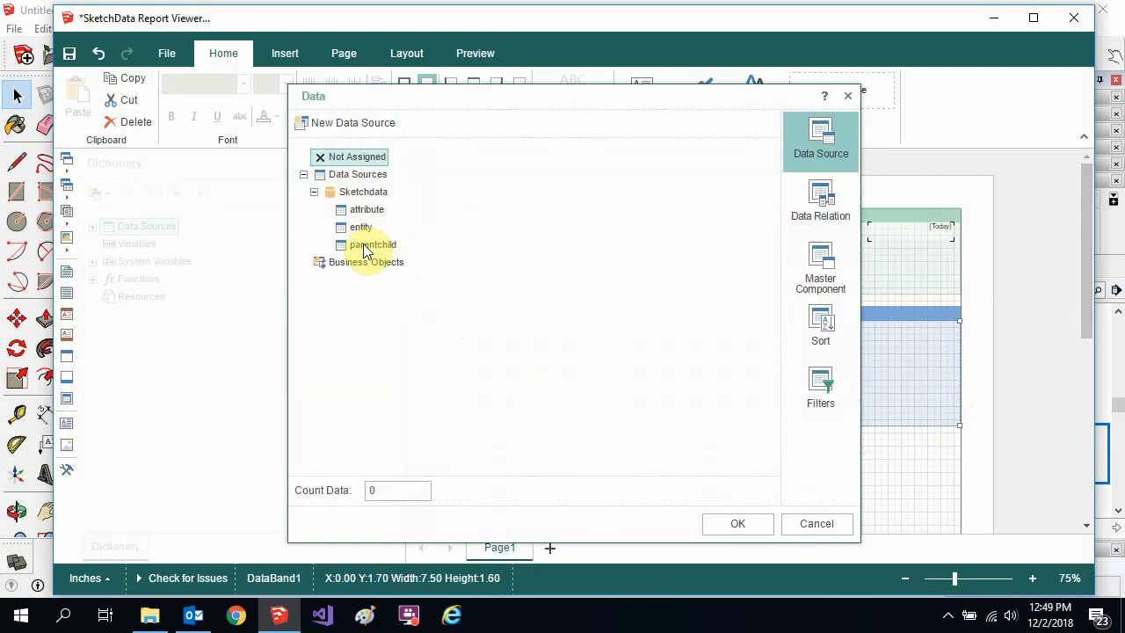
left_click(358, 226)
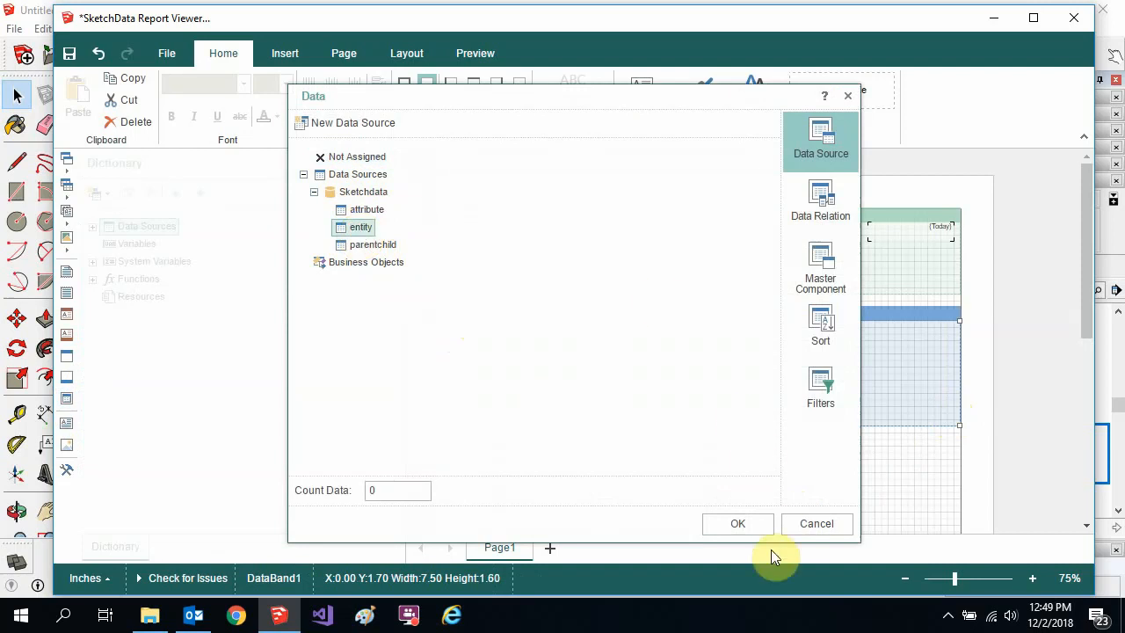
left_click(738, 524)
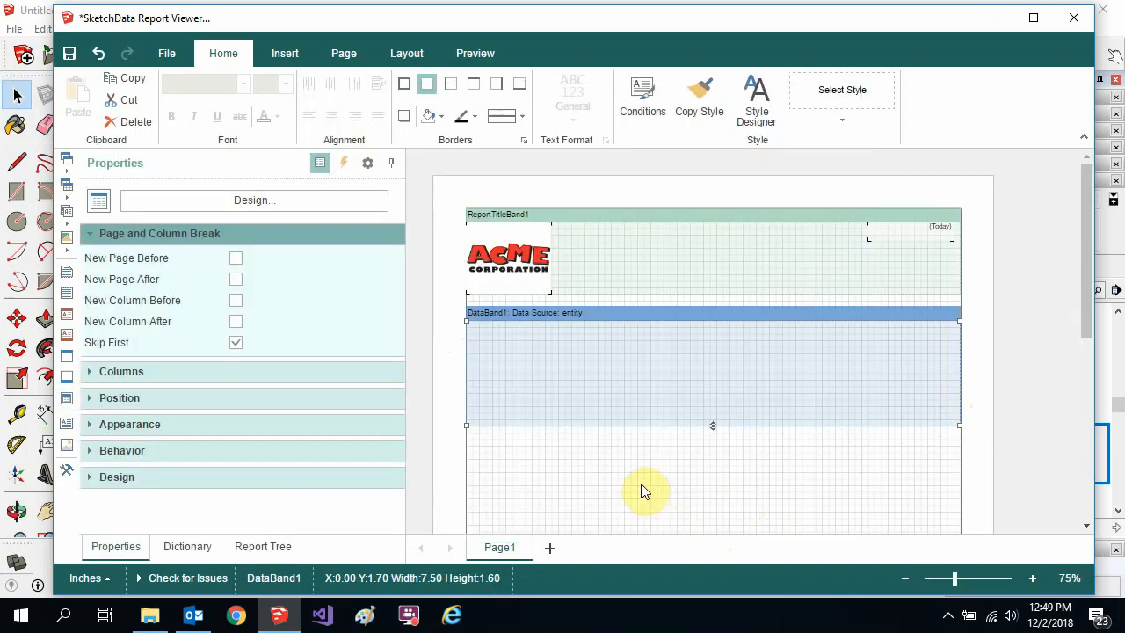
mouse_move(67, 450)
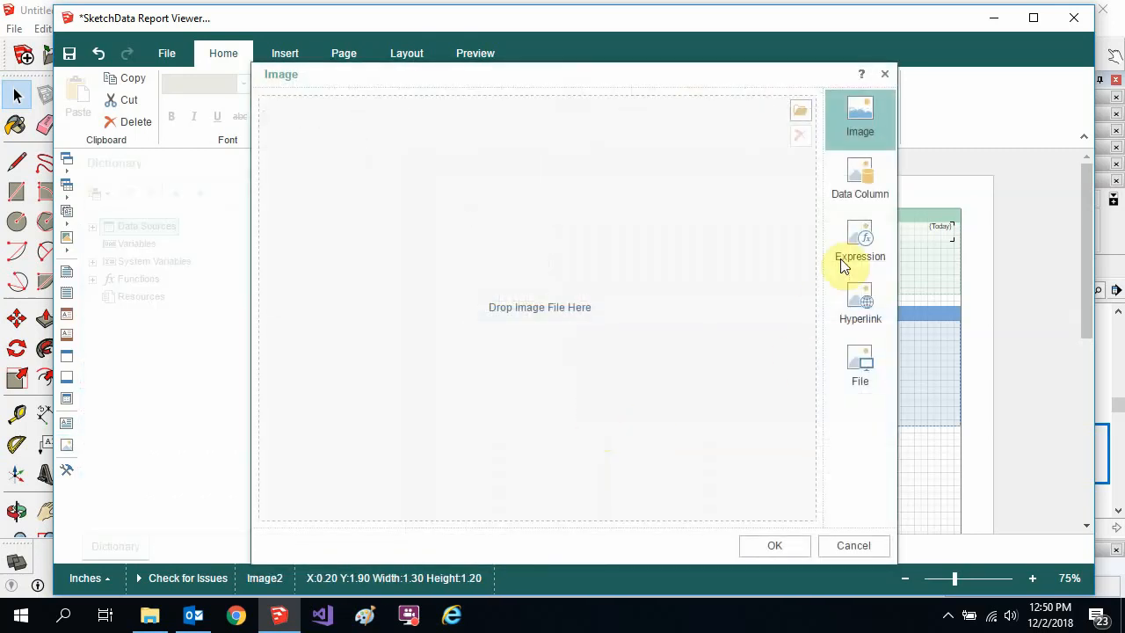
Source the data-band image from the entity Image column and enable Image Stretch.
left_click(860, 180)
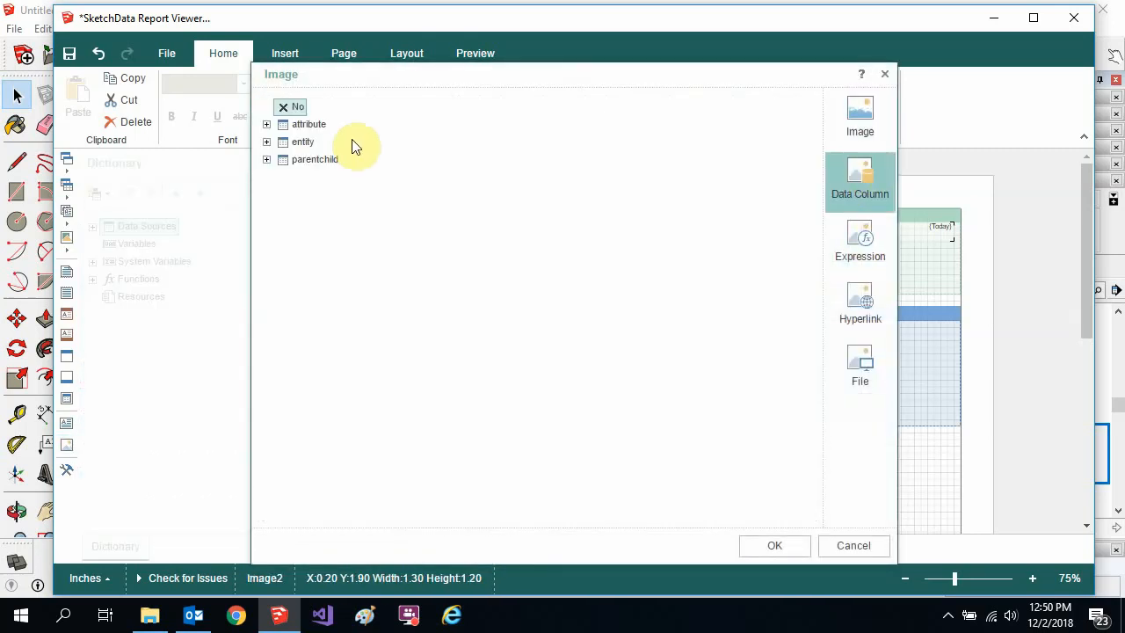
left_click(283, 140)
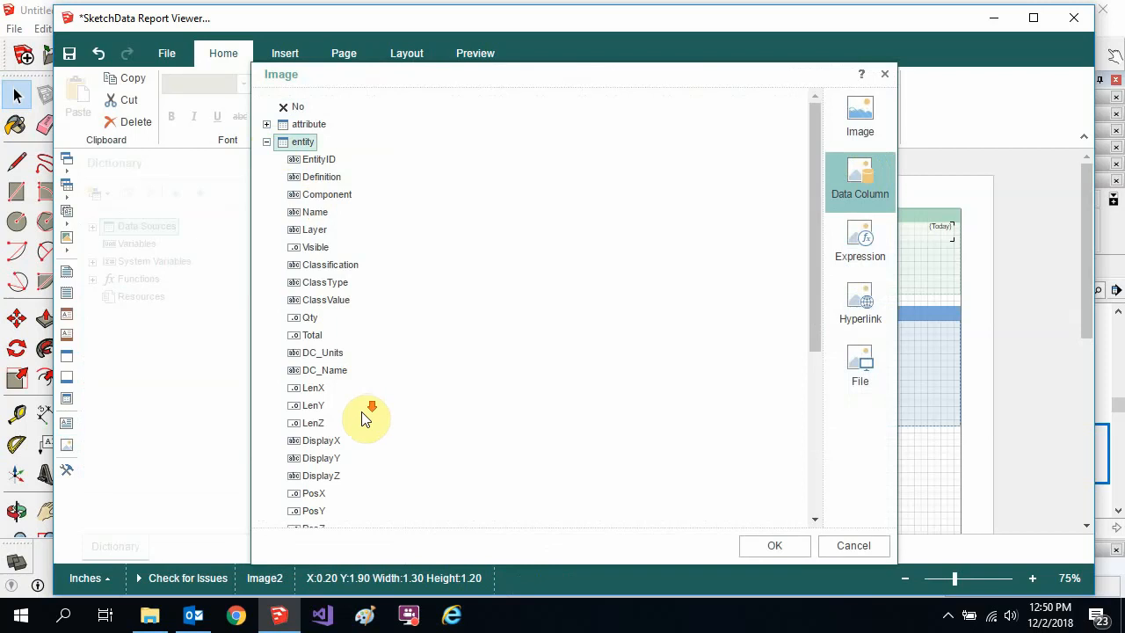
scroll("down", 3)
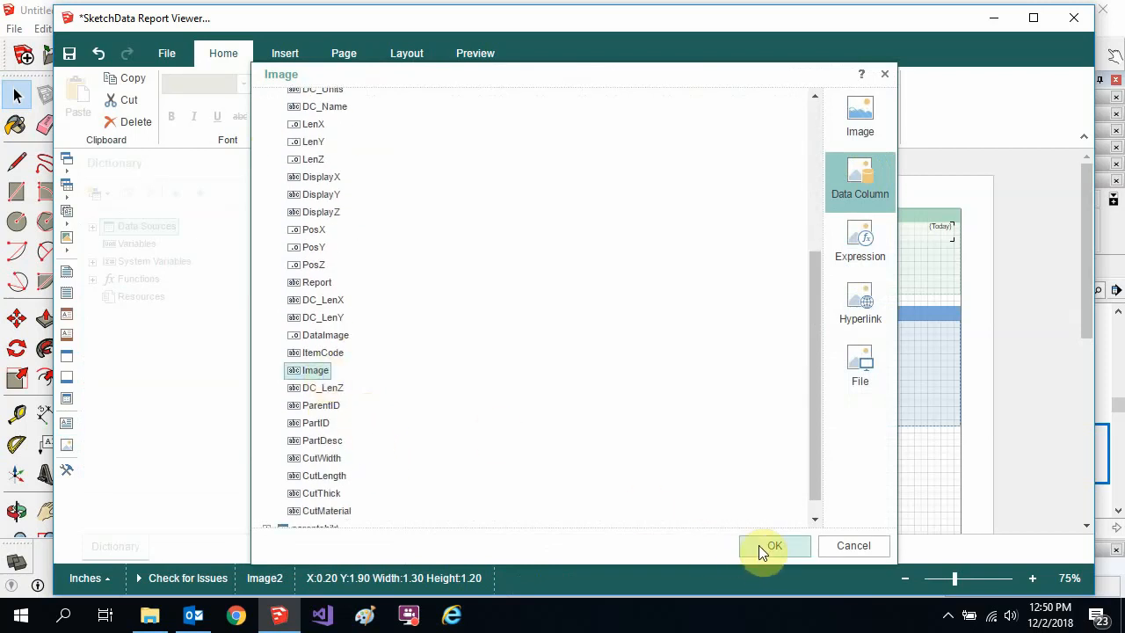
left_click(773, 545)
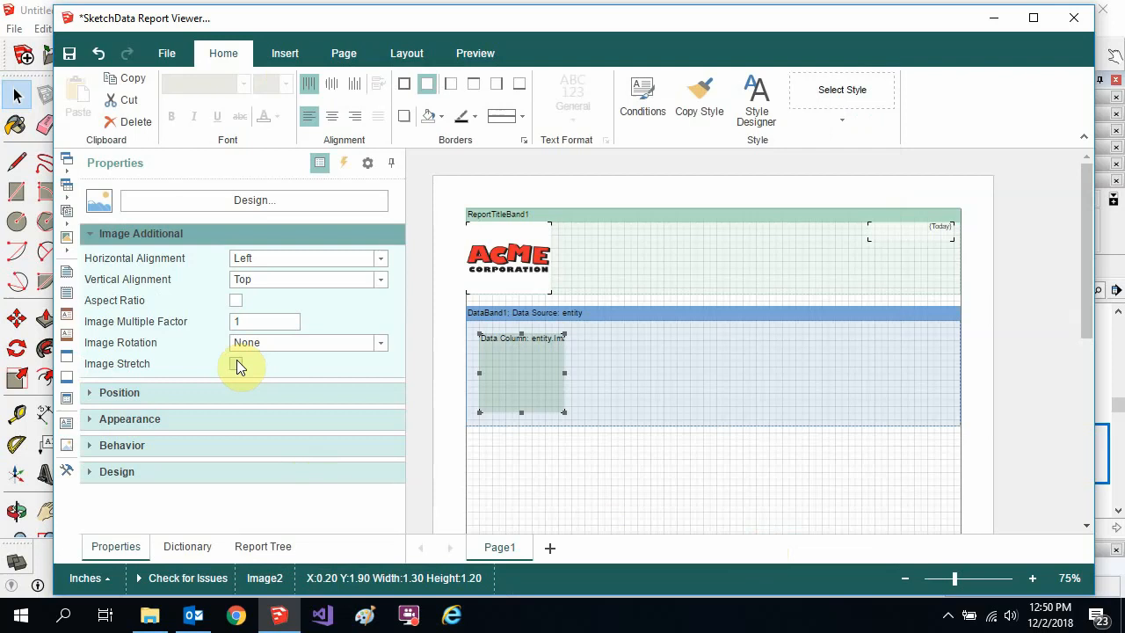
left_click(235, 362)
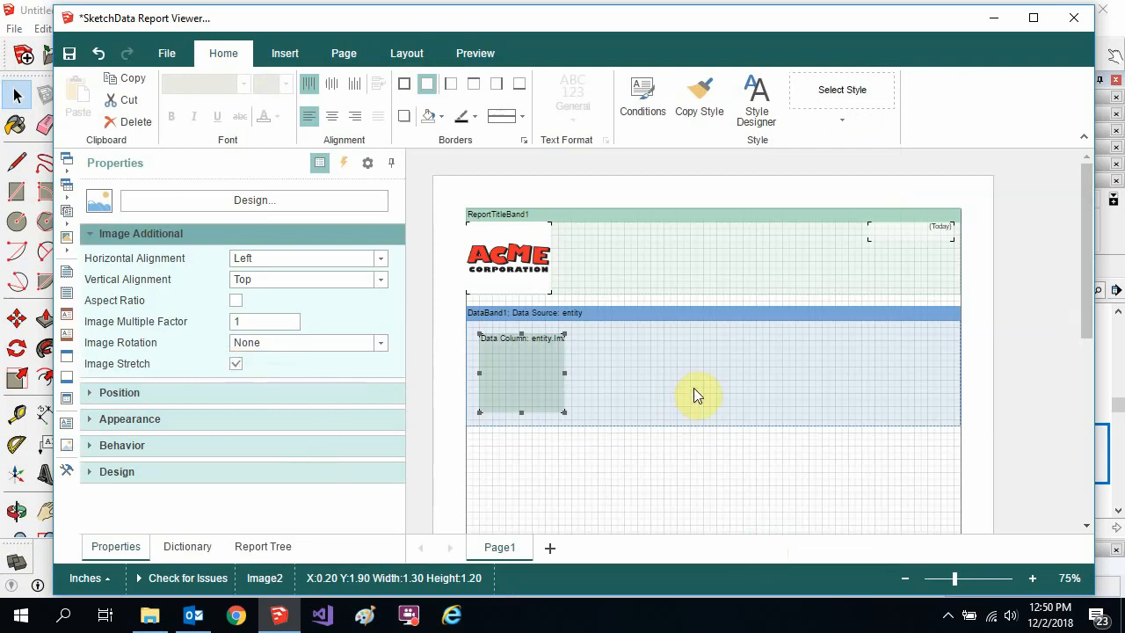
mouse_move(668, 371)
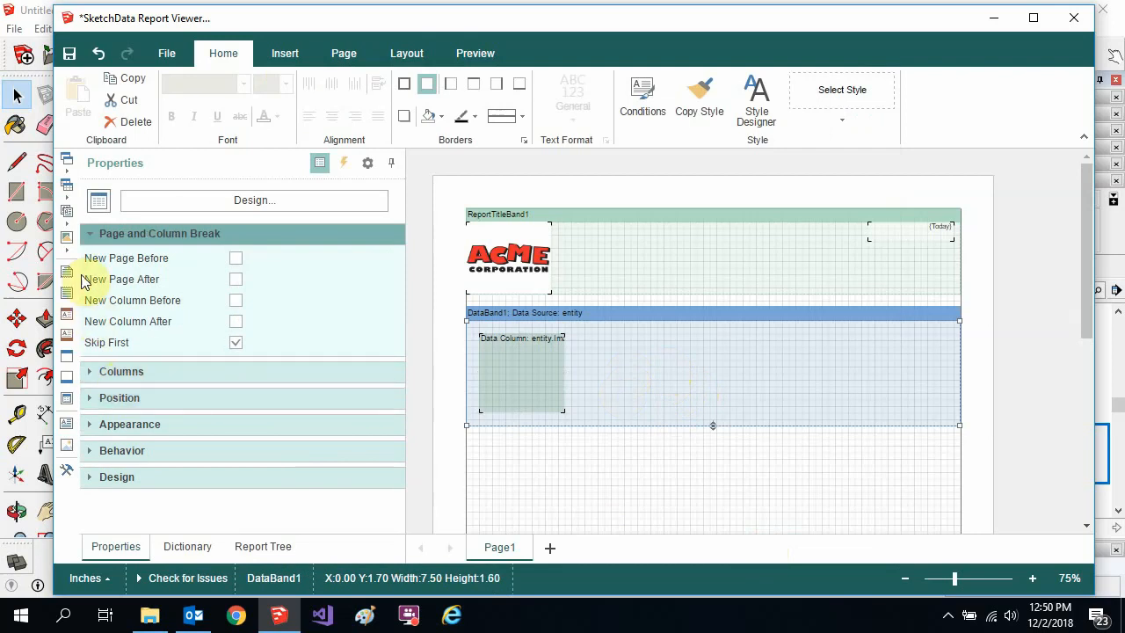
Add text fields in DataBand1 bound to entity.EntityID and entity.Definition.
left_click(67, 218)
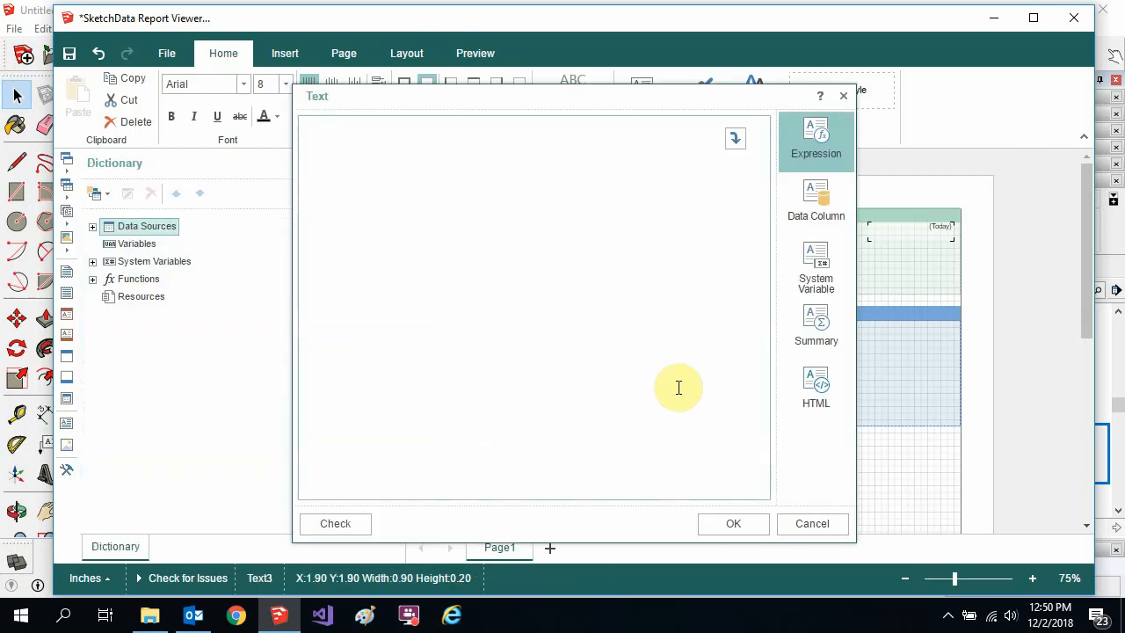
left_click(816, 200)
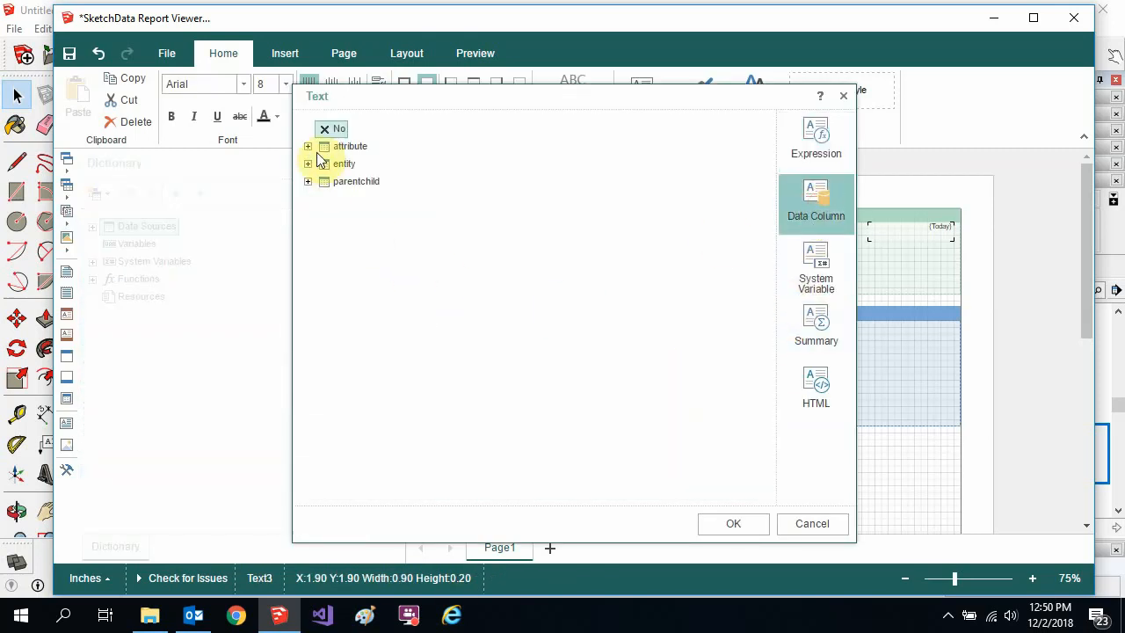
left_click(308, 163)
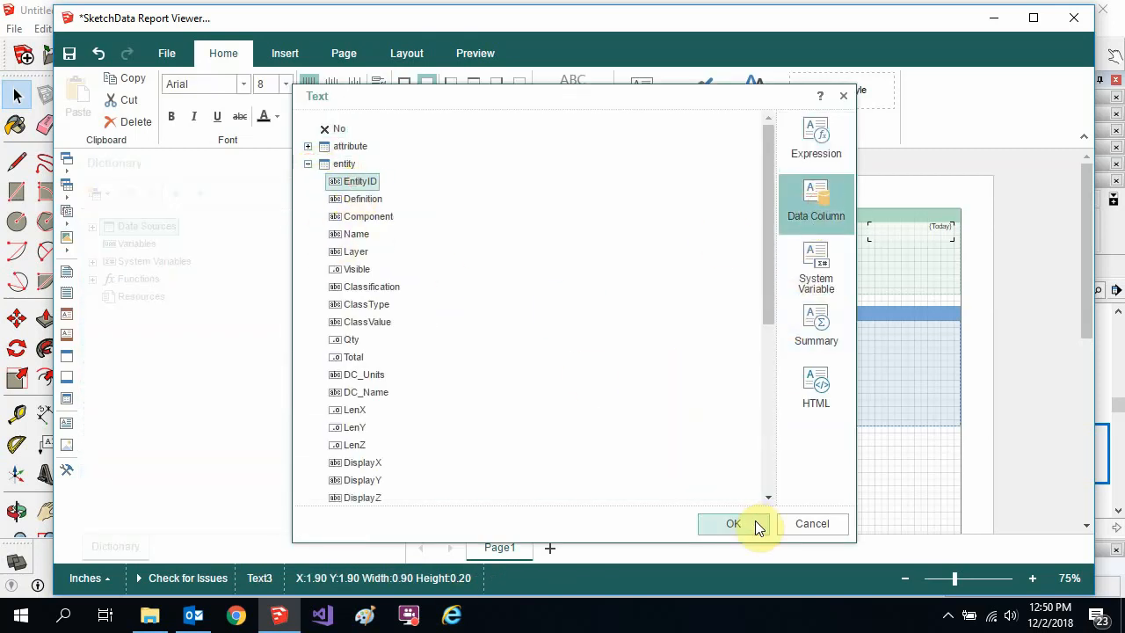
left_click(733, 524)
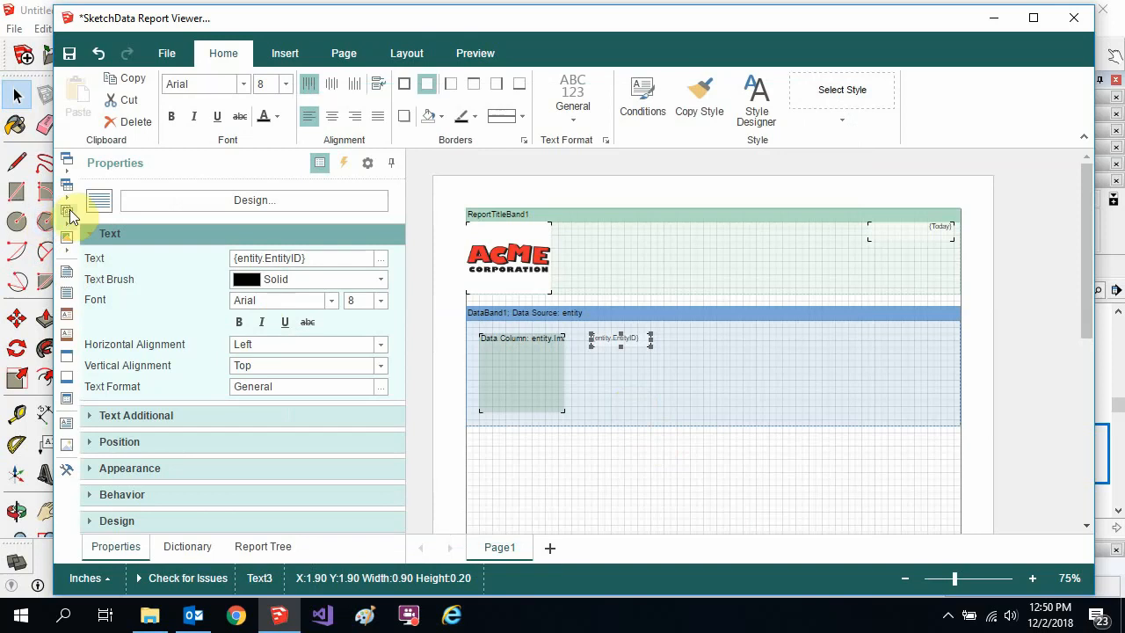
mouse_move(668, 334)
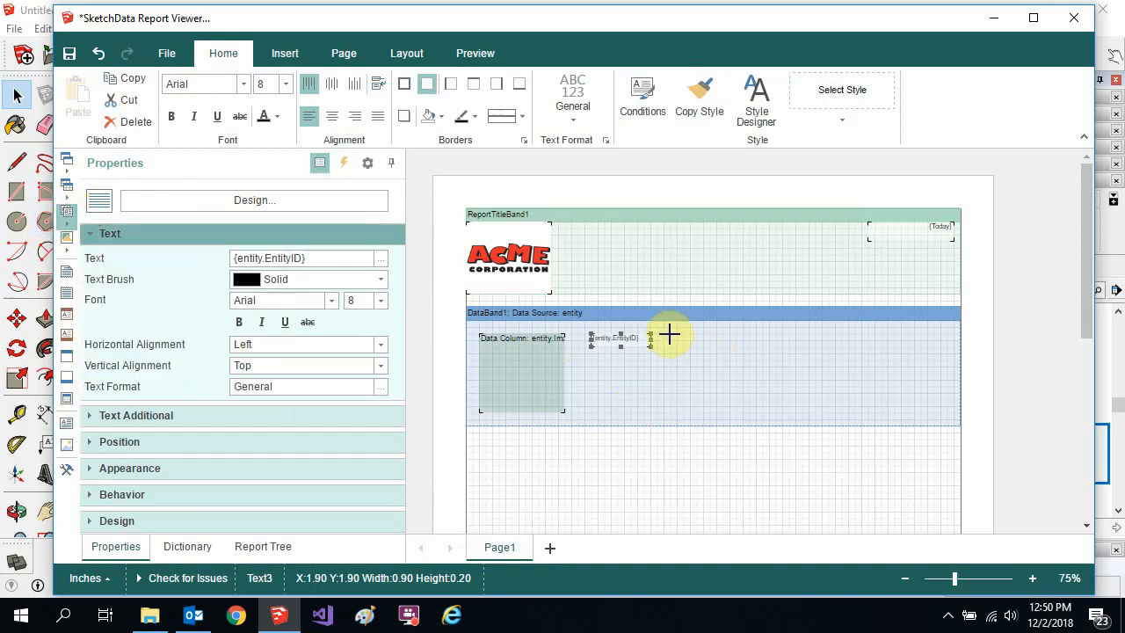
double_click(668, 337)
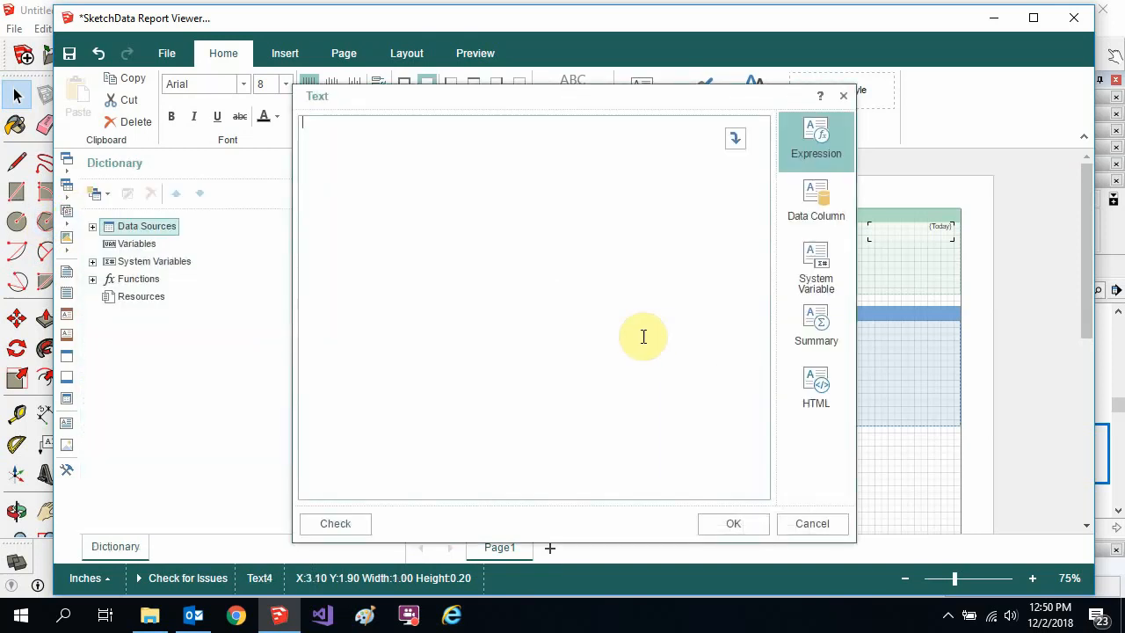
left_click(816, 202)
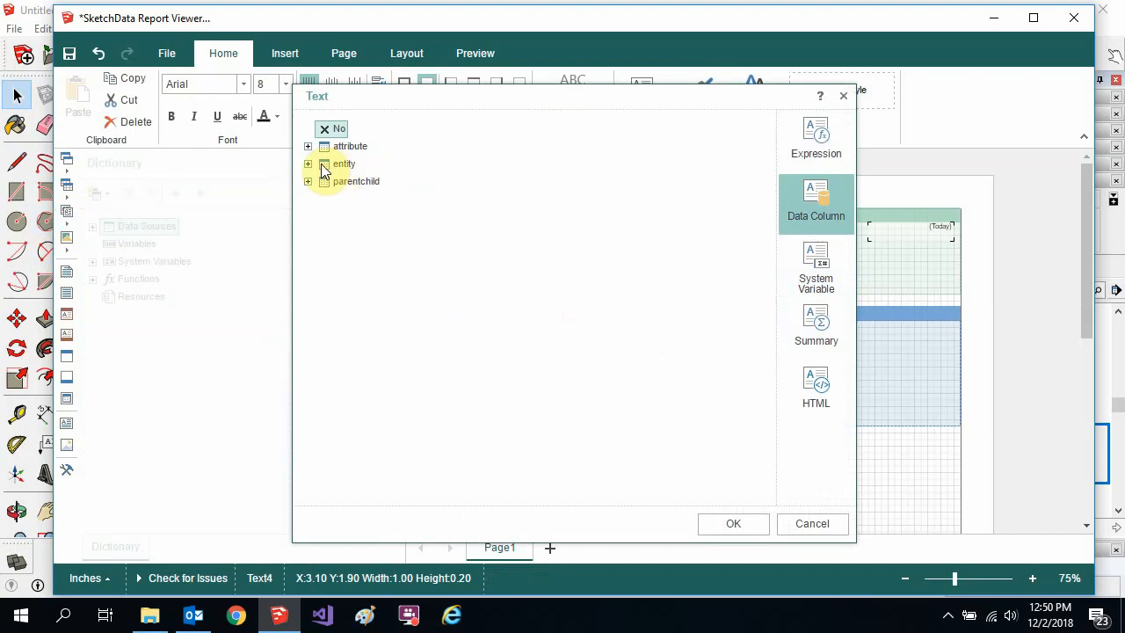
left_click(307, 165)
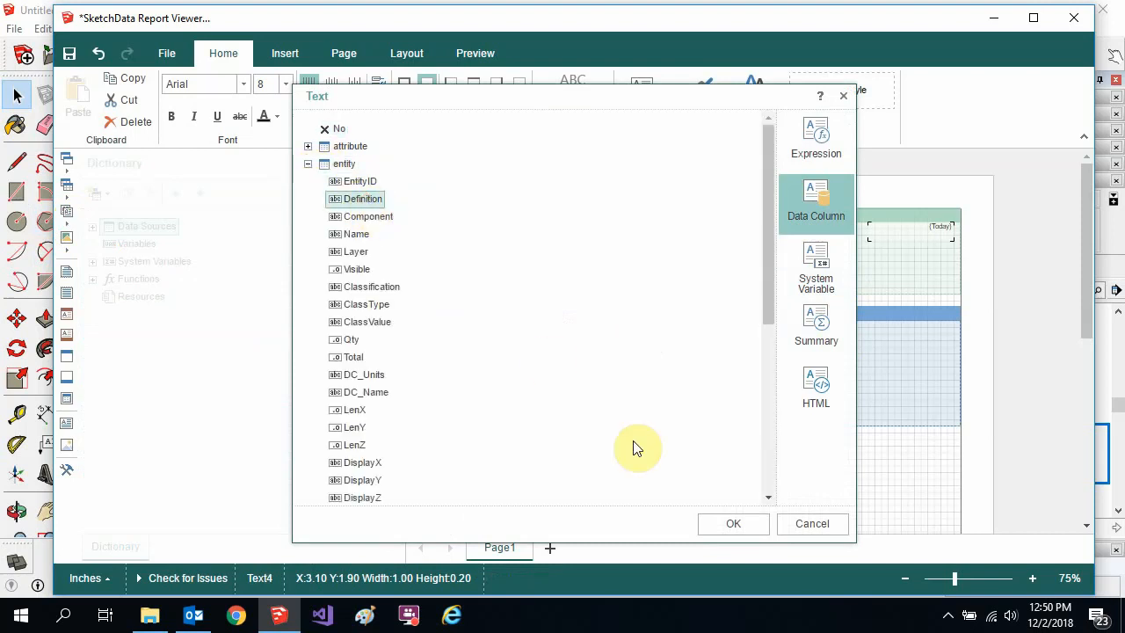
left_click(733, 524)
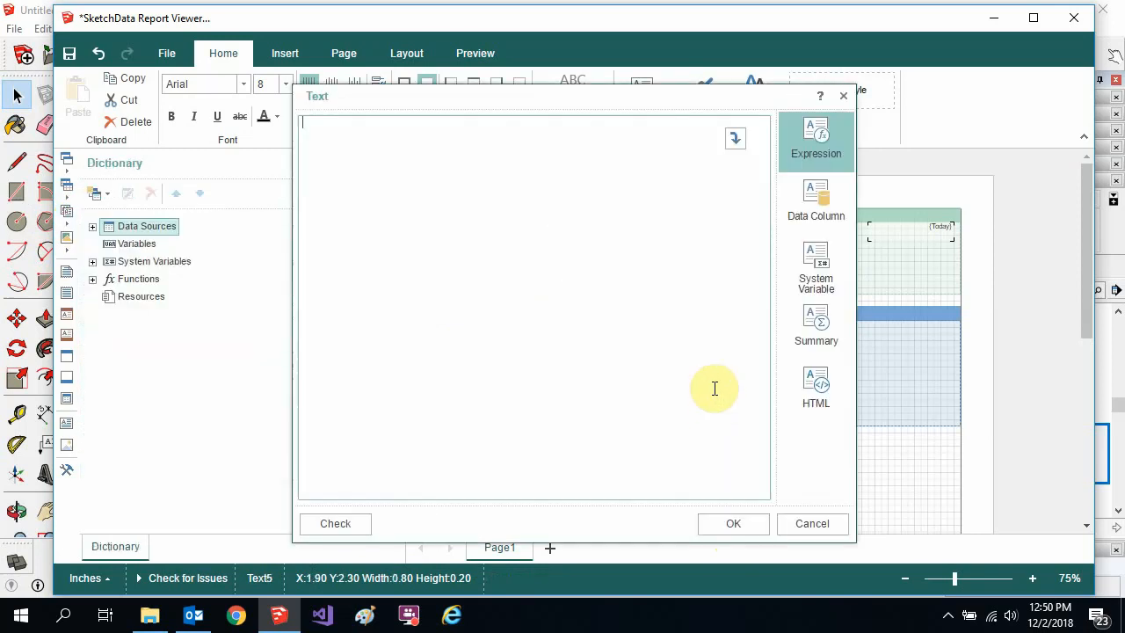
Add text fields bound to entity.LenX, entity.LenY and entity.LenZ beside them.
left_click(816, 200)
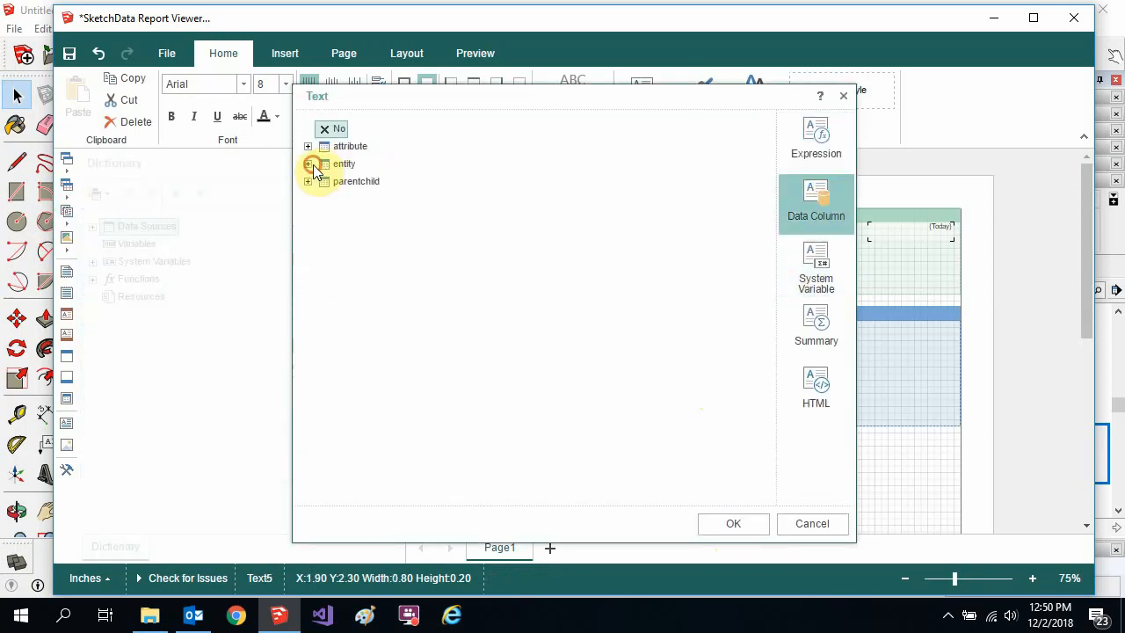
left_click(310, 165)
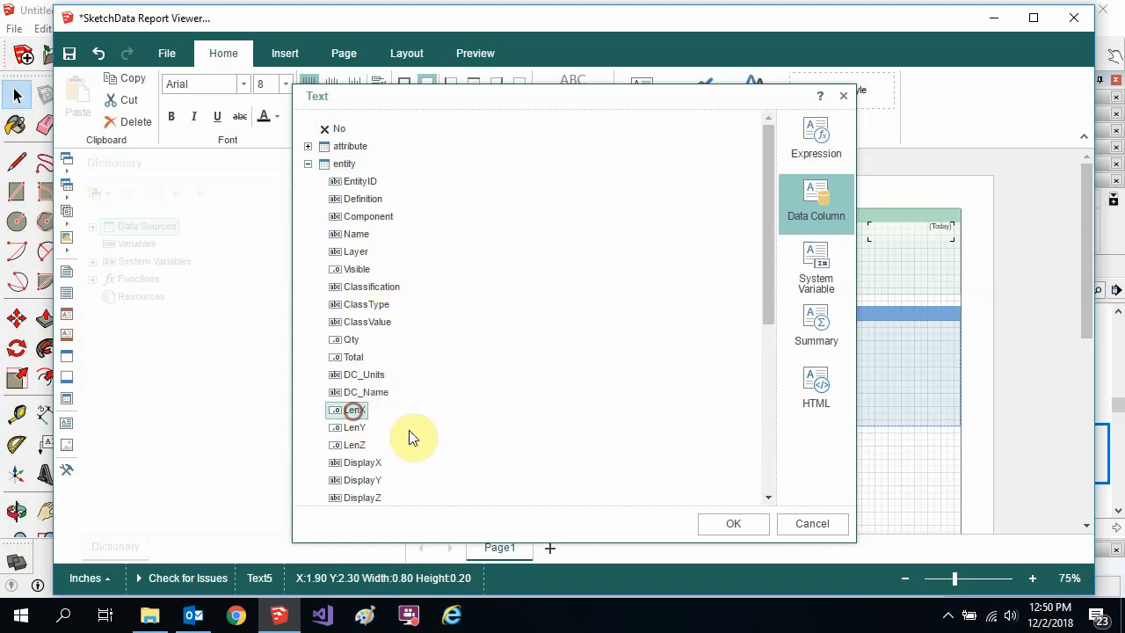
left_click(734, 524)
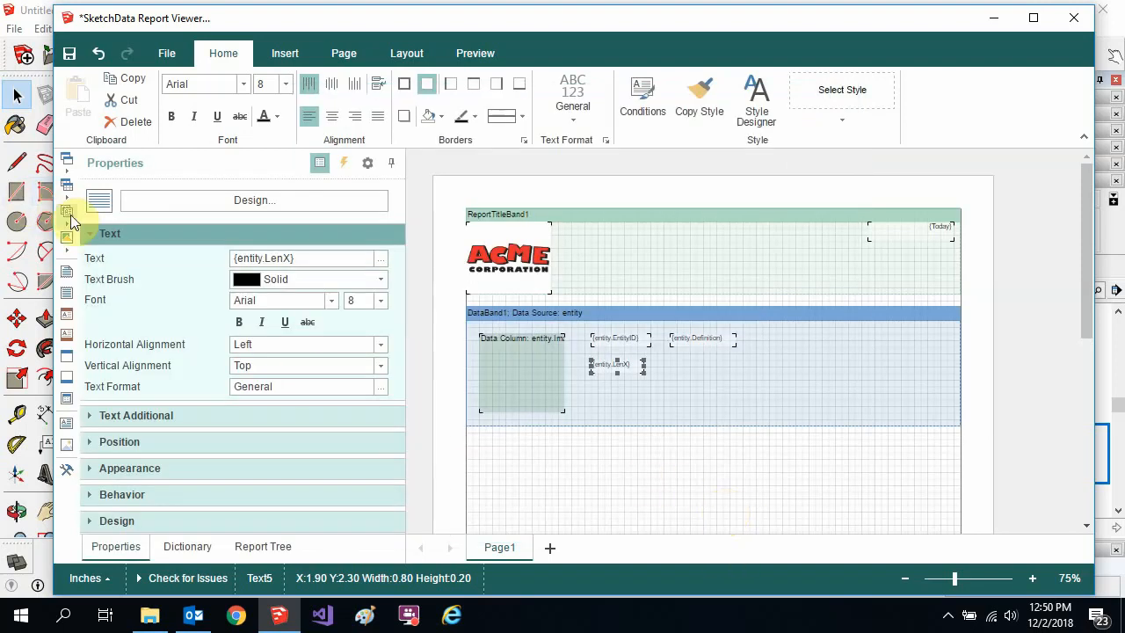
mouse_move(710, 392)
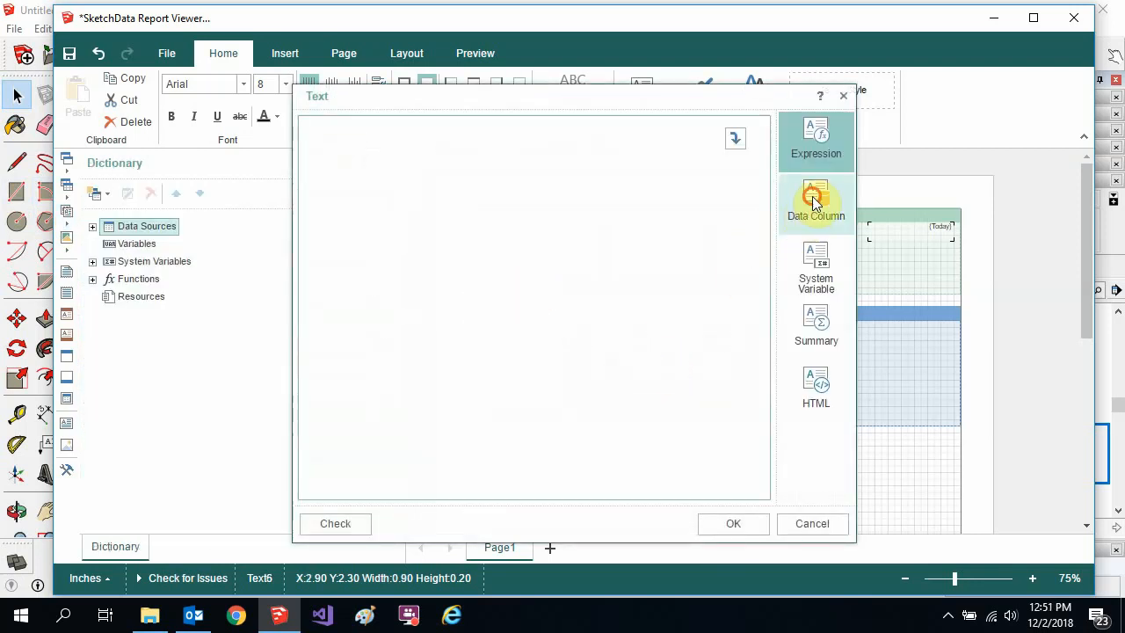
left_click(815, 202)
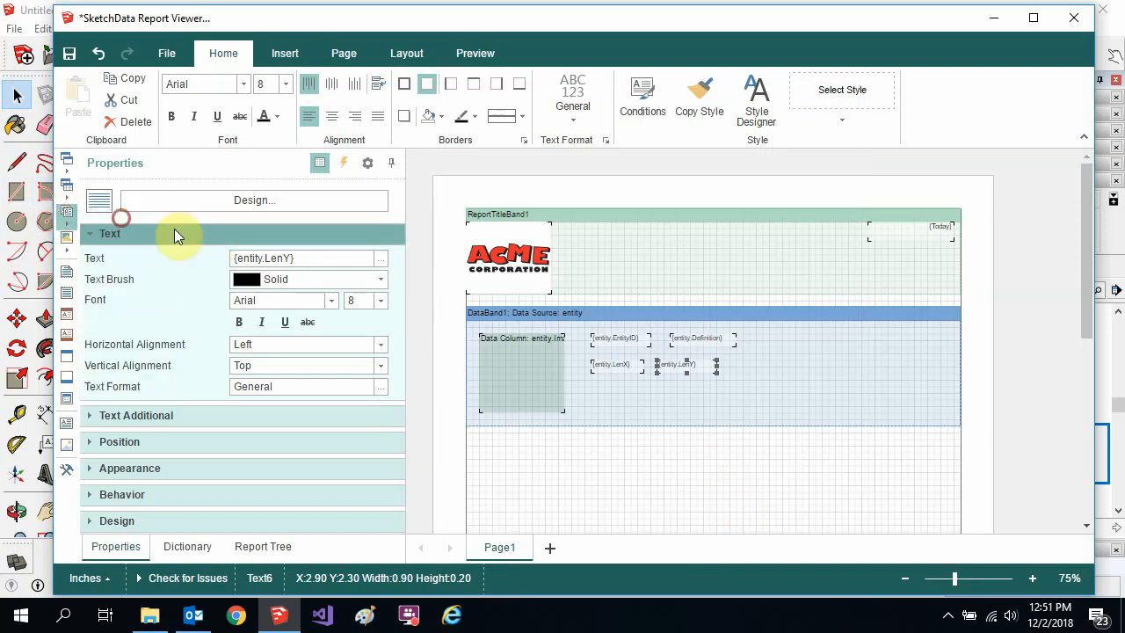
mouse_move(731, 358)
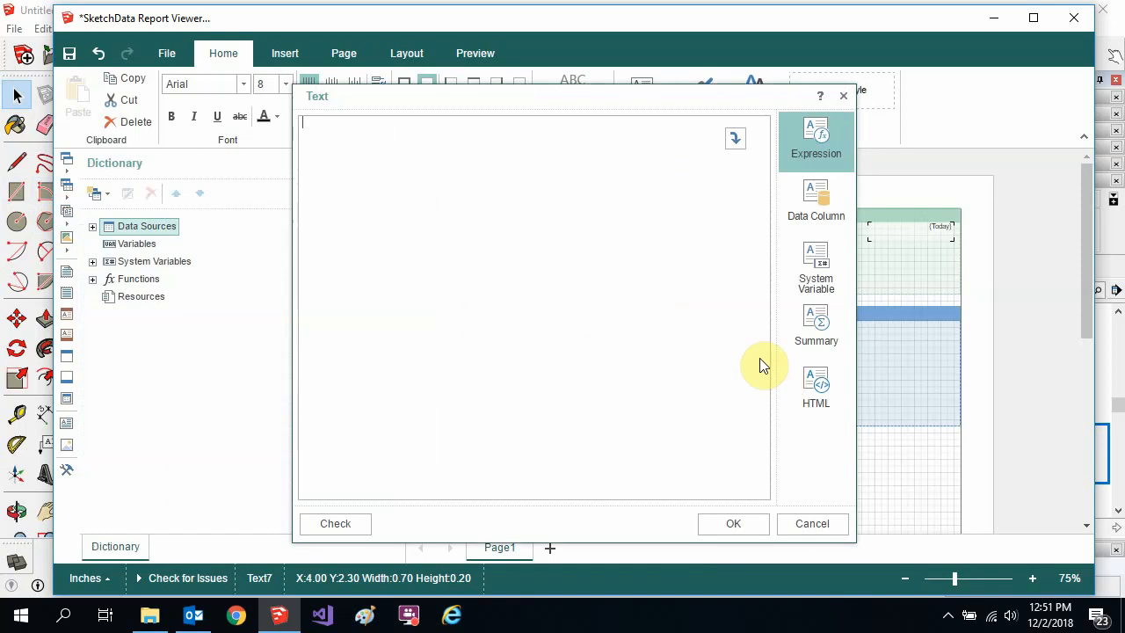
left_click(816, 200)
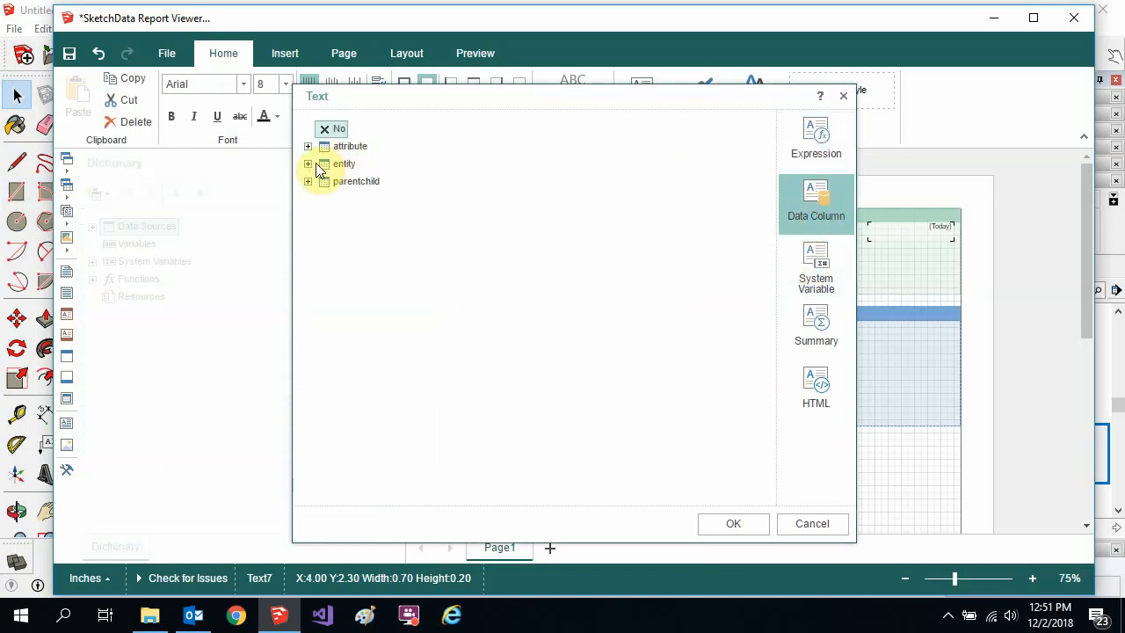
left_click(308, 164)
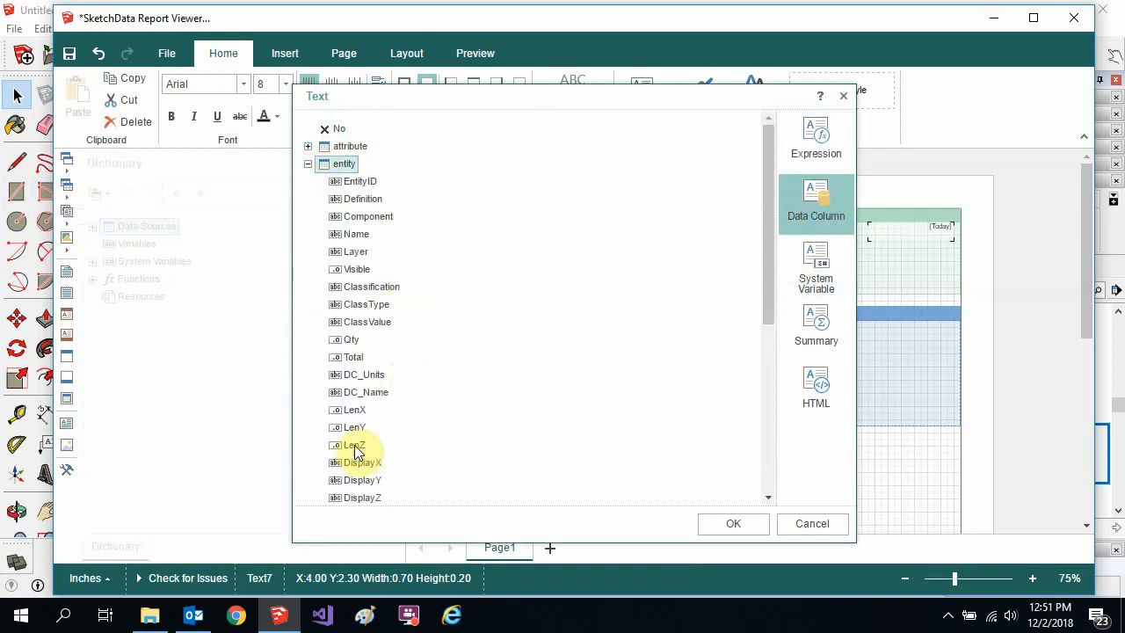
left_click(731, 524)
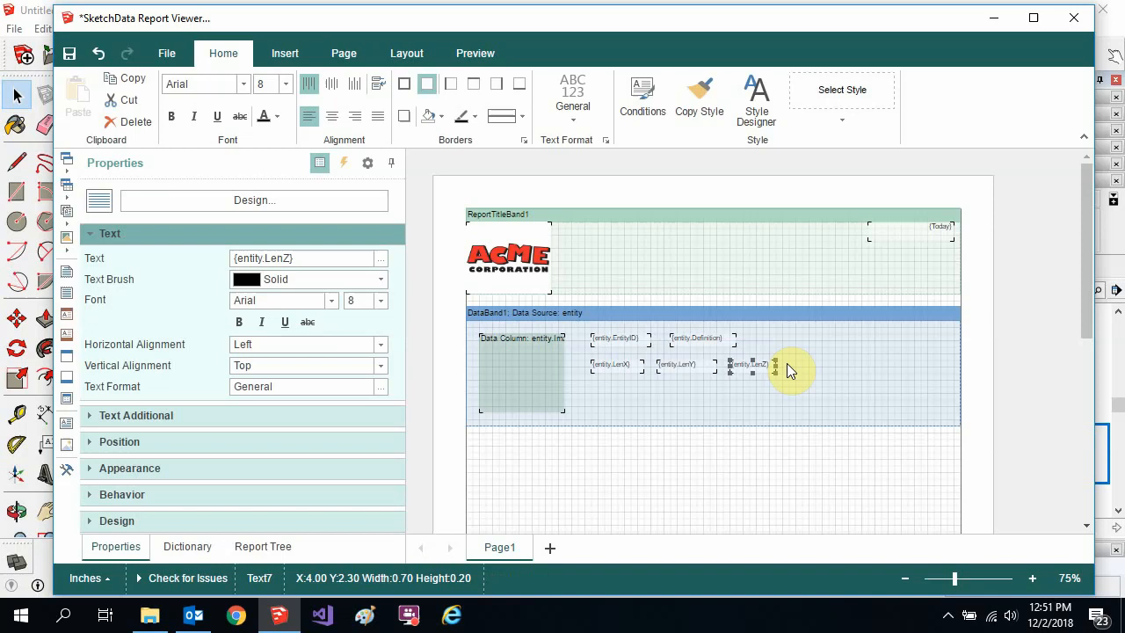
mouse_move(566, 279)
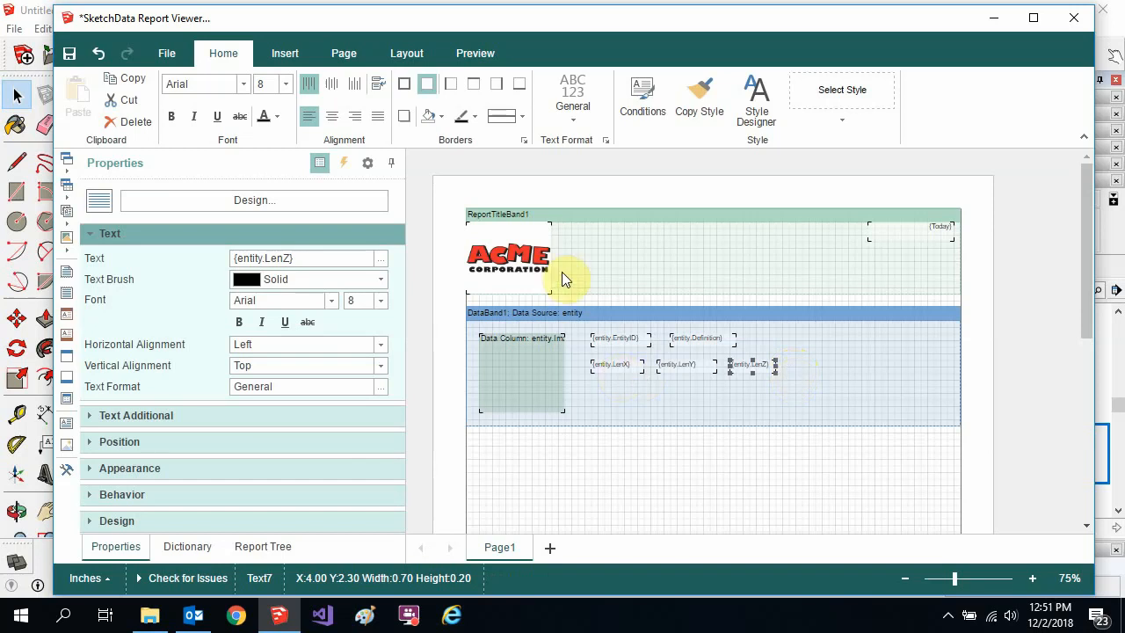
Preview the report in Continuous page view and scroll through its pages of entity rows.
left_click(474, 52)
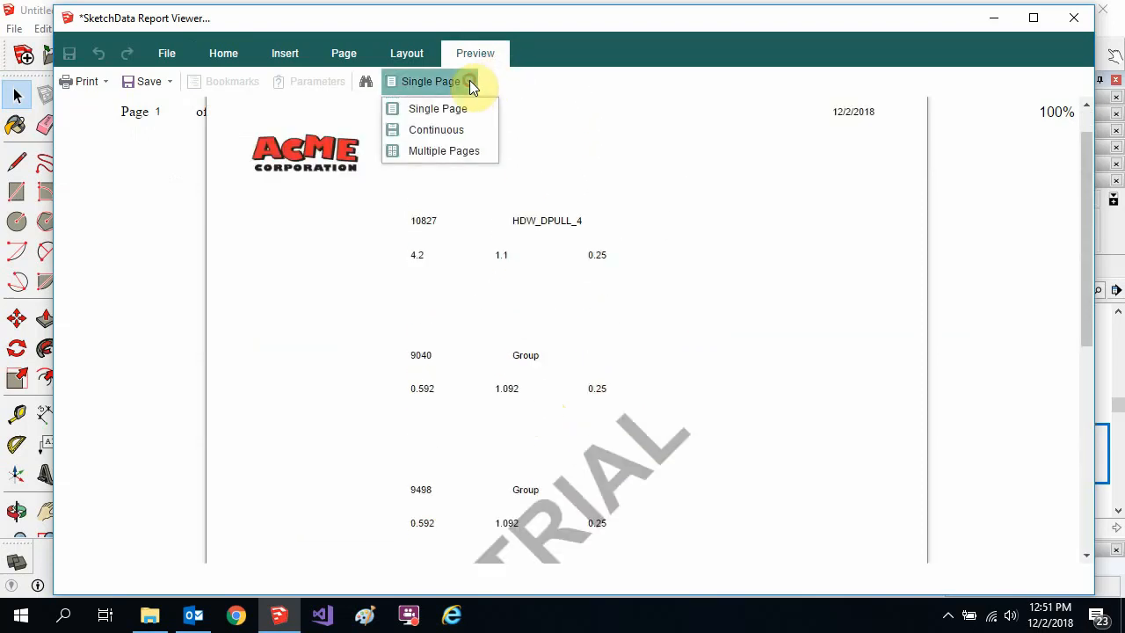
left_click(436, 130)
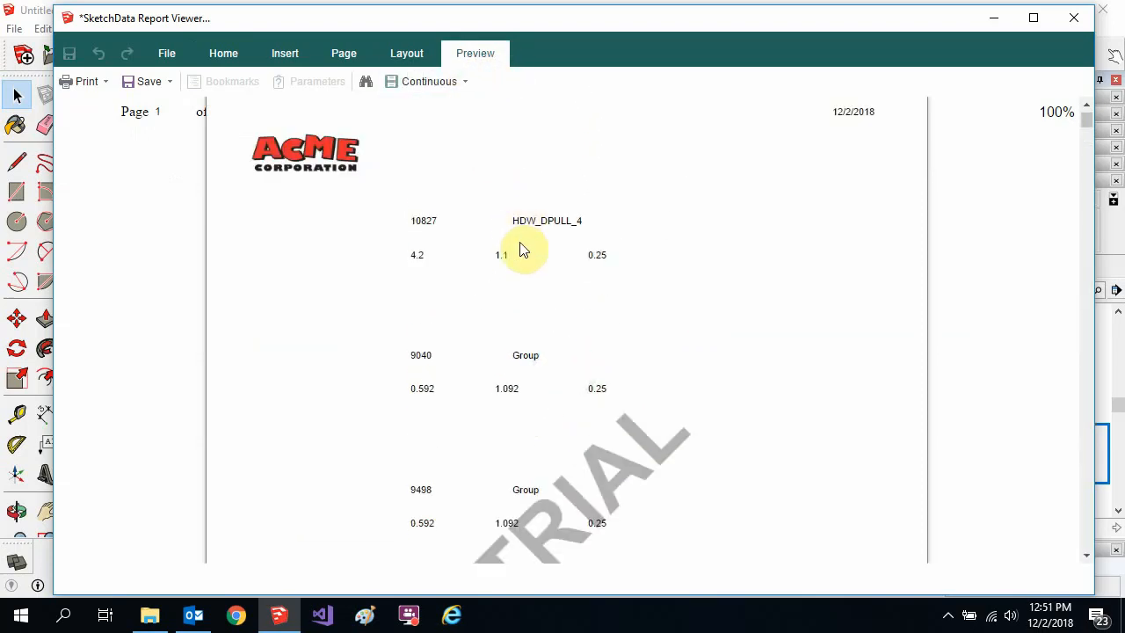
scroll("down", 3)
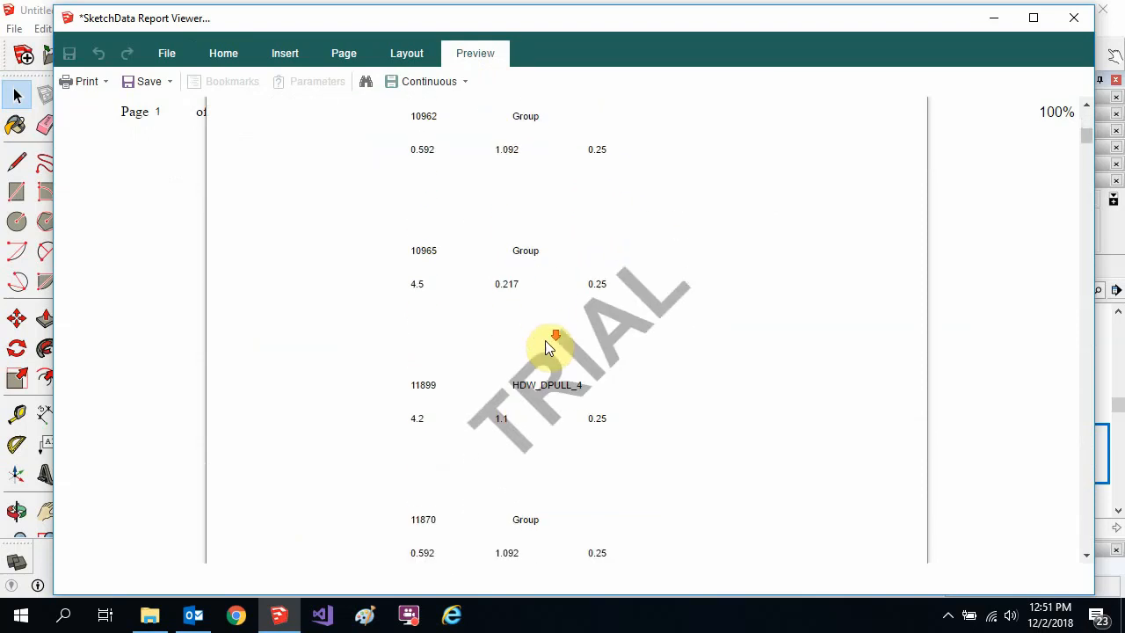
scroll("down", 3)
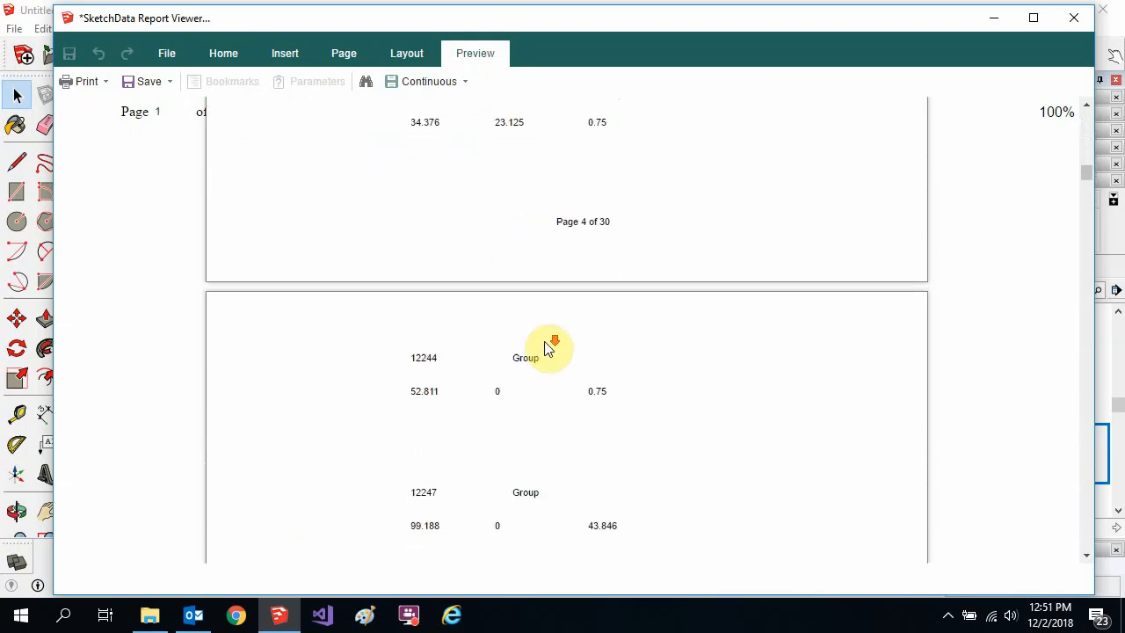
scroll("down", 3)
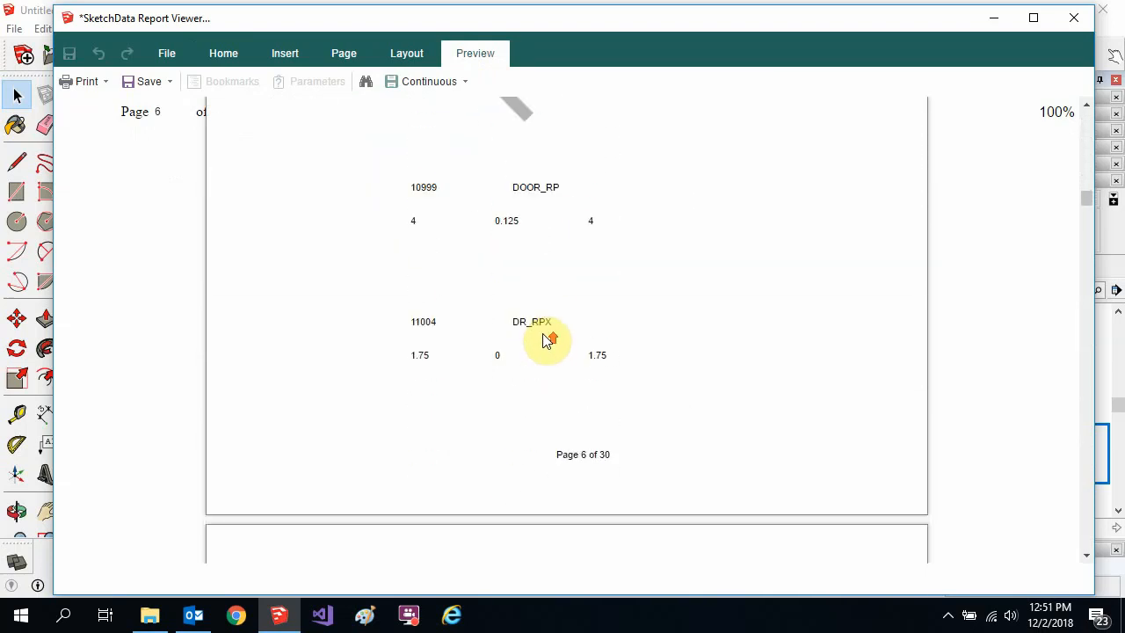
scroll("up", 3)
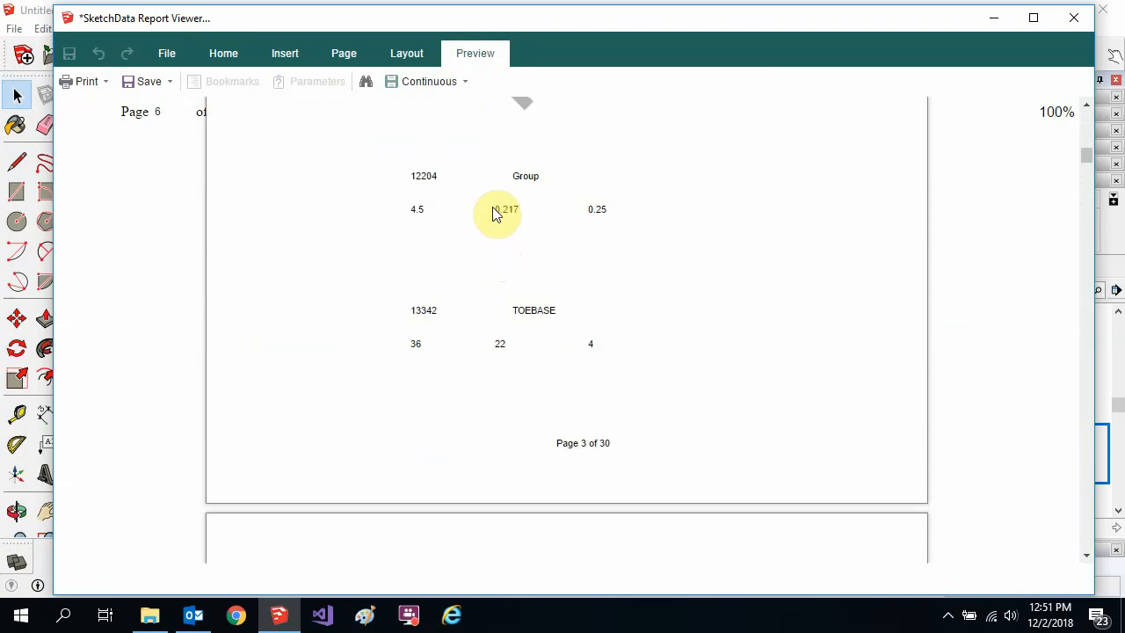
scroll("up", 3)
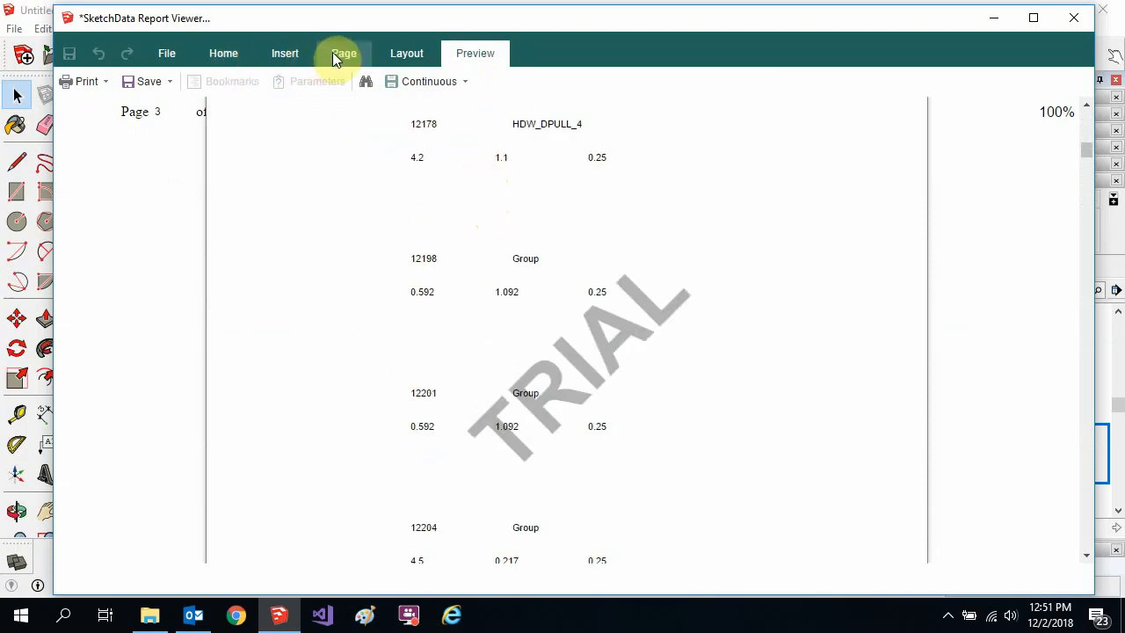
left_click(406, 53)
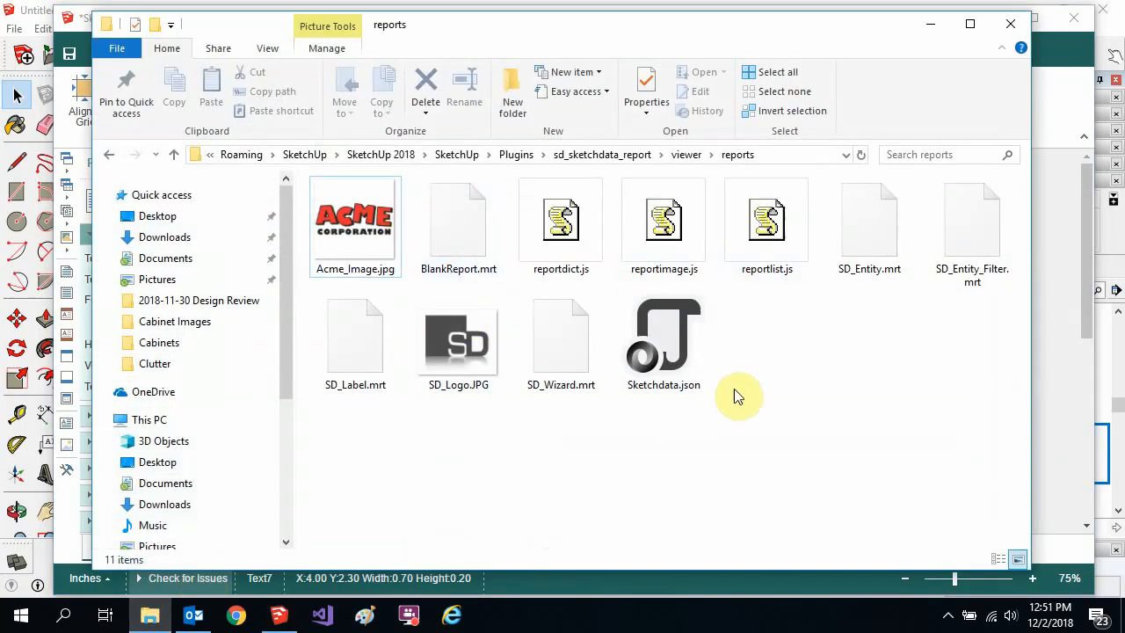
mouse_move(808, 343)
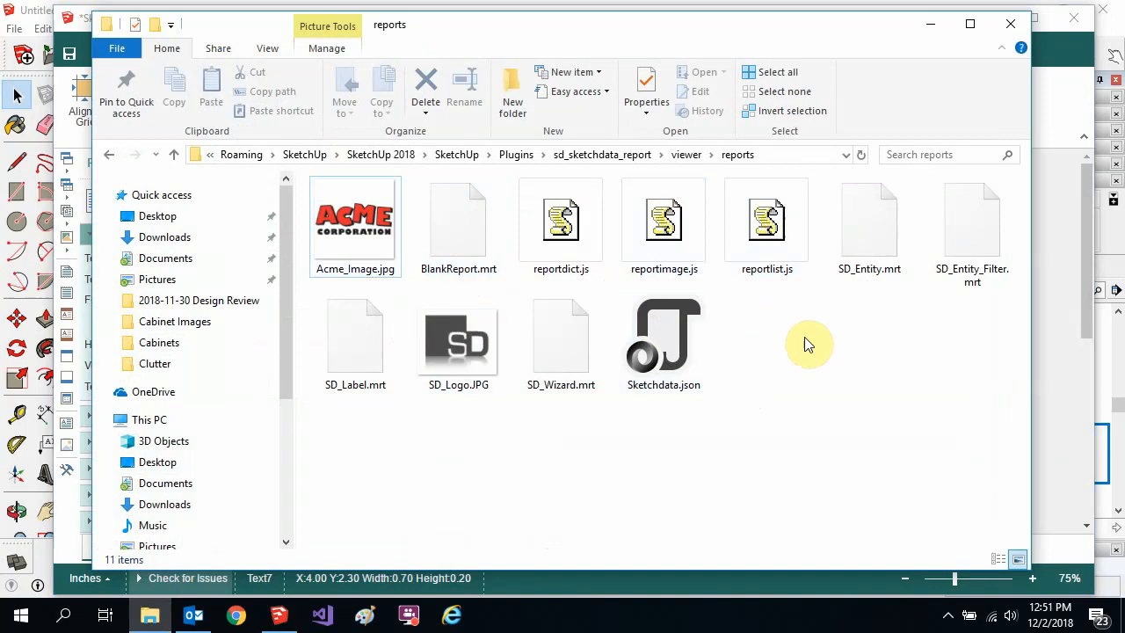
mouse_move(789, 359)
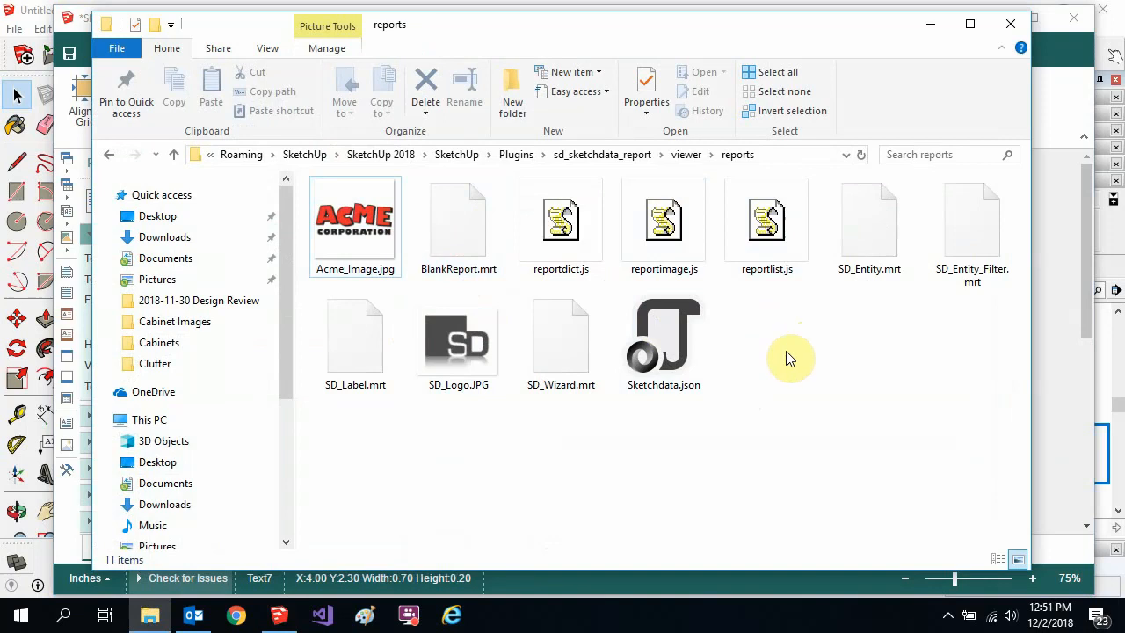
mouse_move(798, 342)
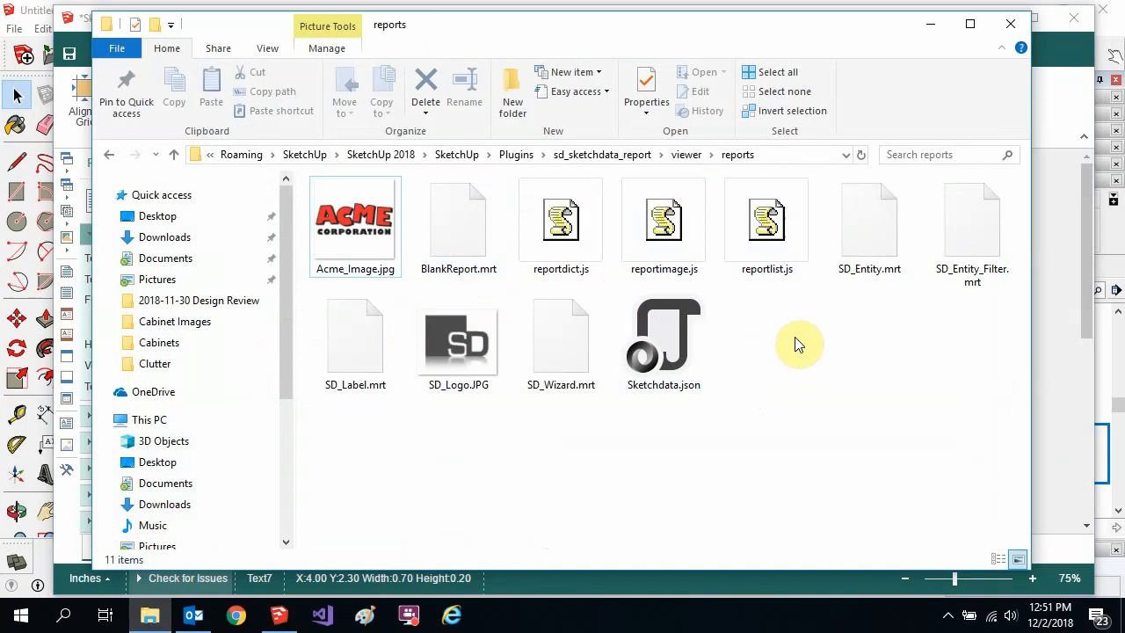
mouse_move(893, 278)
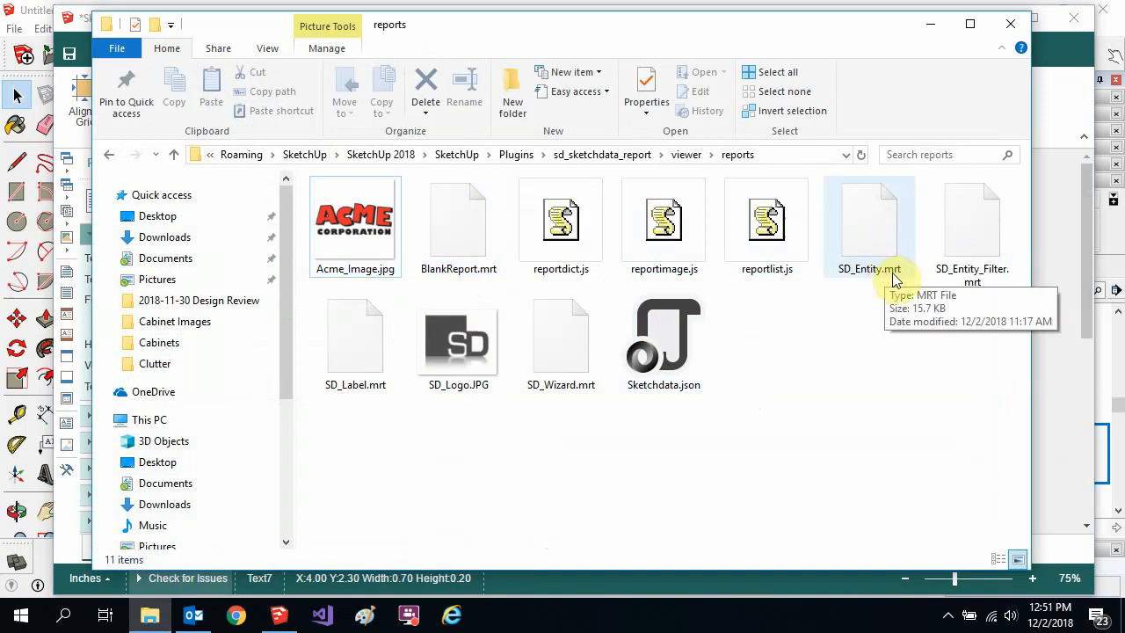
mouse_move(720, 197)
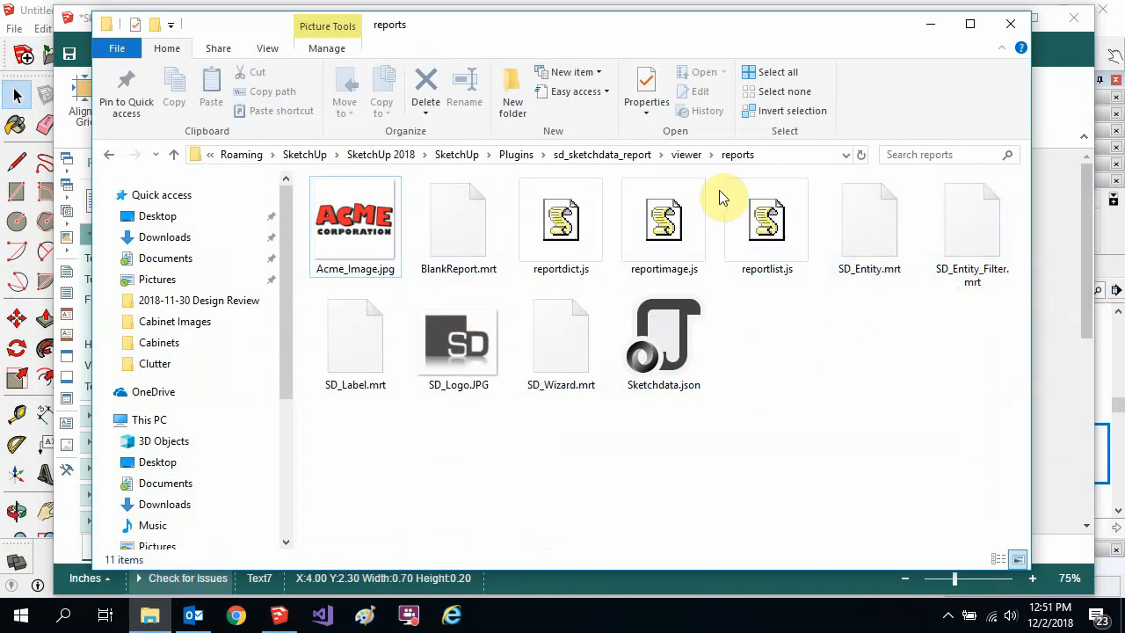
mouse_move(528, 377)
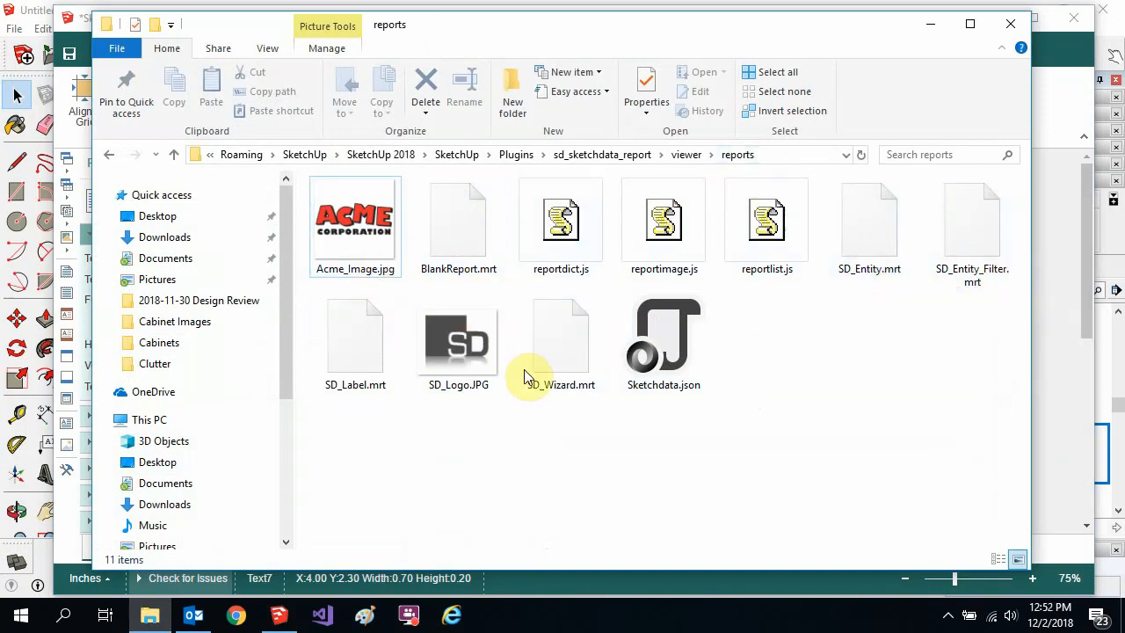
mouse_move(939, 25)
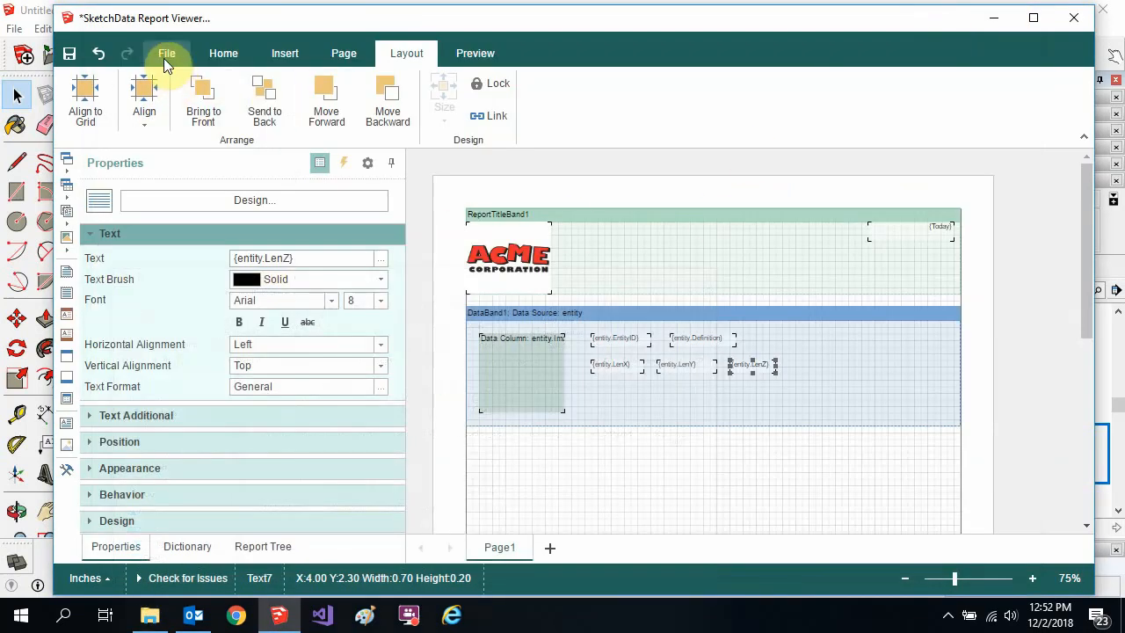
In Report Options, set Report Name Demo_Report, Alias Demo Report and Author SketchData.
left_click(165, 53)
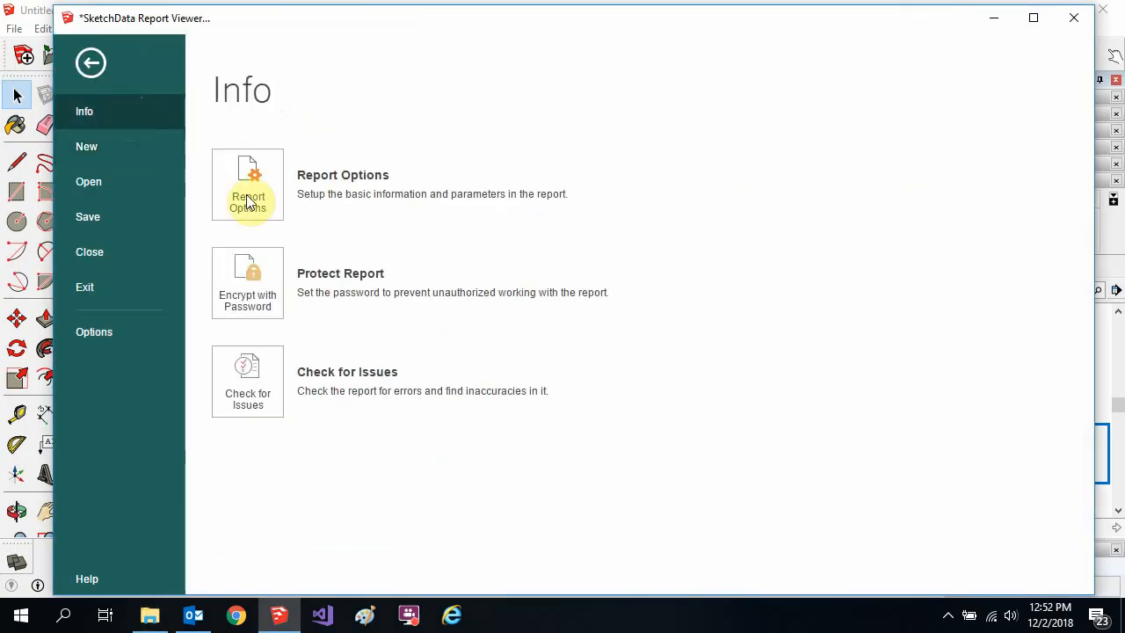
left_click(246, 184)
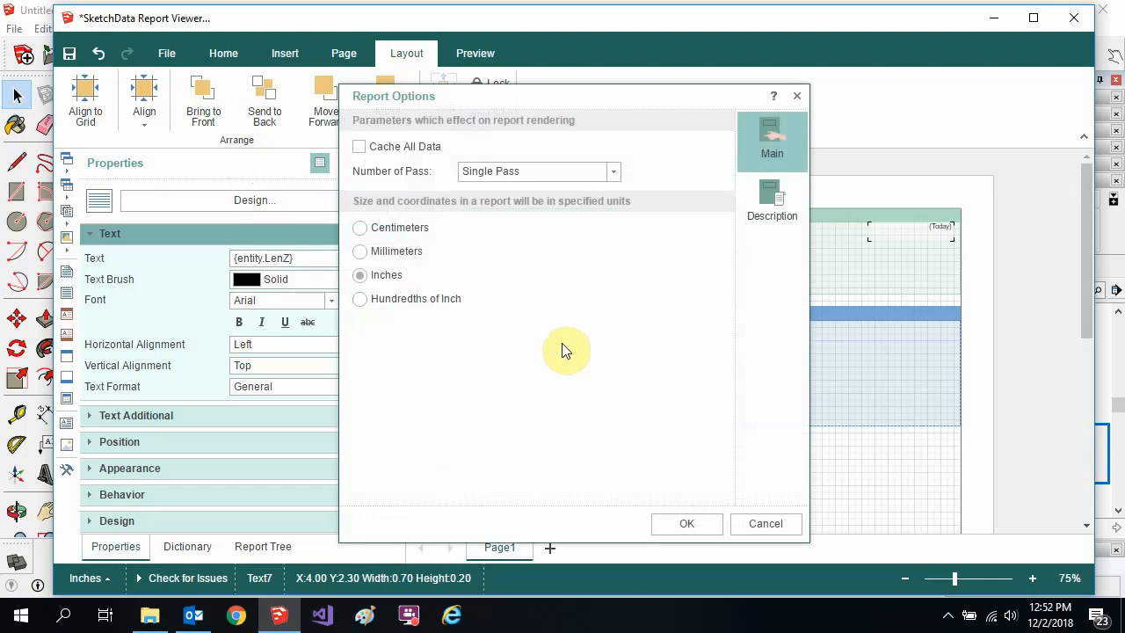
left_click(772, 202)
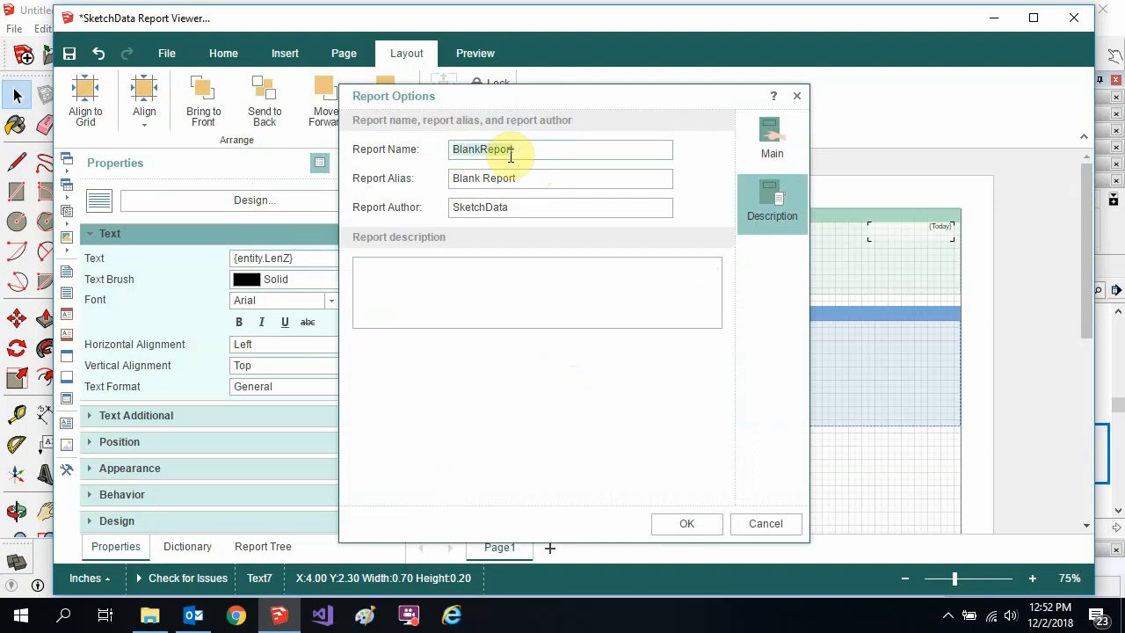
type("Demo_")
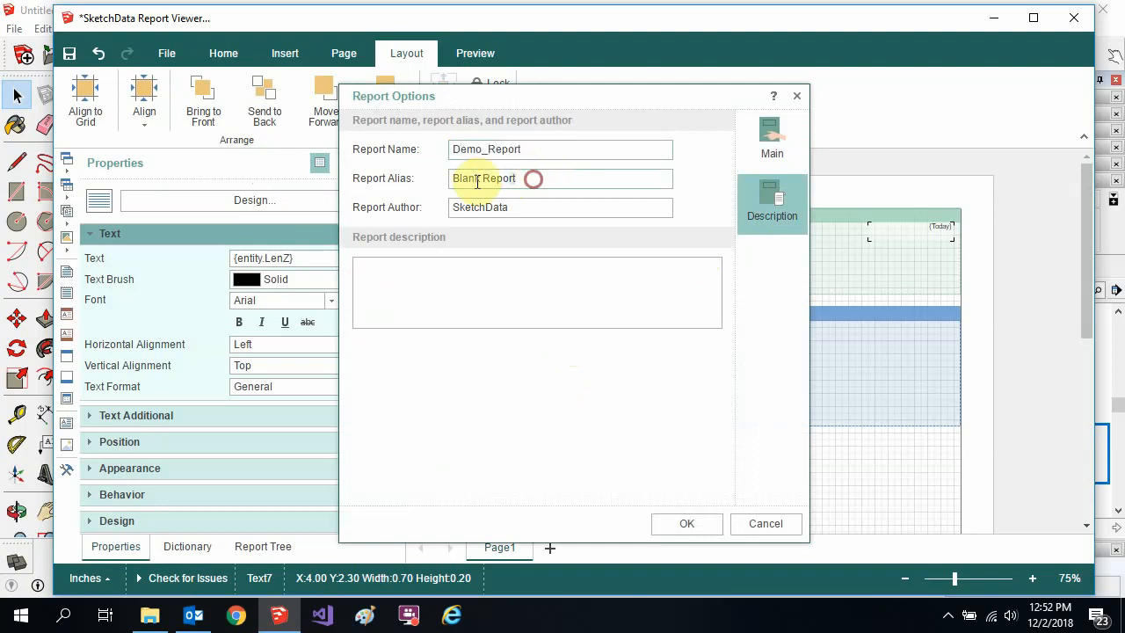
type("Demo")
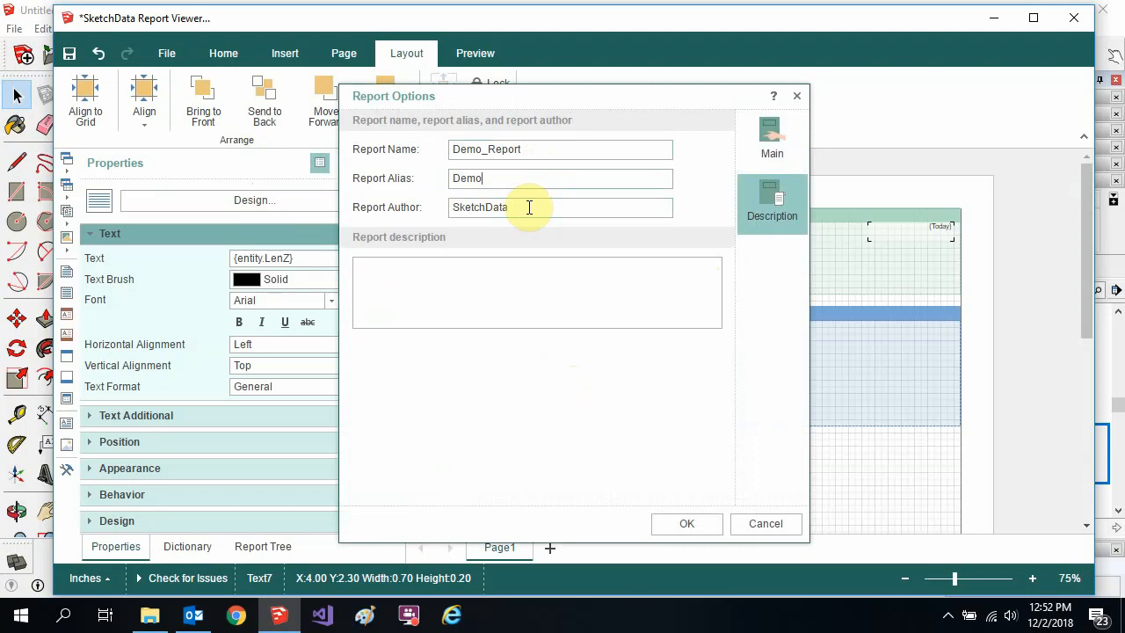
type("Report")
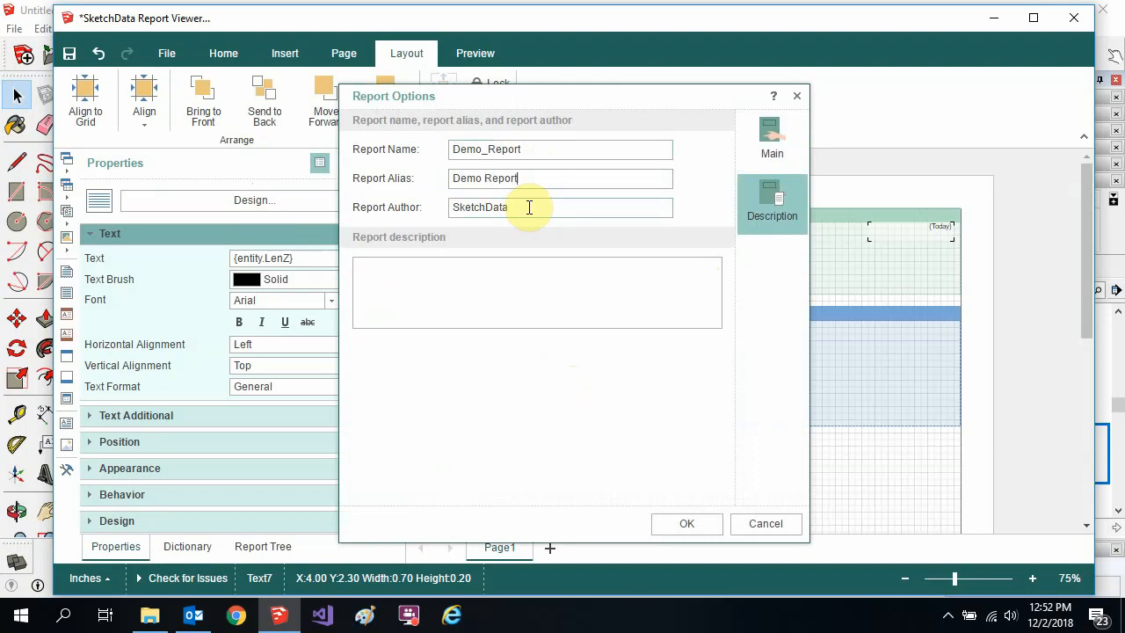
left_click(686, 524)
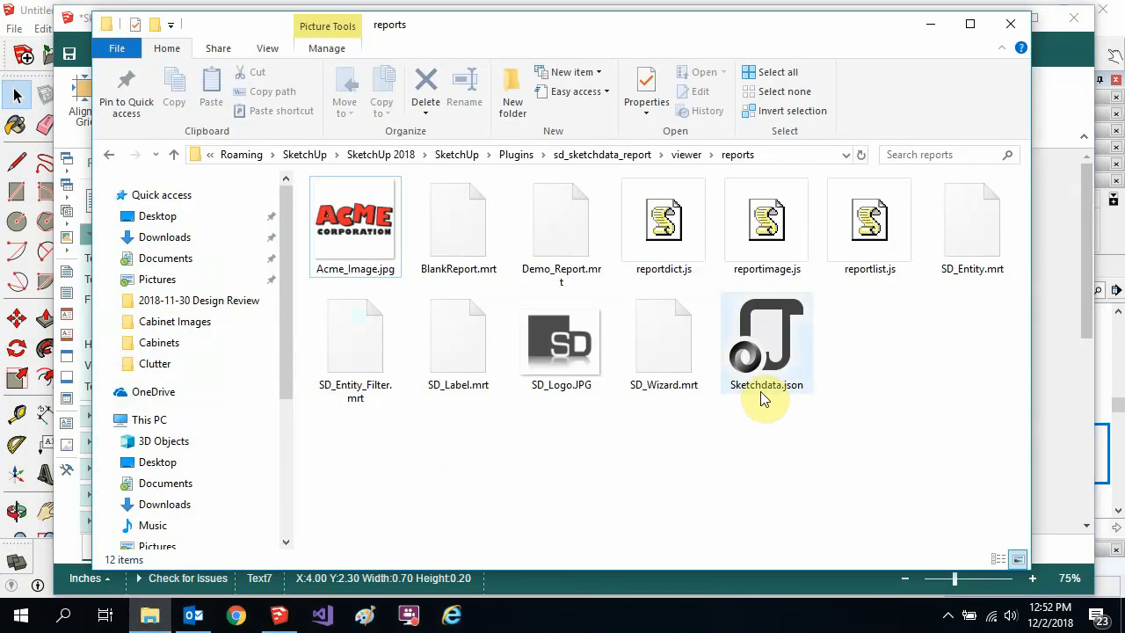
mouse_move(560, 263)
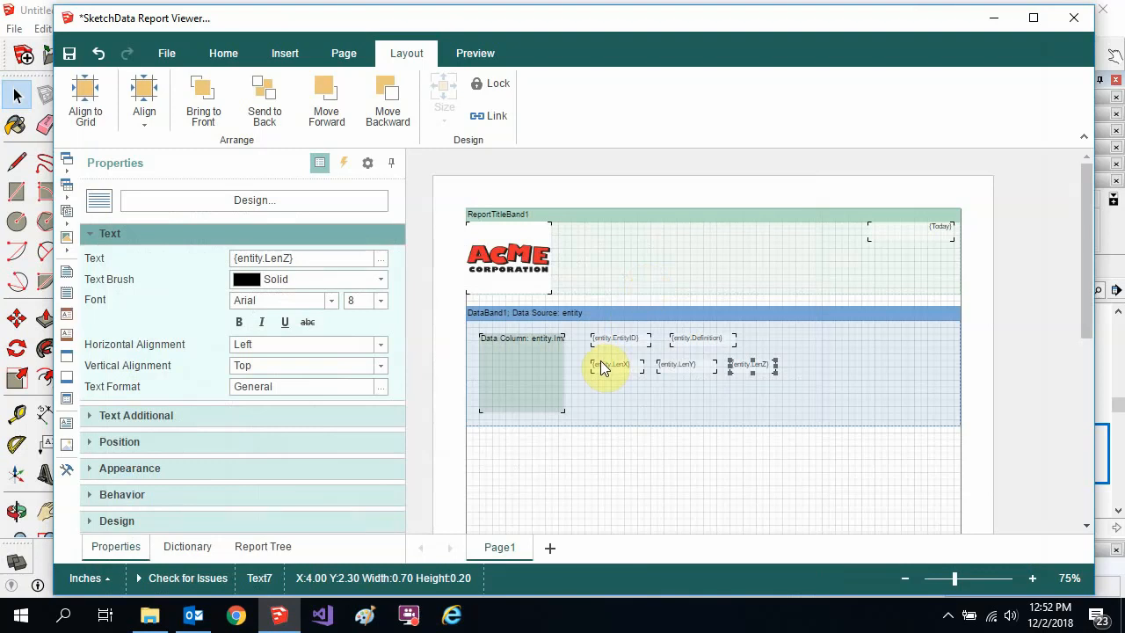
mouse_move(734, 396)
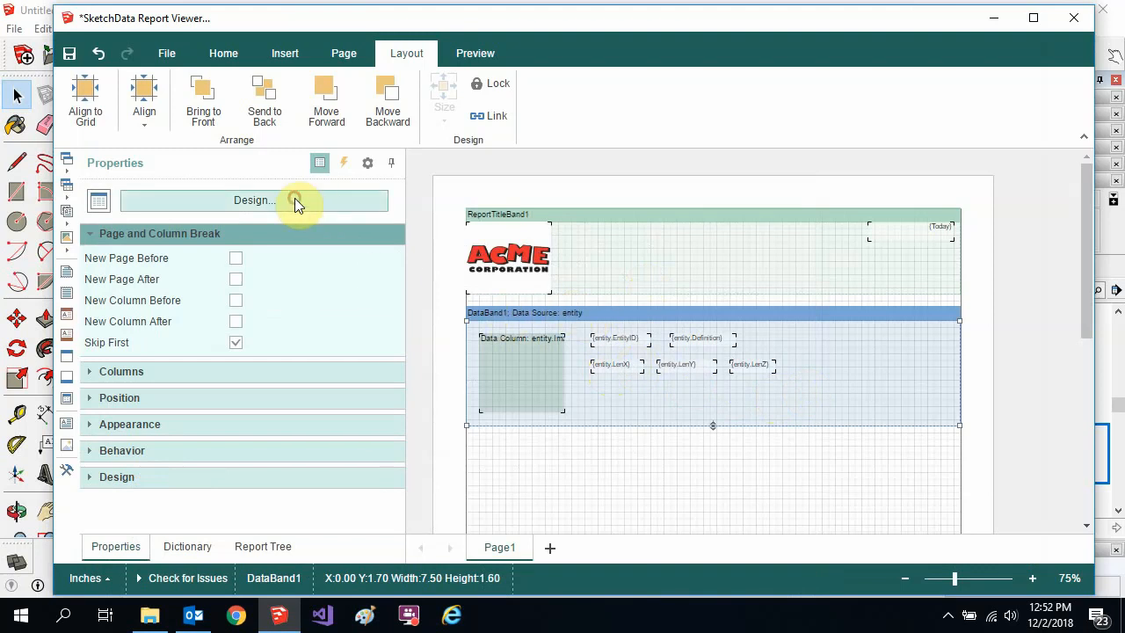
Add a filter on DataBand1 keeping only entities whose DataImage column equals 1.
left_click(255, 201)
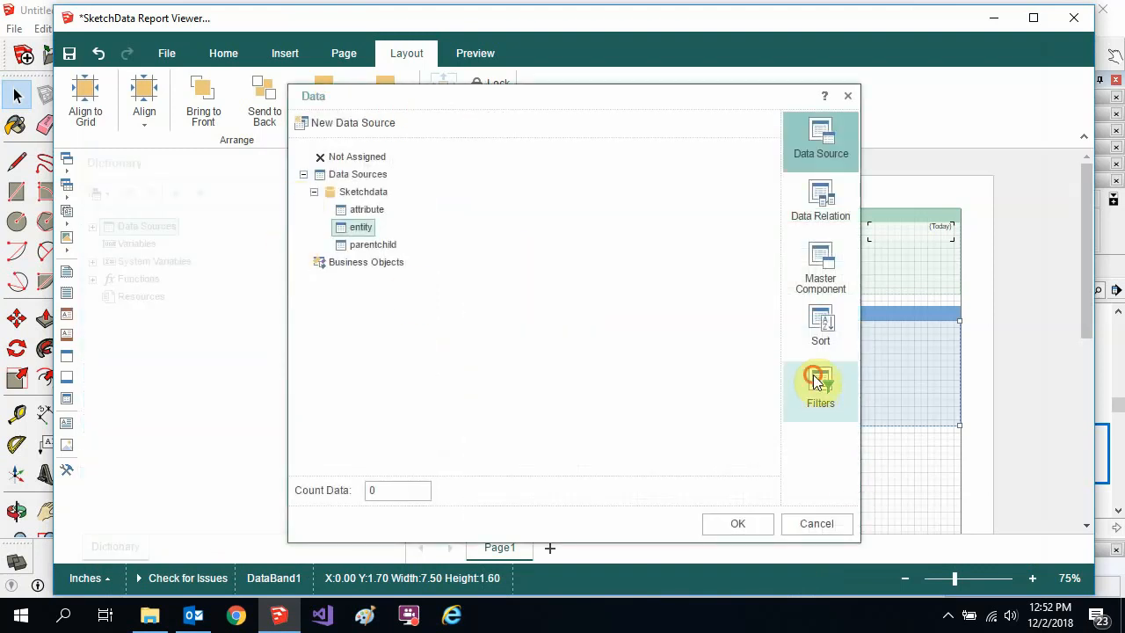
left_click(820, 390)
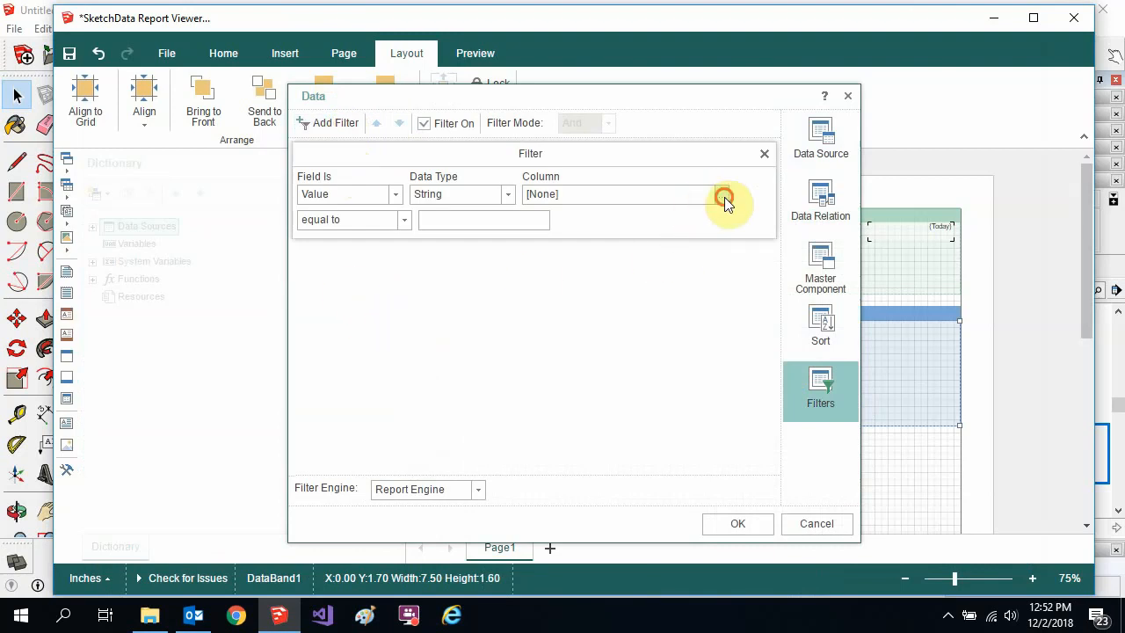
left_click(725, 193)
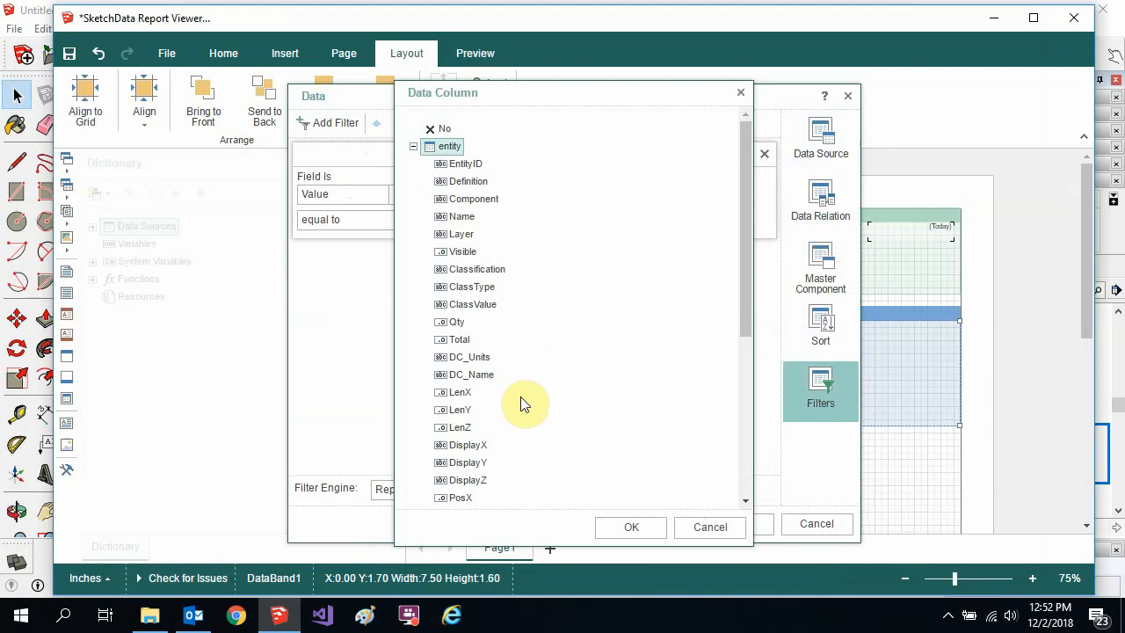
scroll("down", 3)
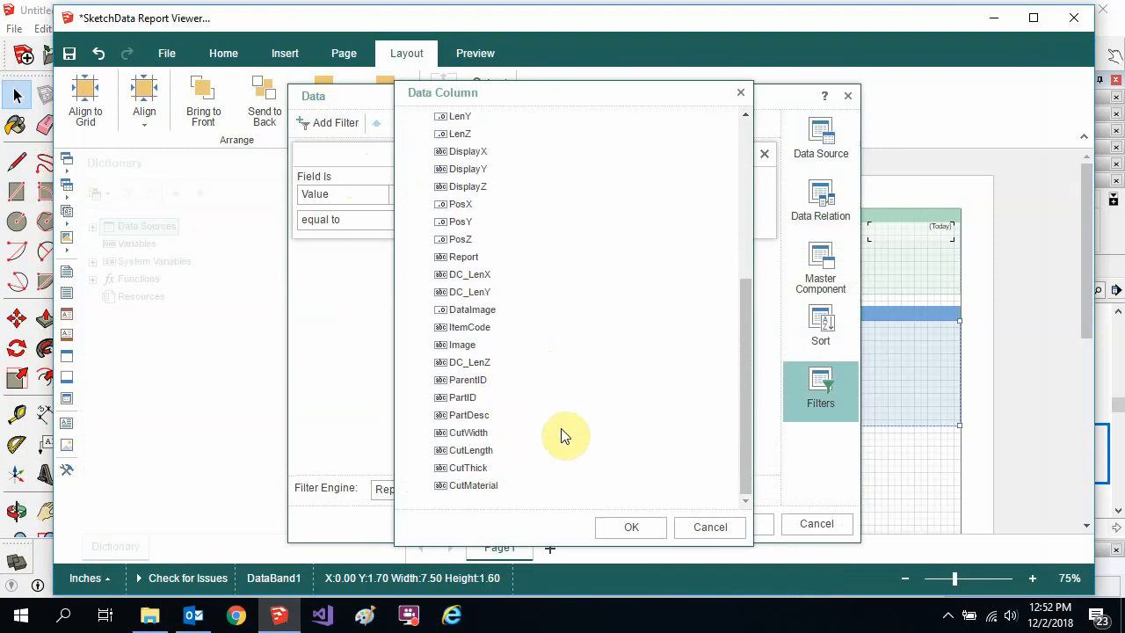
left_click(631, 527)
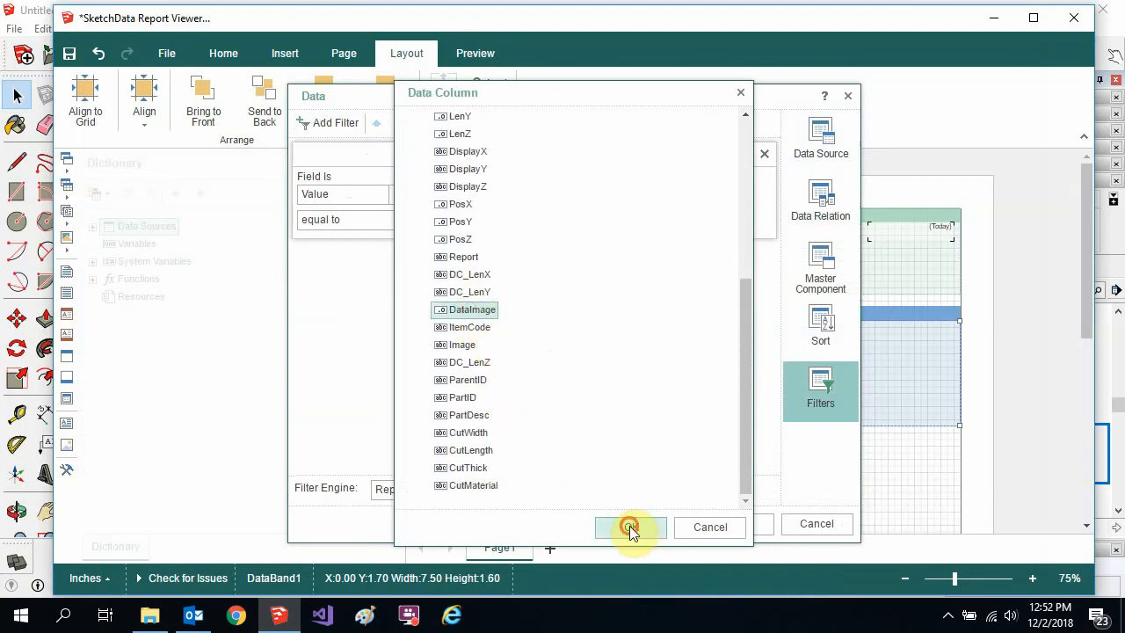
left_click(629, 527)
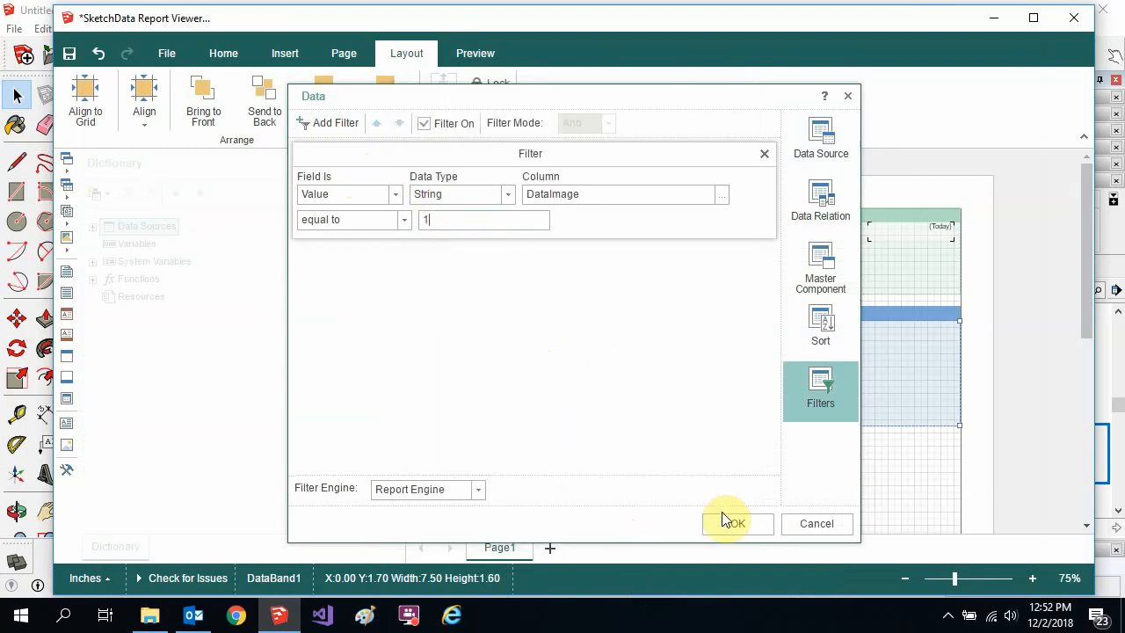
left_click(735, 524)
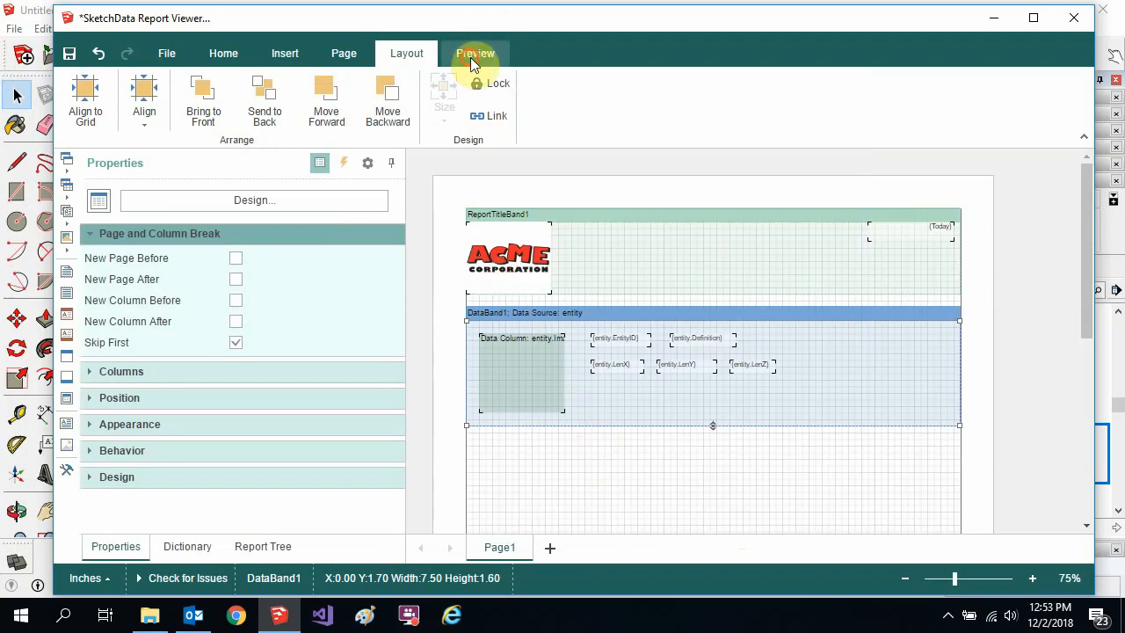
left_click(475, 52)
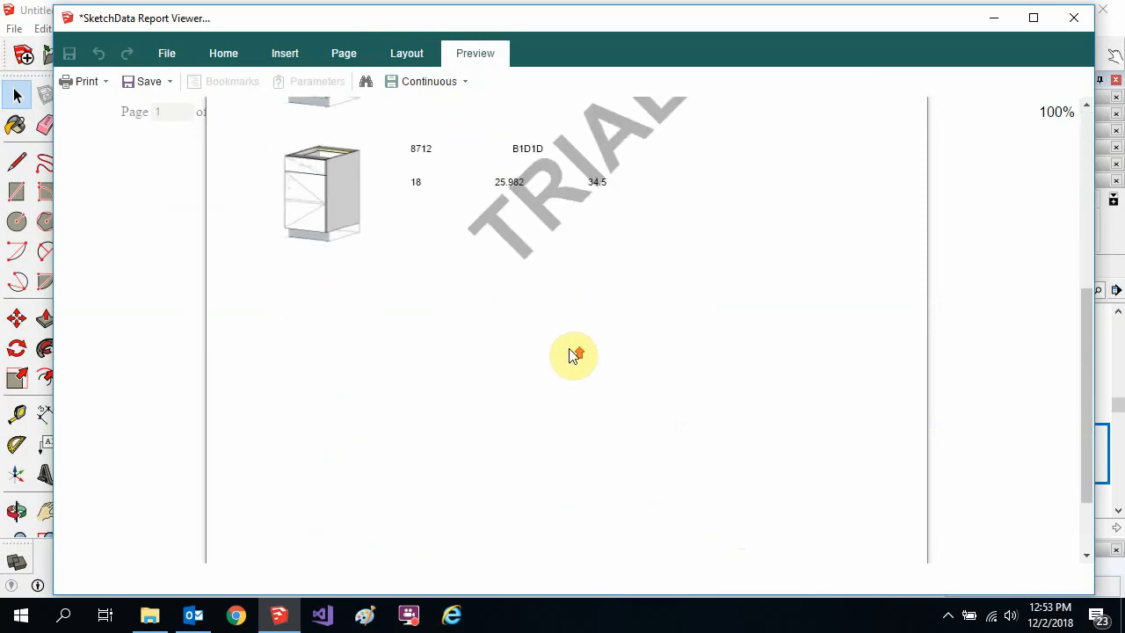
scroll("up", 3)
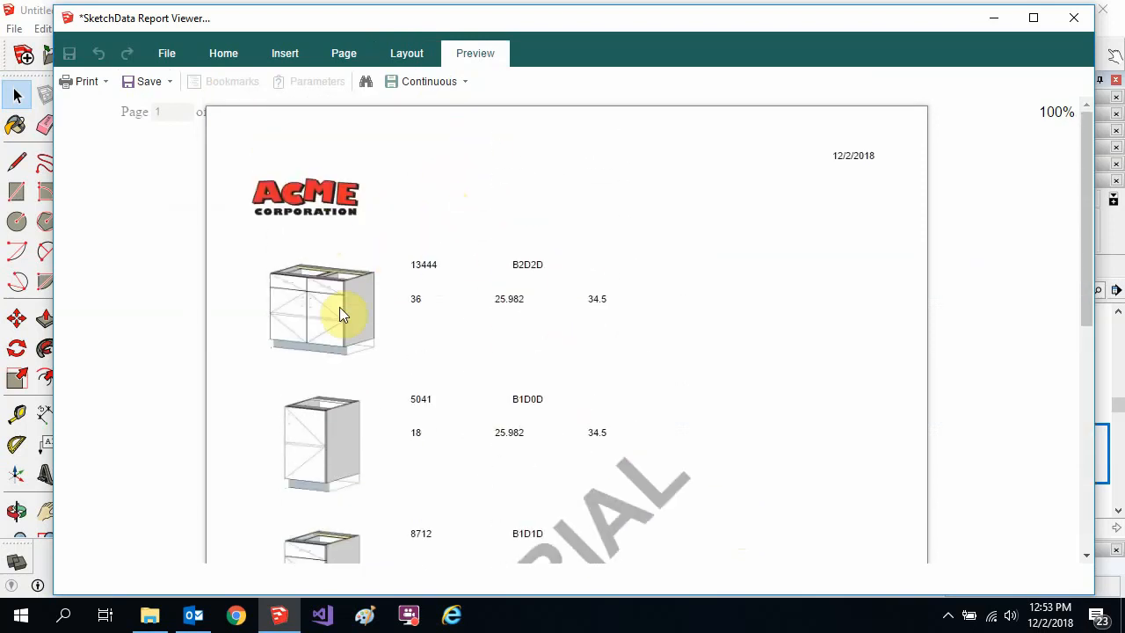
mouse_move(384, 165)
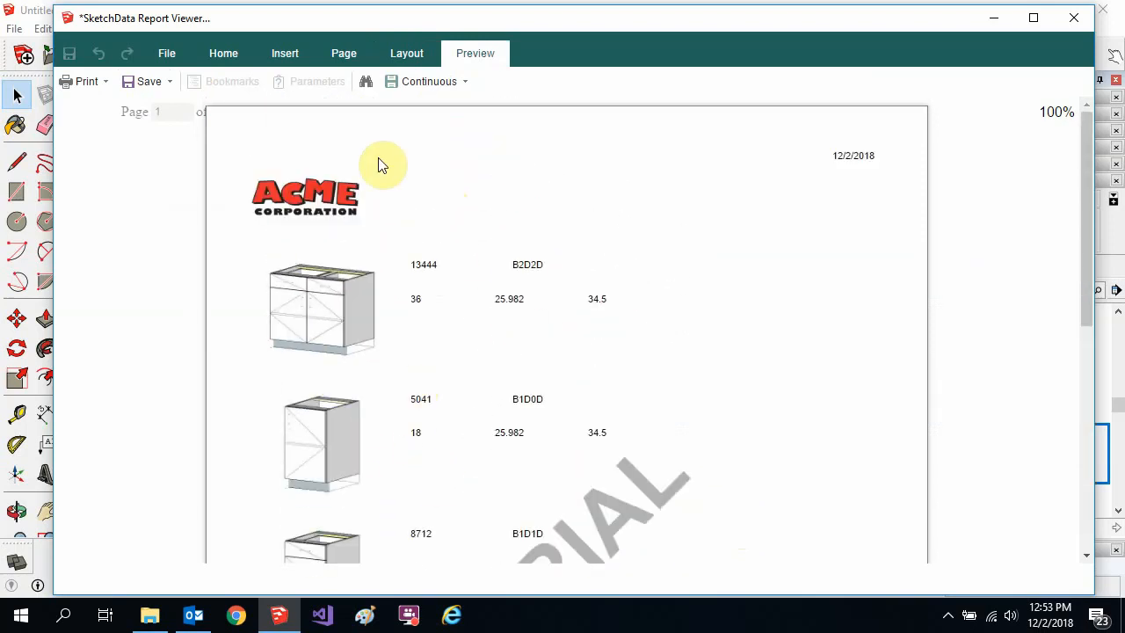
left_click(406, 53)
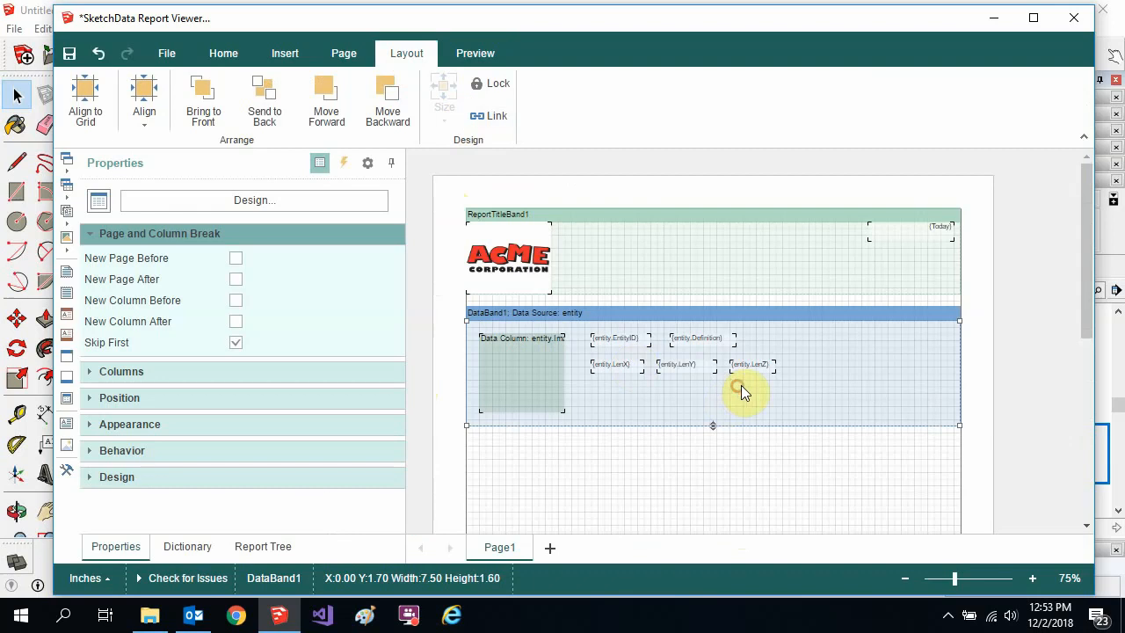
mouse_move(754, 373)
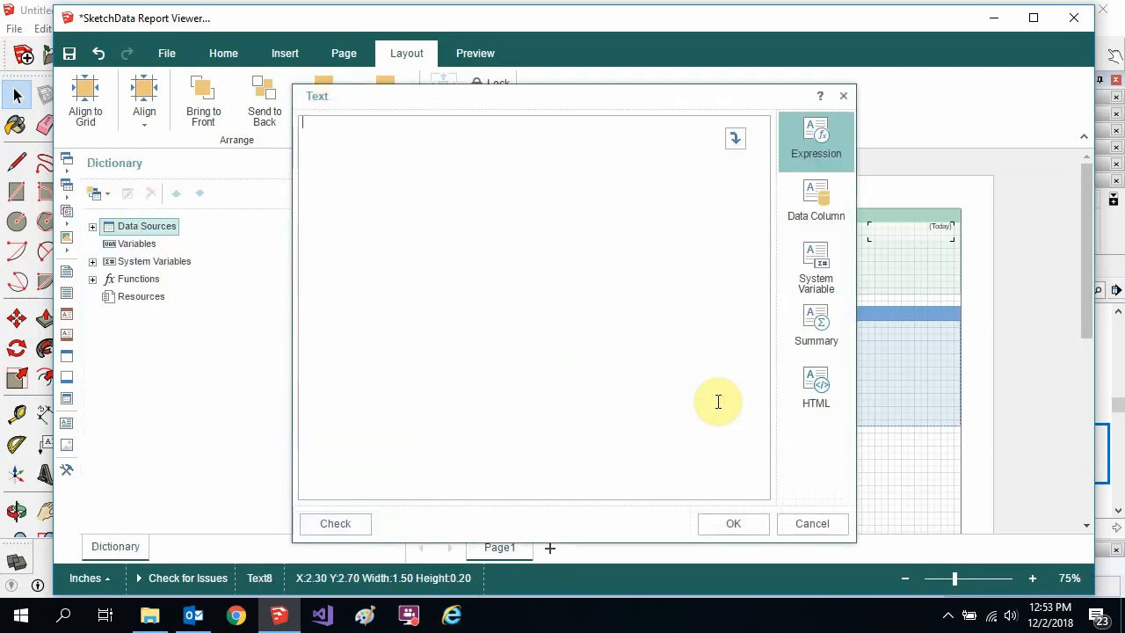
mouse_move(404, 163)
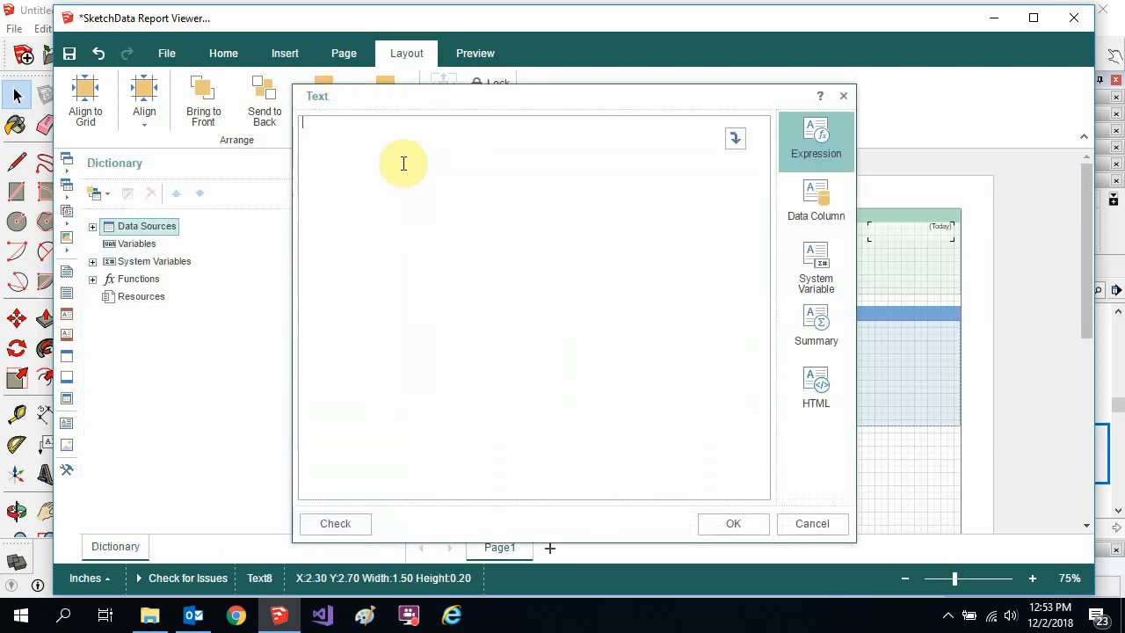
mouse_move(531, 167)
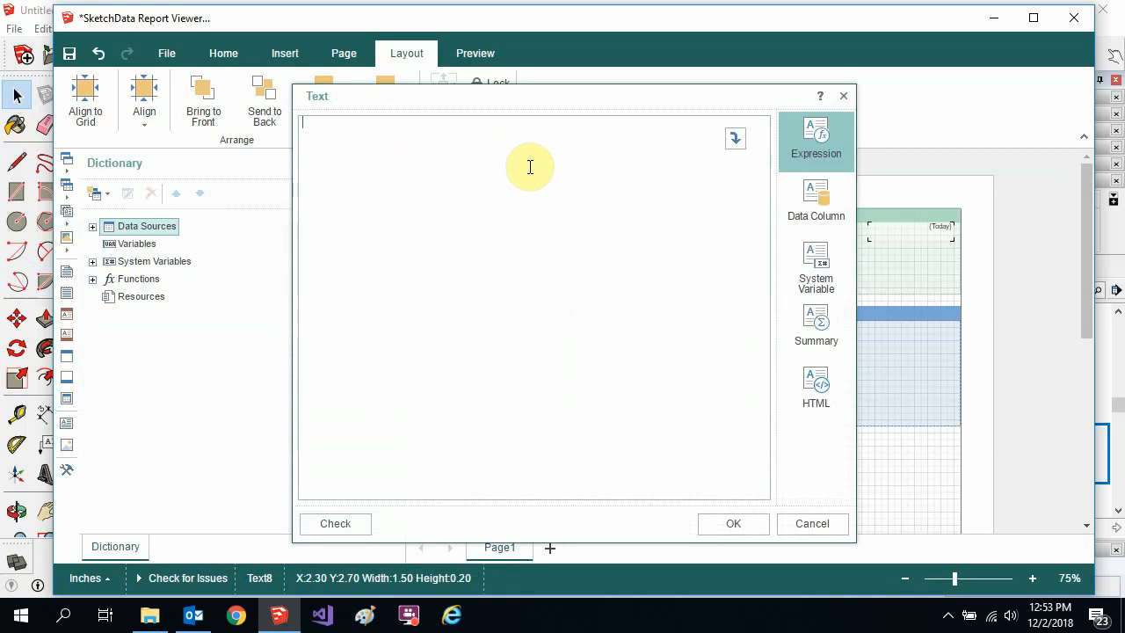
Enter the expression {Math.Round(entity.LenX/12*entity.LenY/12*entity.LenZ/12,1)} cubic feet and confirm it.
type("Math.")
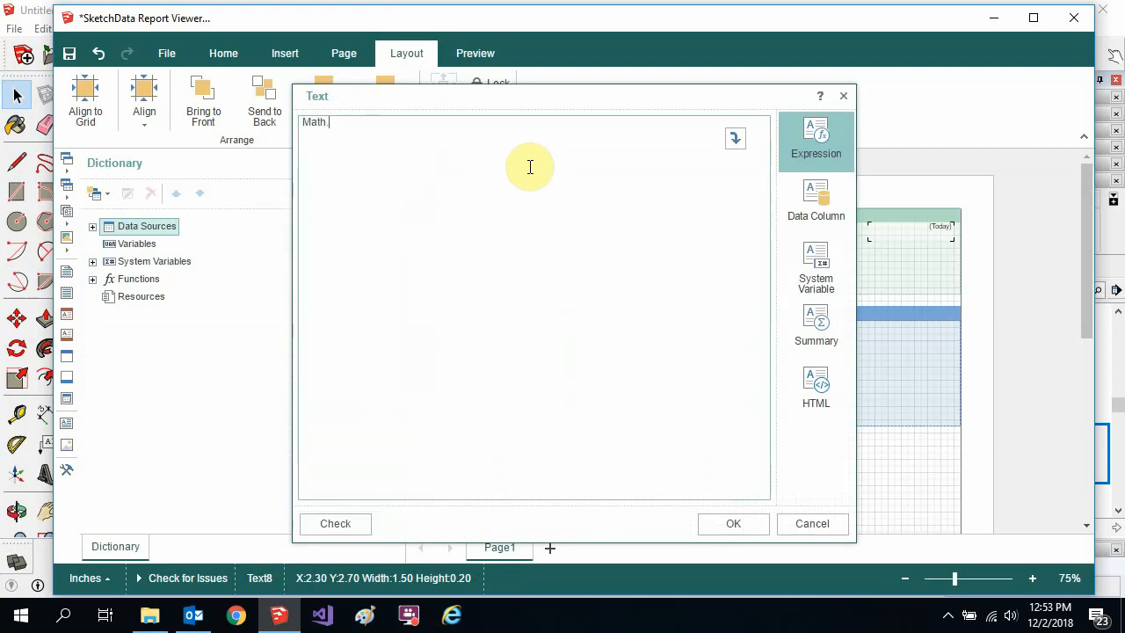
type("Round")
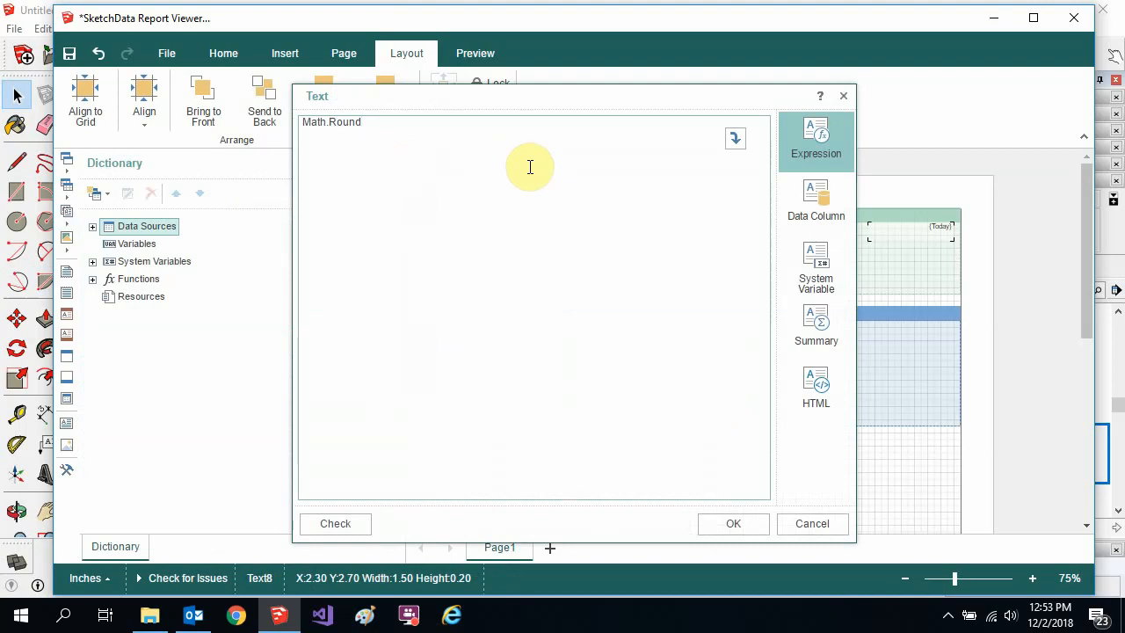
type("(entity")
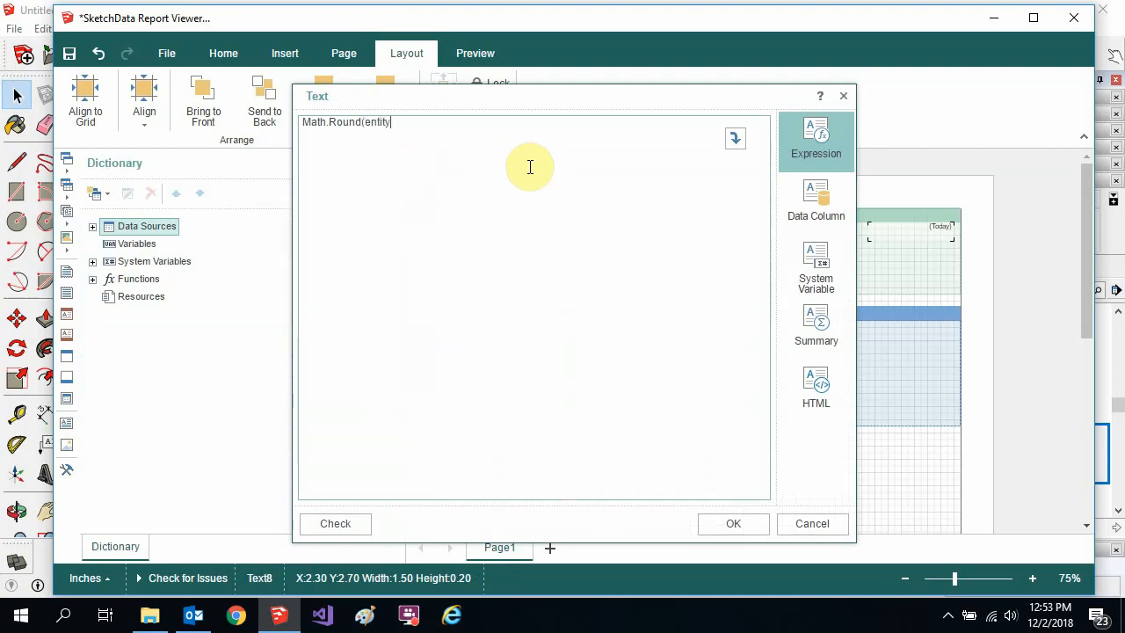
type(".LenX")
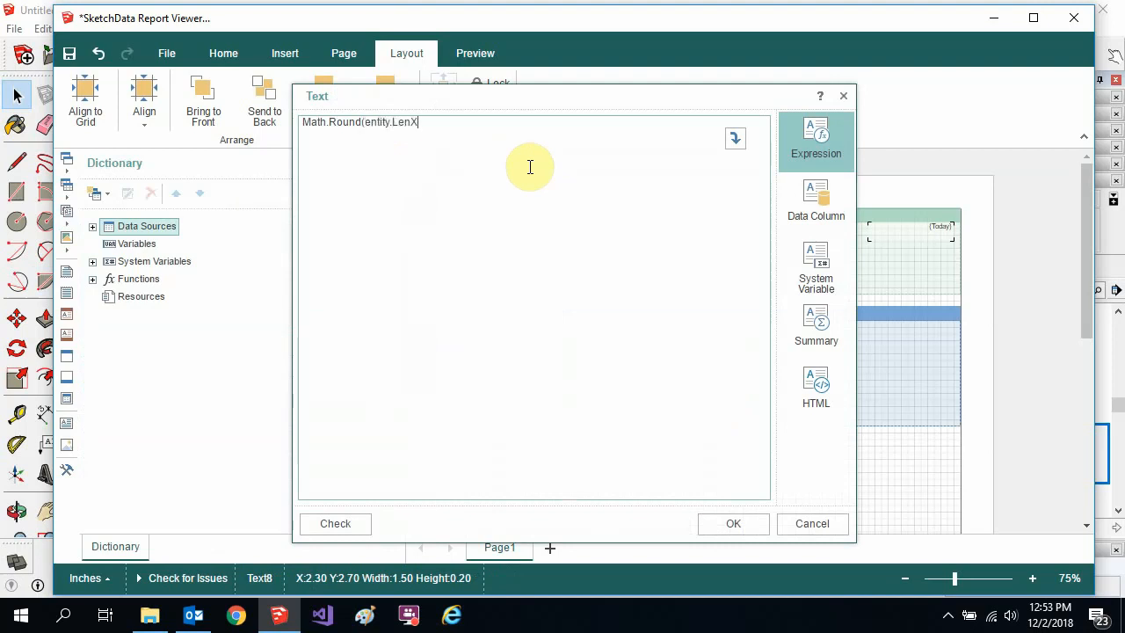
type("/12")
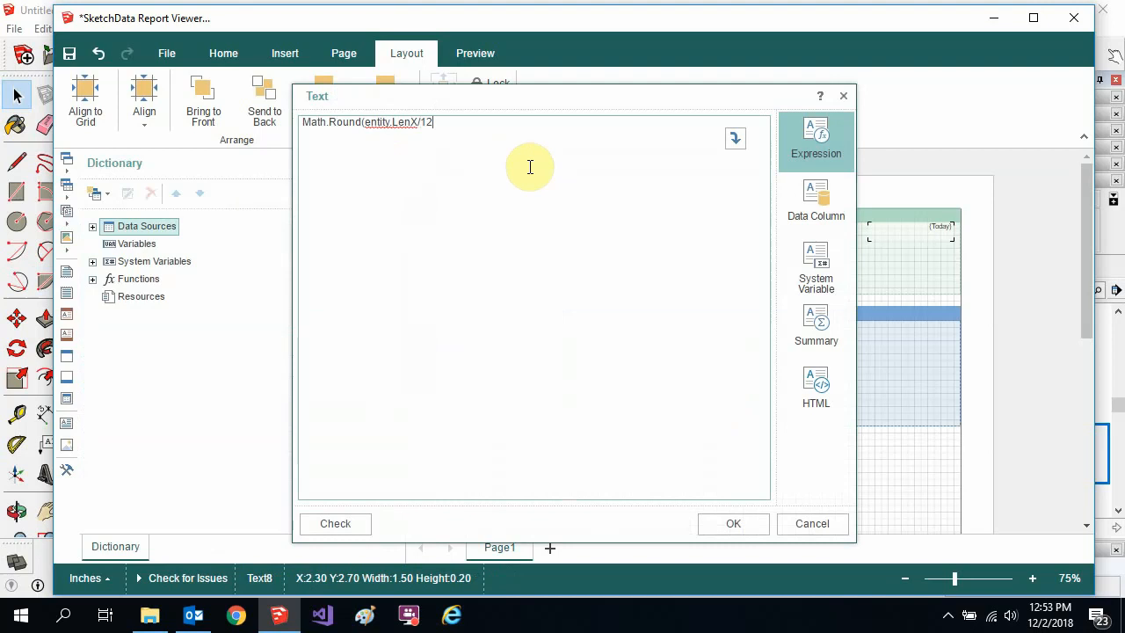
type("*")
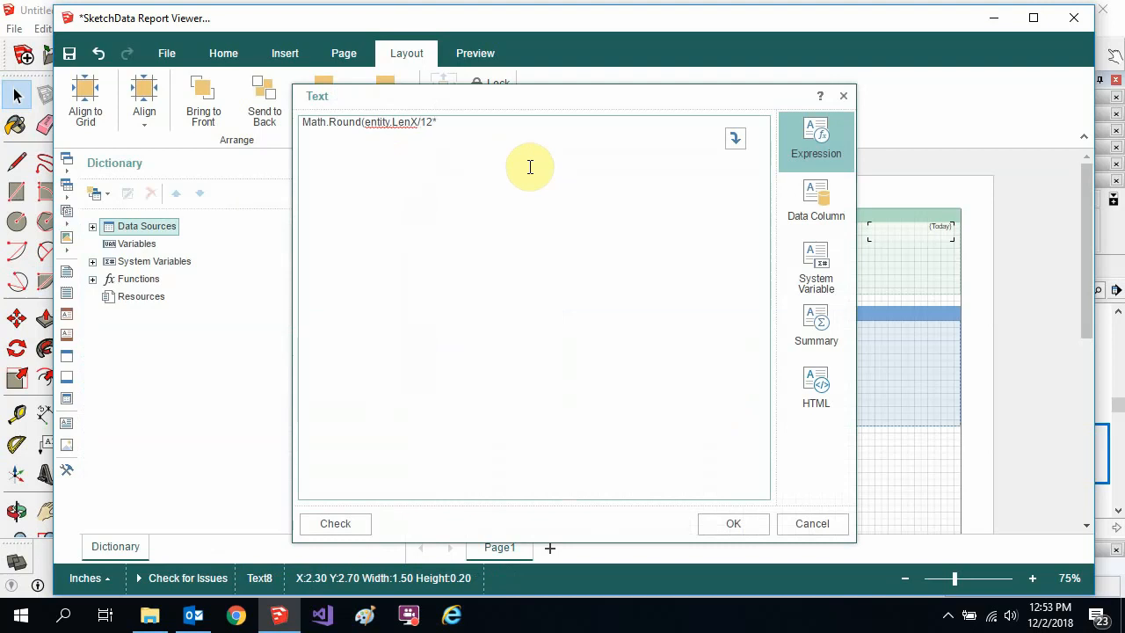
type("entity")
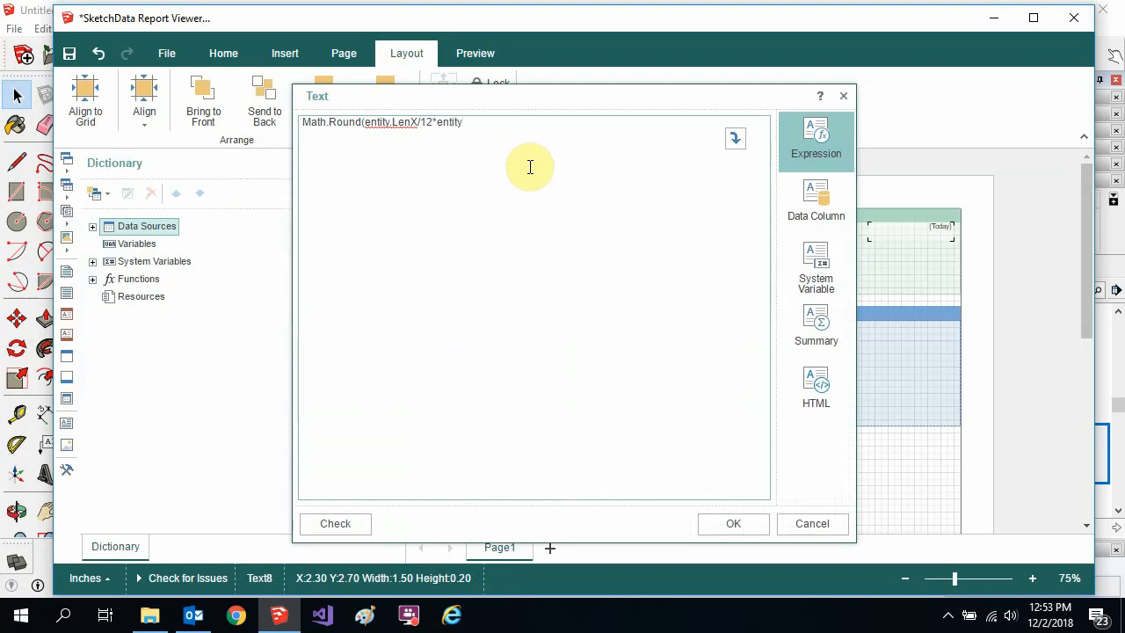
type(".LenY")
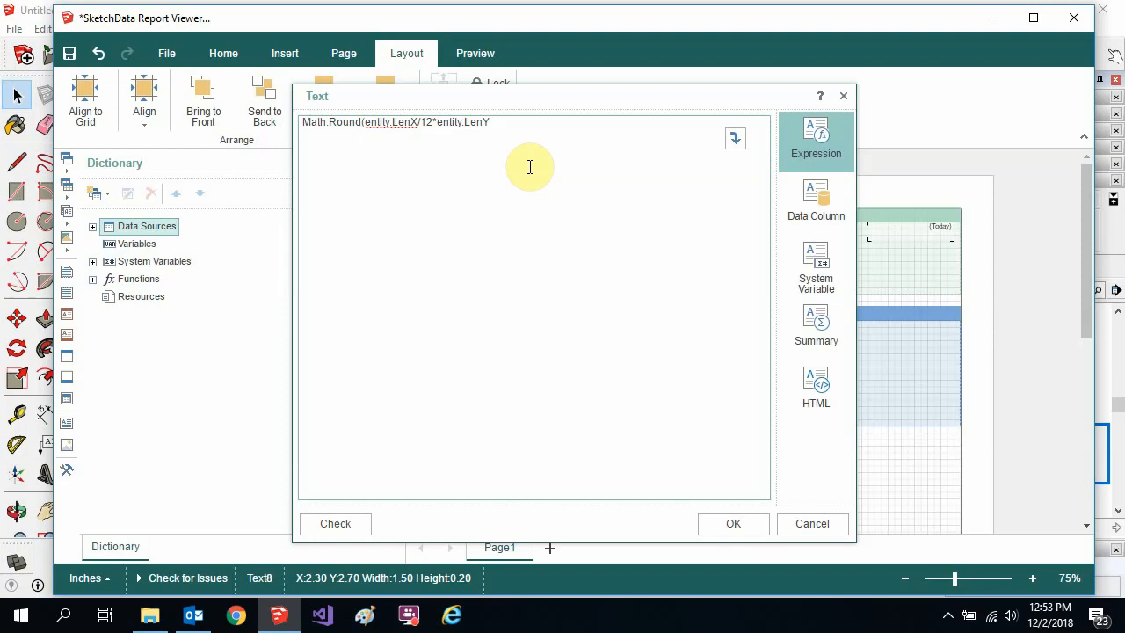
type("/12\"")
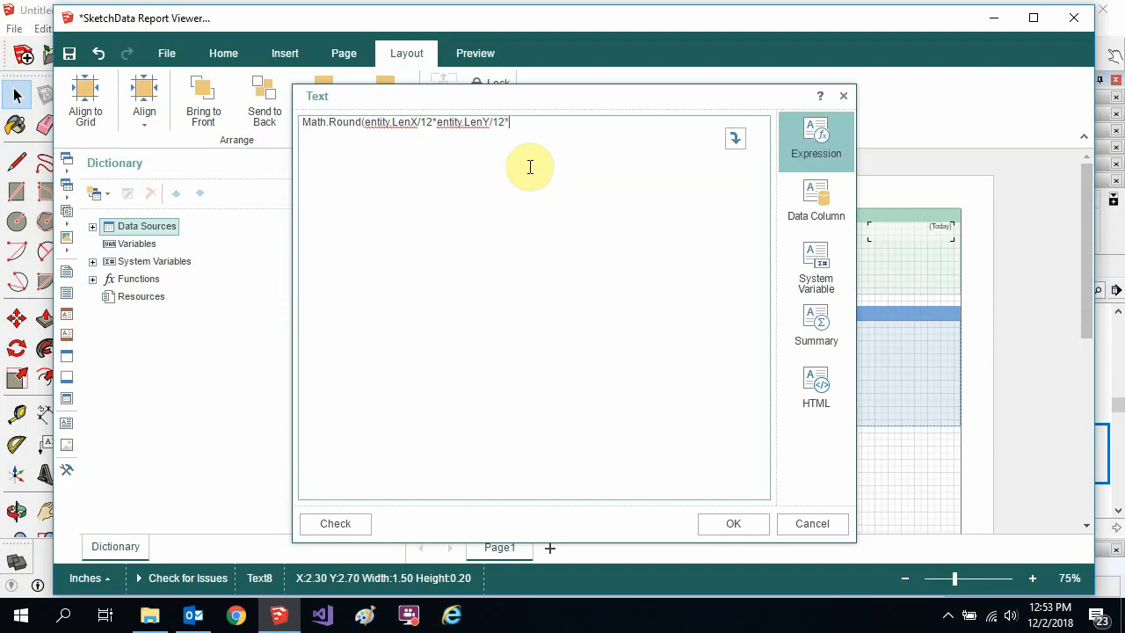
type("*entity.LenZ/12")
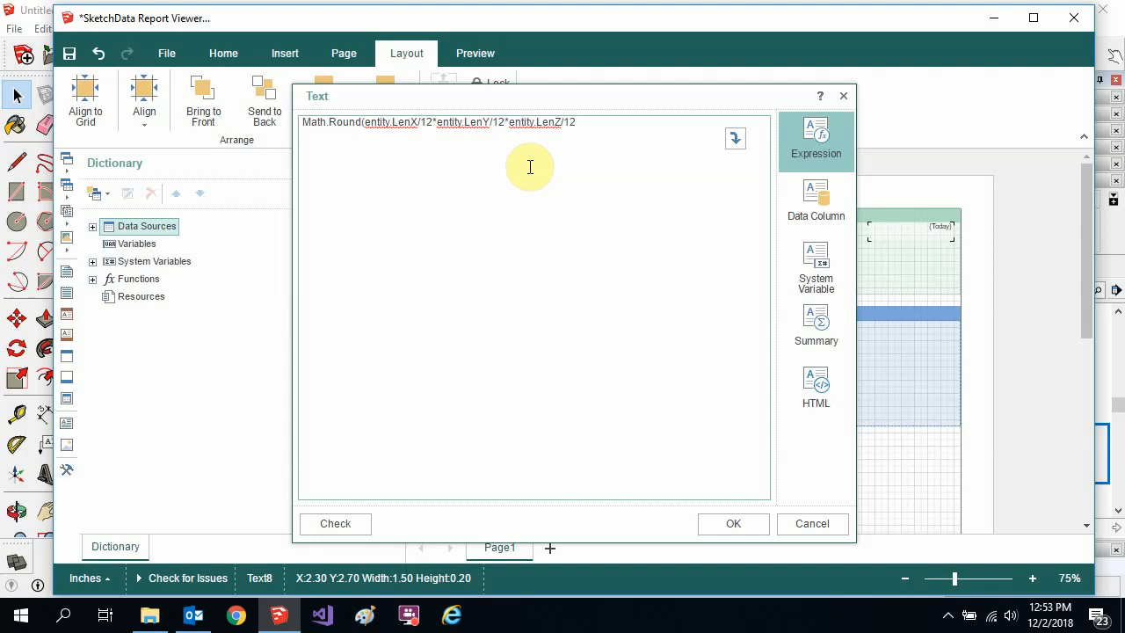
type(",1)}")
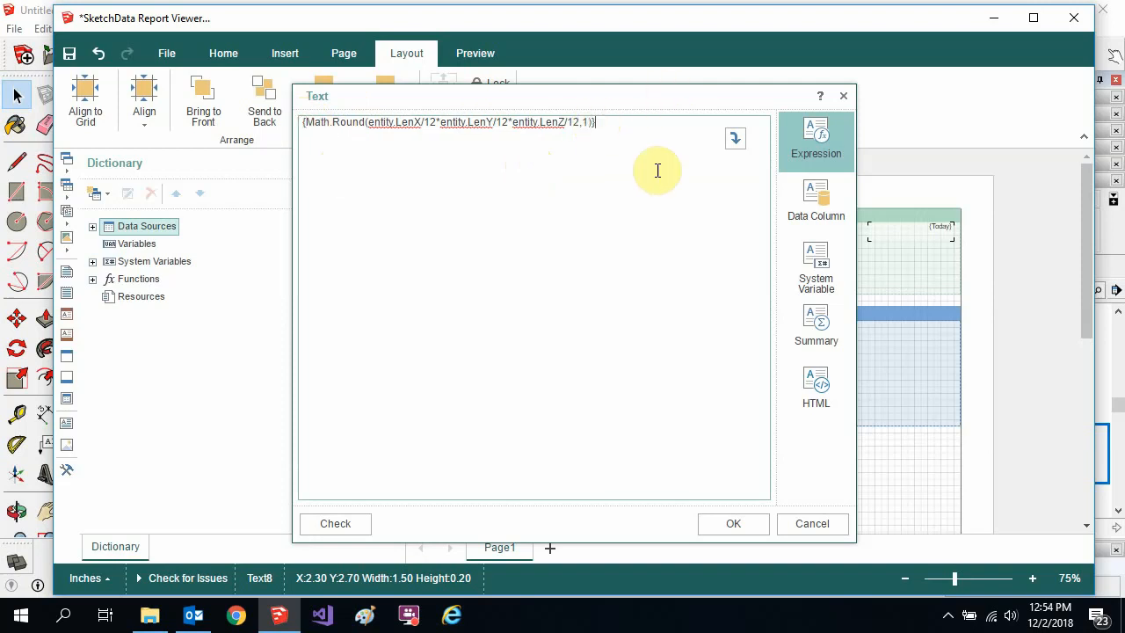
type("cub")
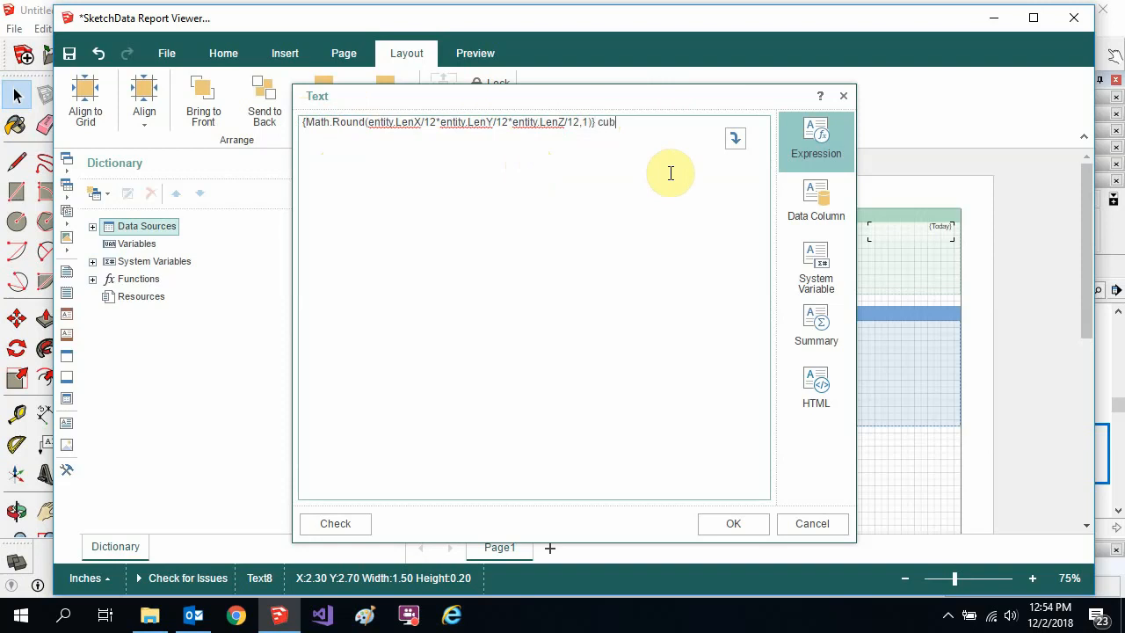
type("ic feet")
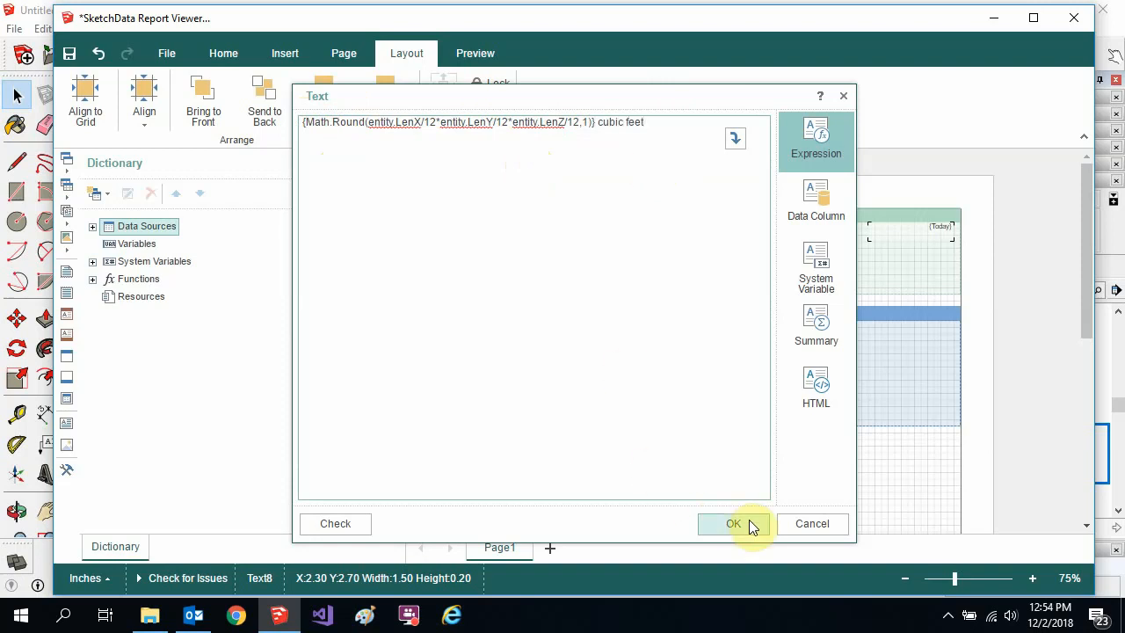
left_click(733, 524)
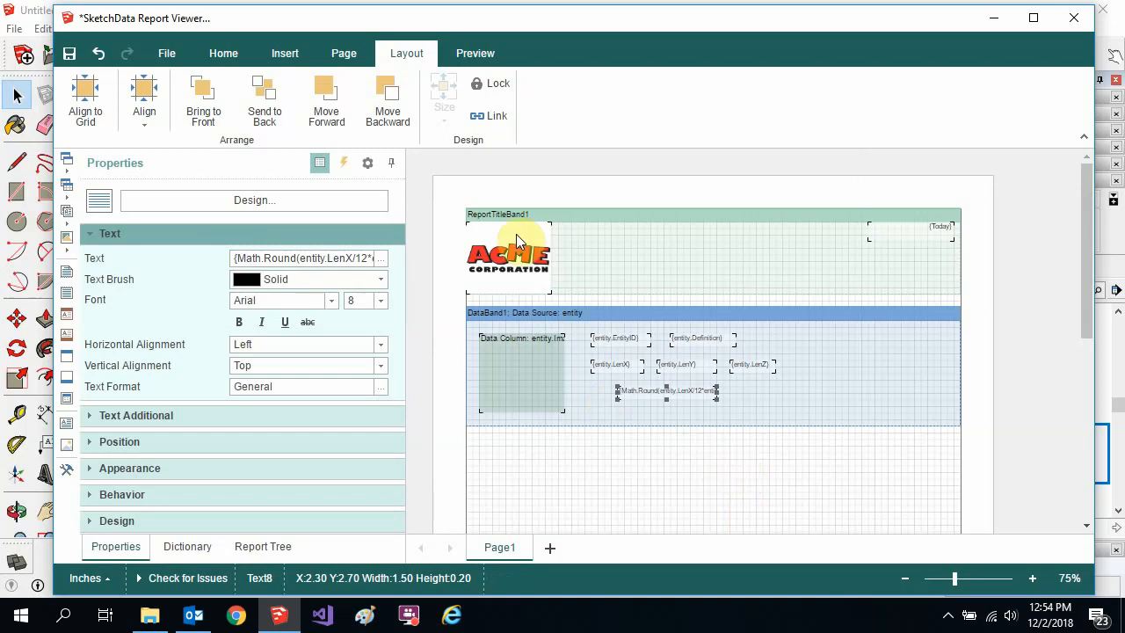
mouse_move(474, 53)
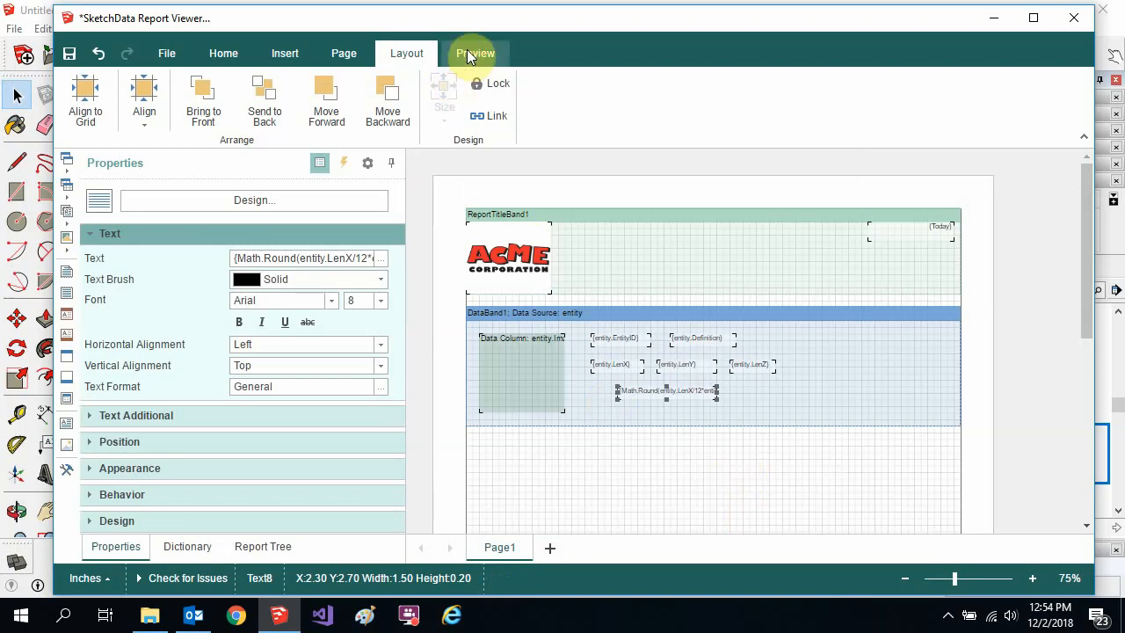
left_click(475, 53)
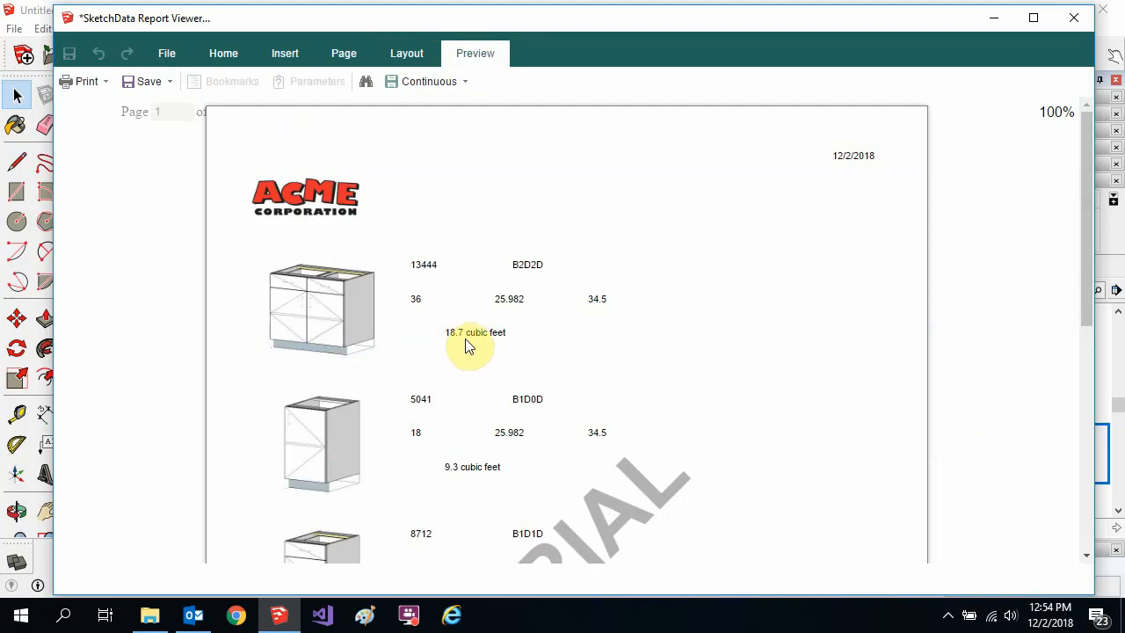
mouse_move(478, 482)
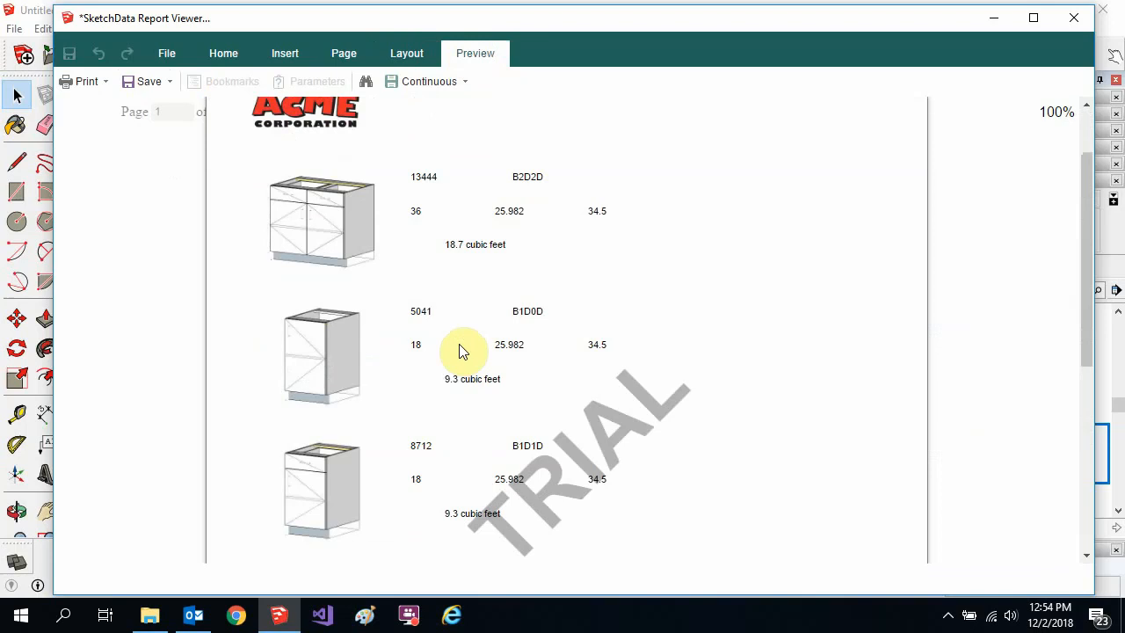
mouse_move(503, 306)
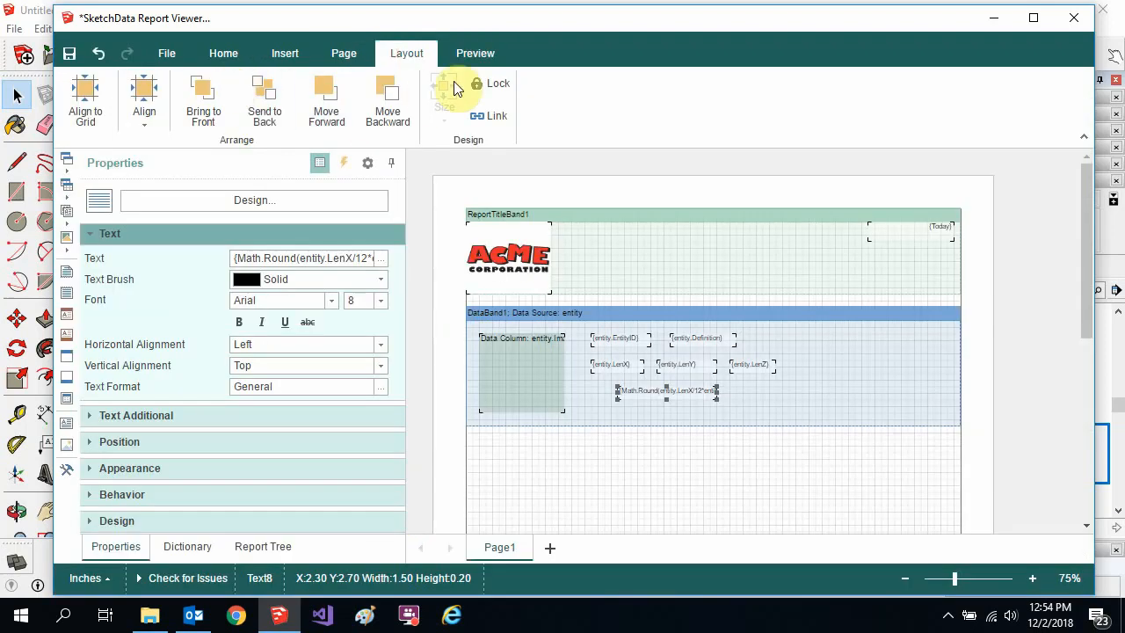
Close the designer so the viewer renders each cabinet with its cubic-feet volume.
left_click(165, 53)
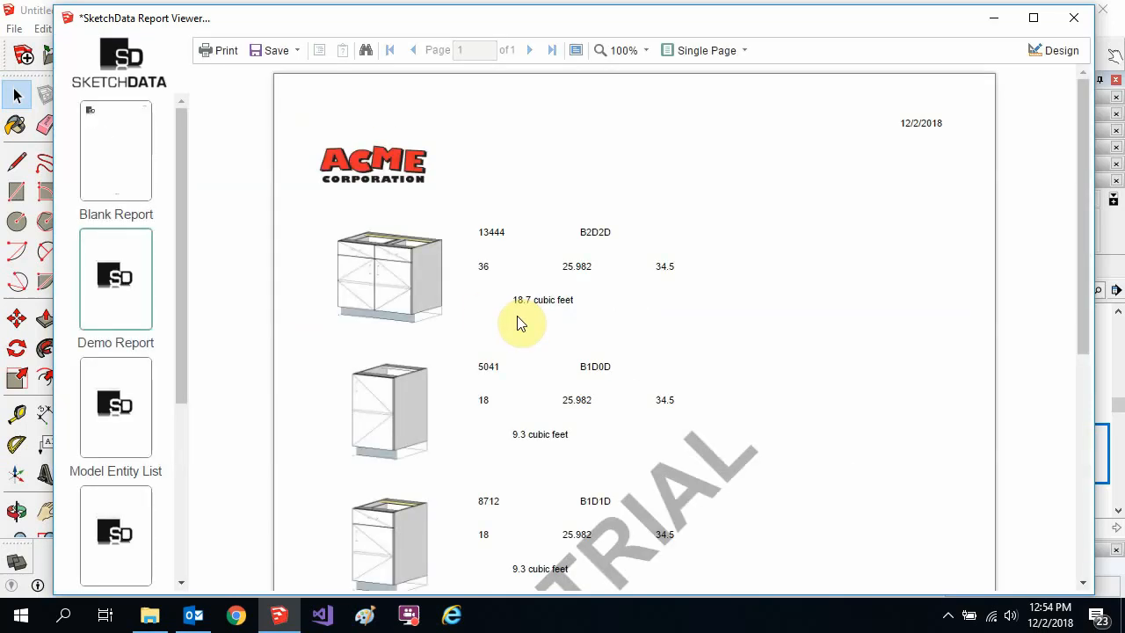
mouse_move(112, 130)
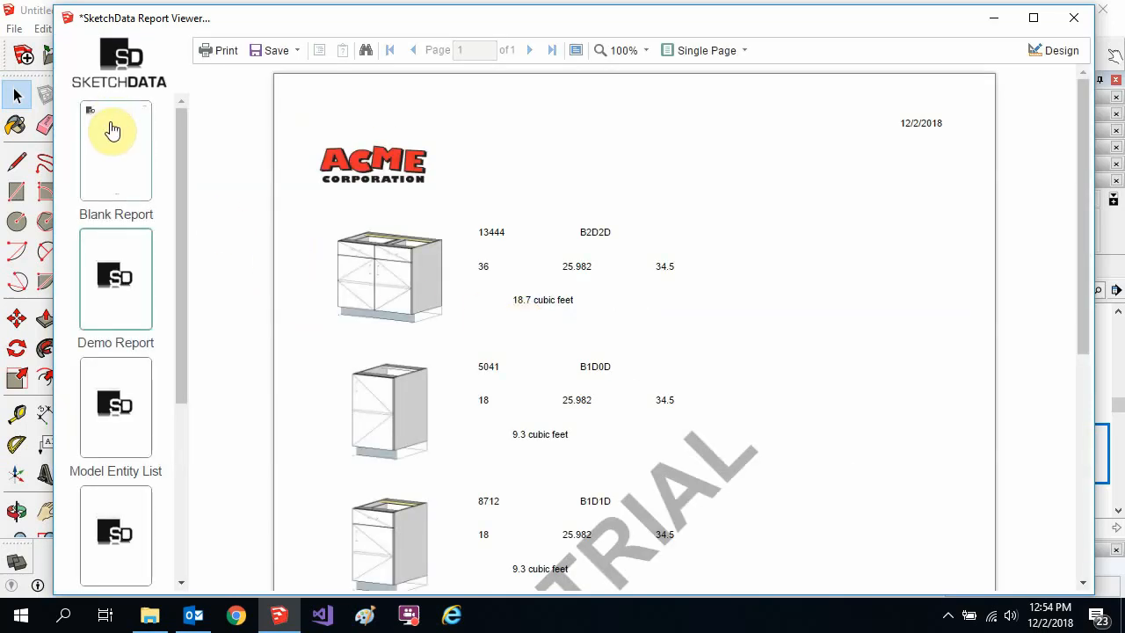
mouse_move(118, 155)
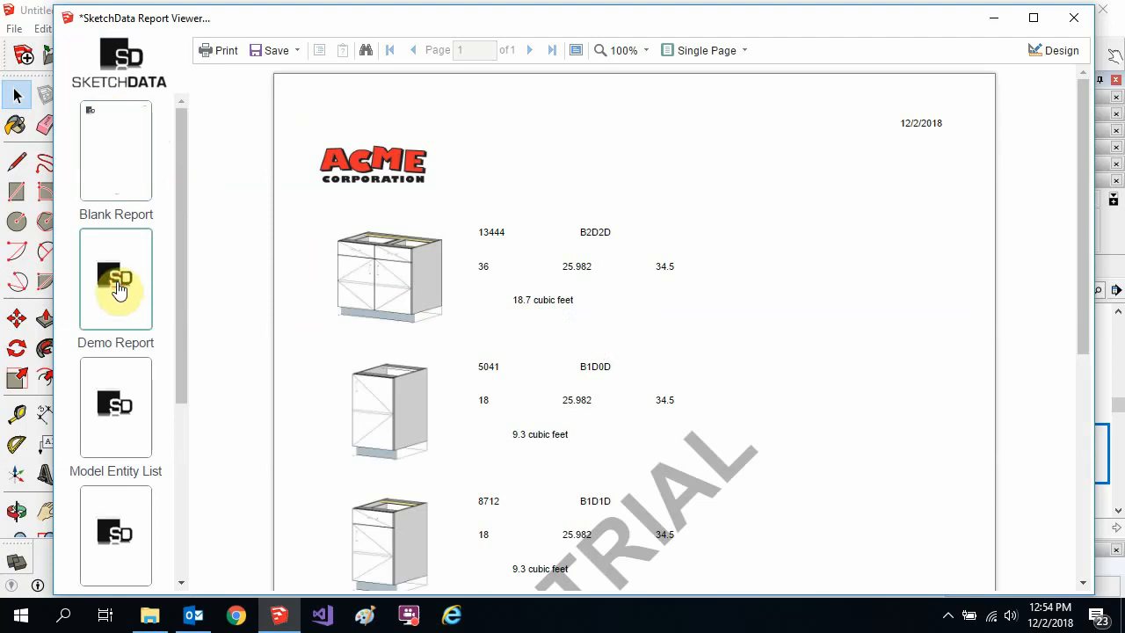
mouse_move(506, 306)
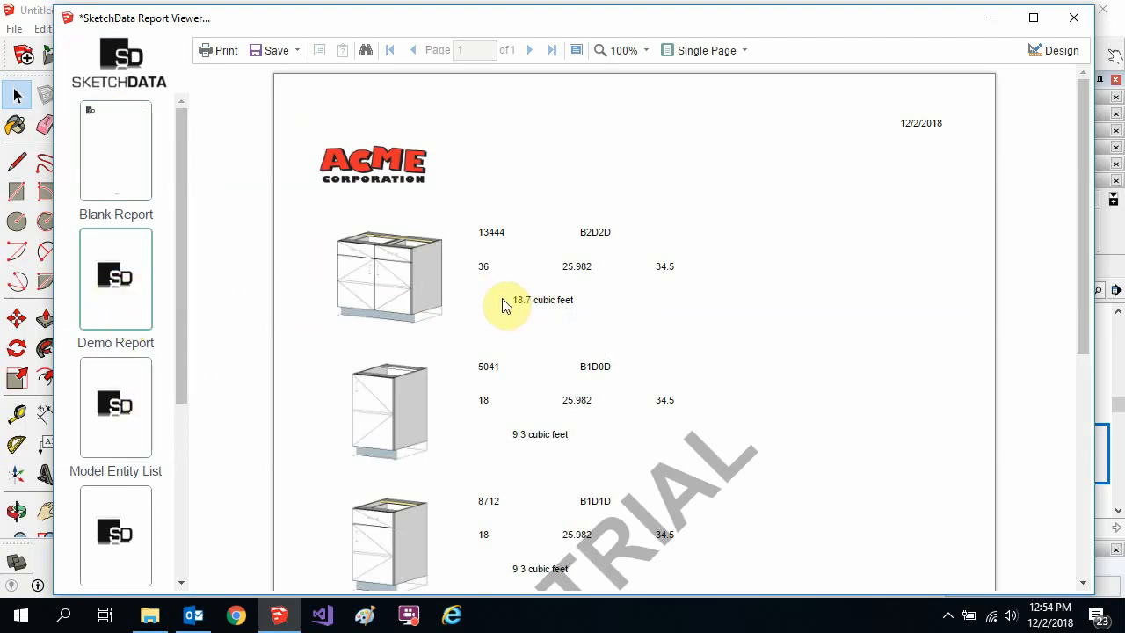
Scroll the template list and open the sd_sketchdata_report\viewer\reports folder.
scroll("down", 3)
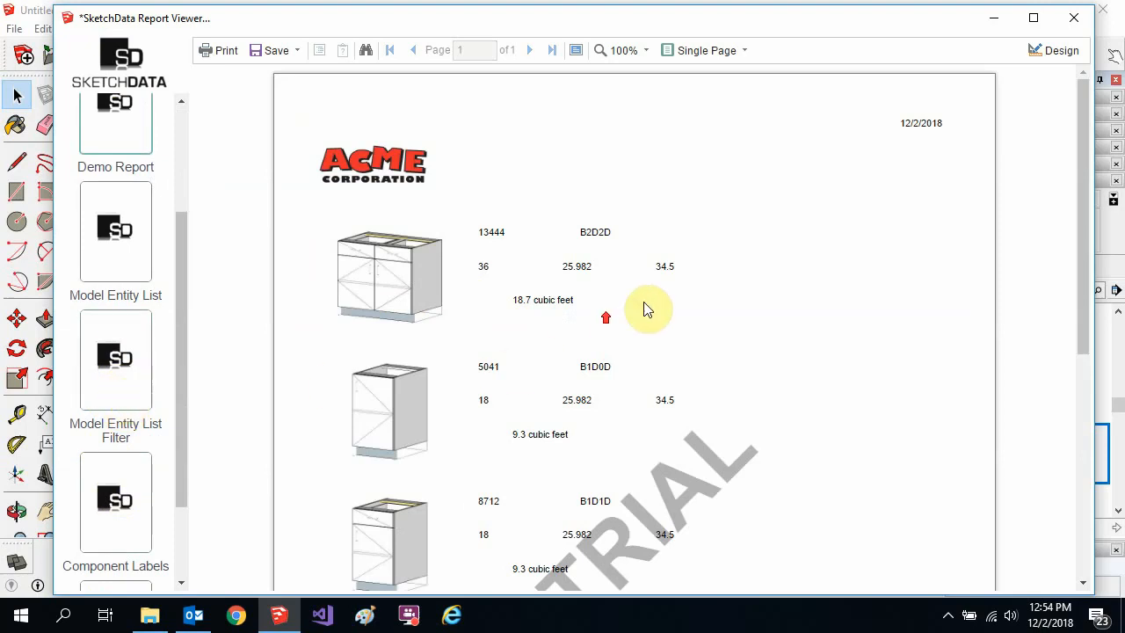
left_click(116, 233)
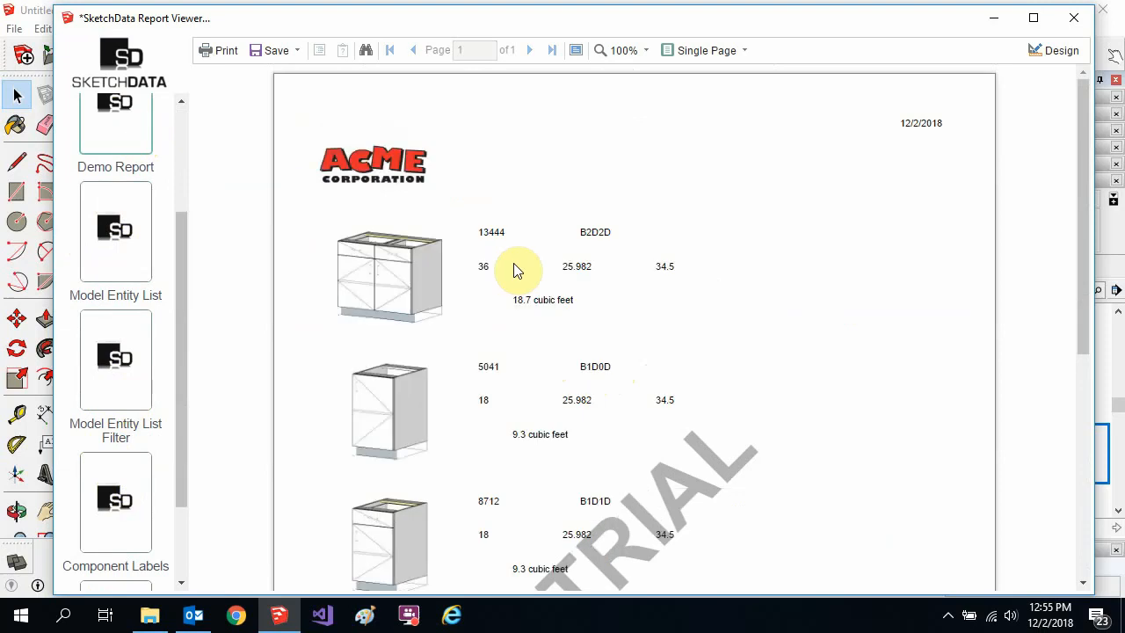
mouse_move(123, 299)
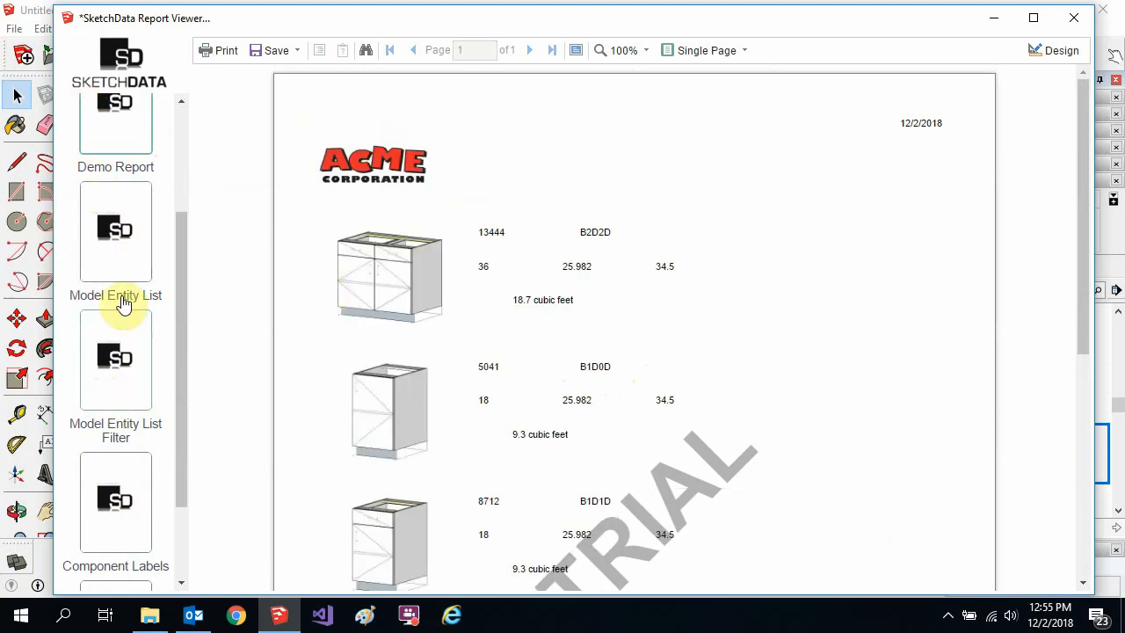
mouse_move(116, 229)
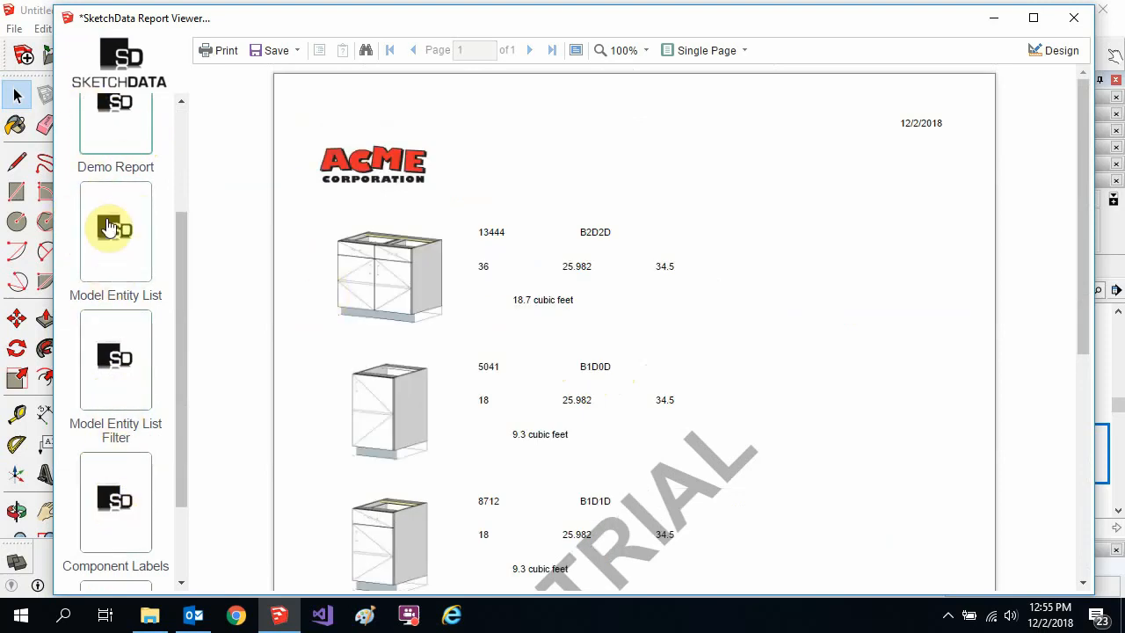
mouse_move(145, 580)
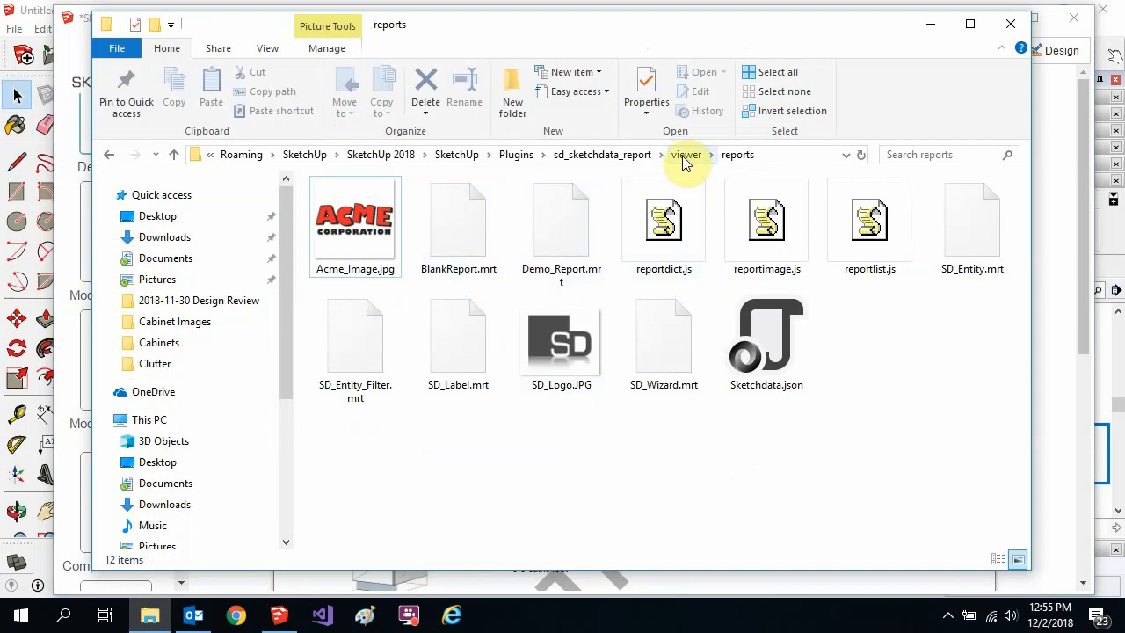
Go up to the viewer images folder, select SD_Label.png, then close File Explorer.
left_click(685, 155)
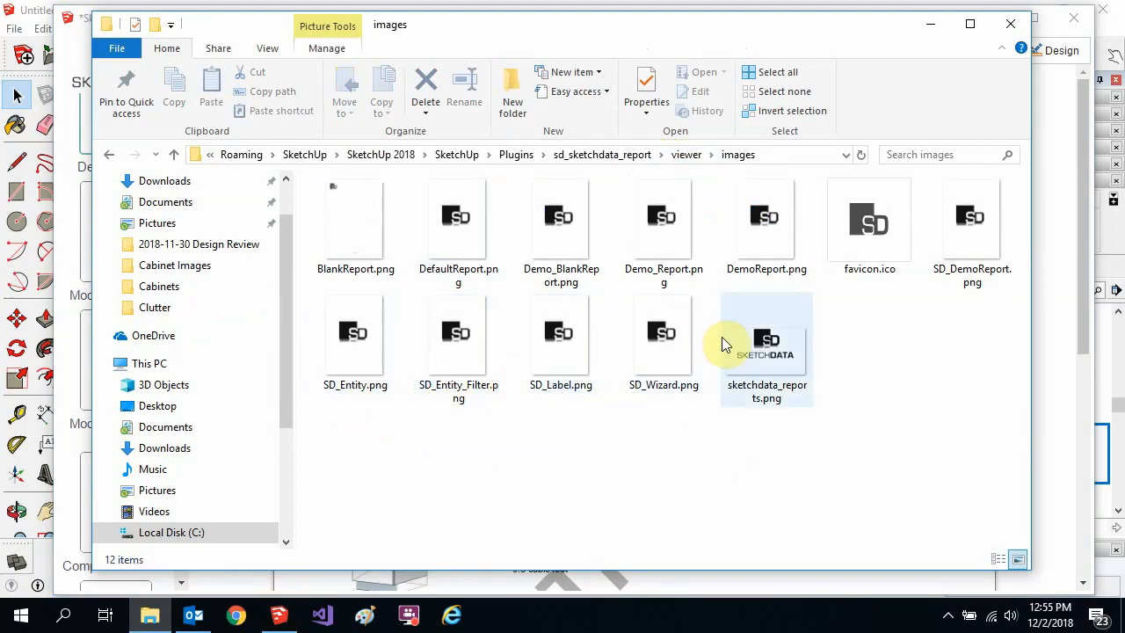
mouse_move(587, 414)
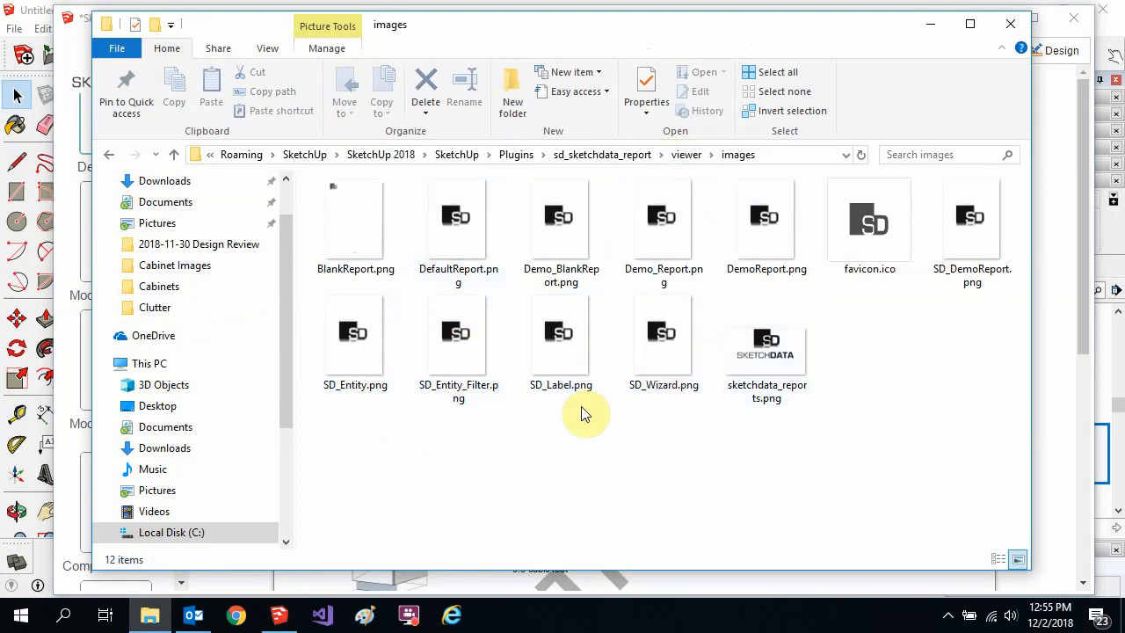
left_click(561, 332)
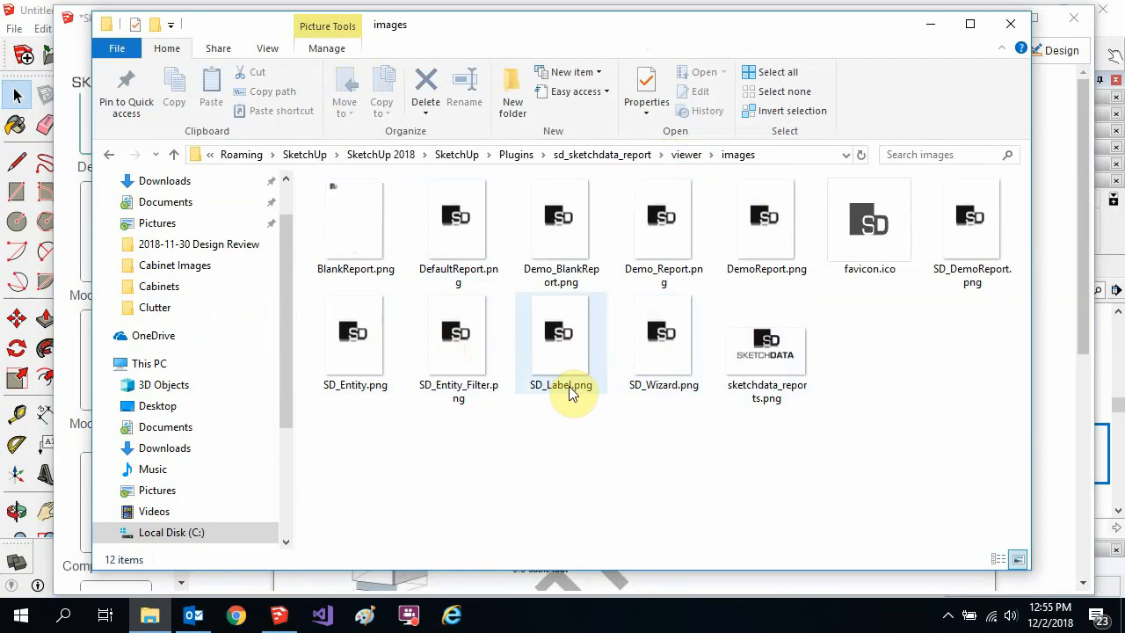
left_click(457, 215)
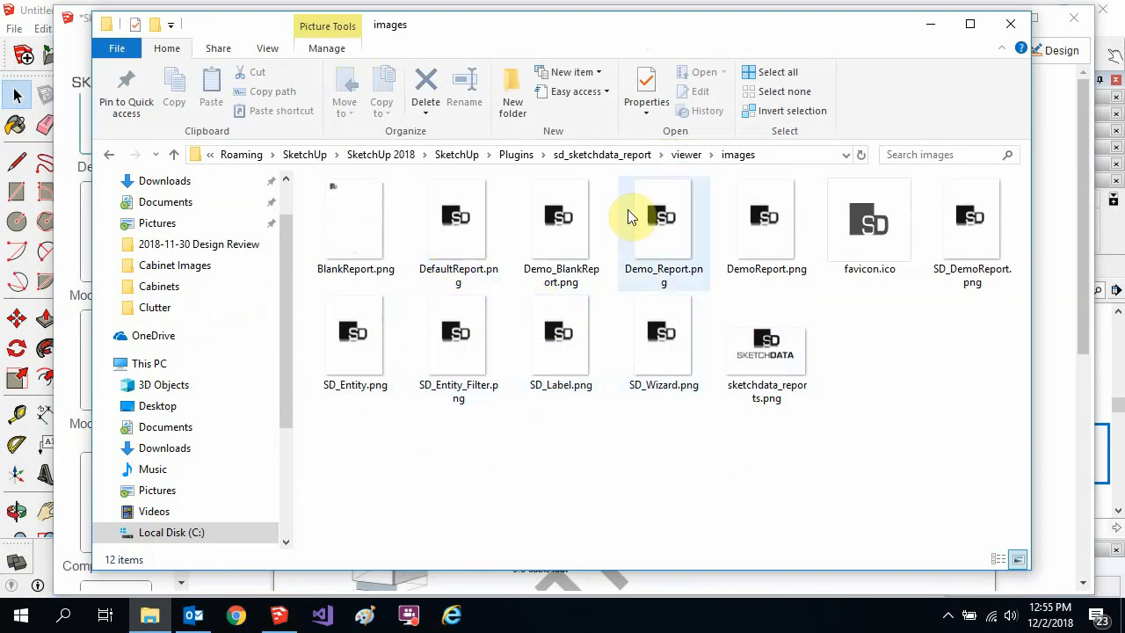
mouse_move(660, 237)
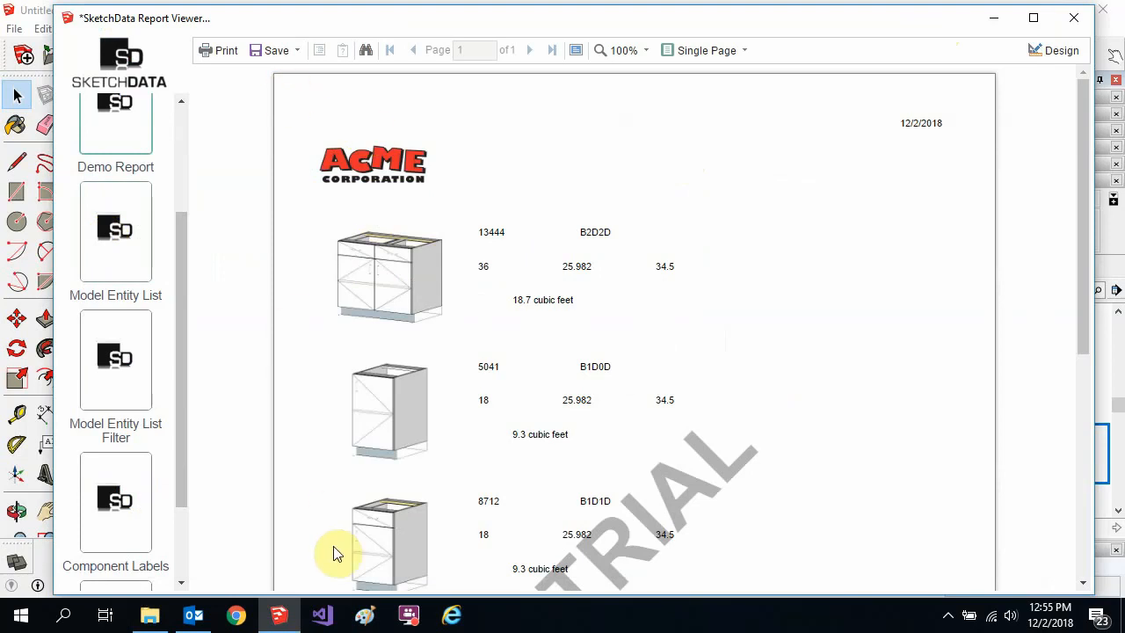
mouse_move(99, 123)
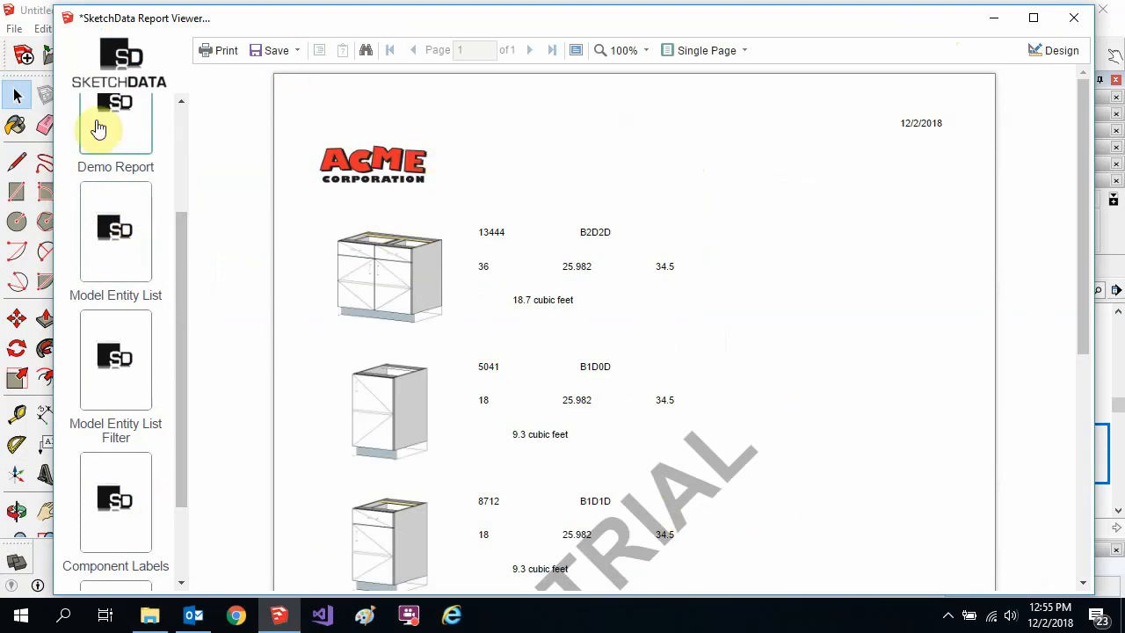
mouse_move(87, 373)
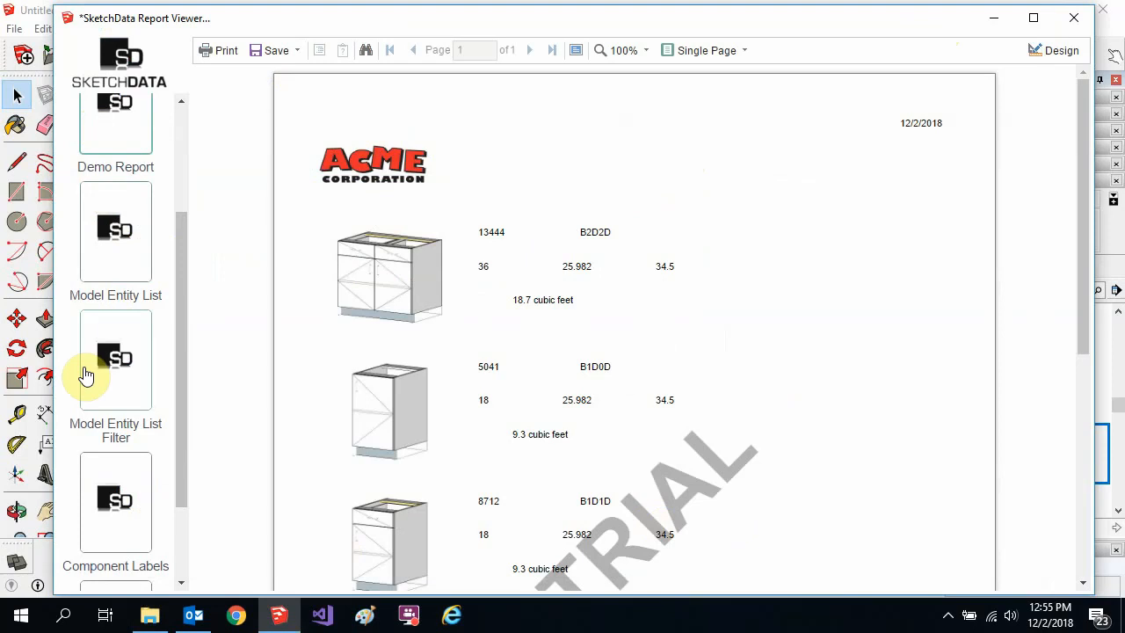
mouse_move(457, 429)
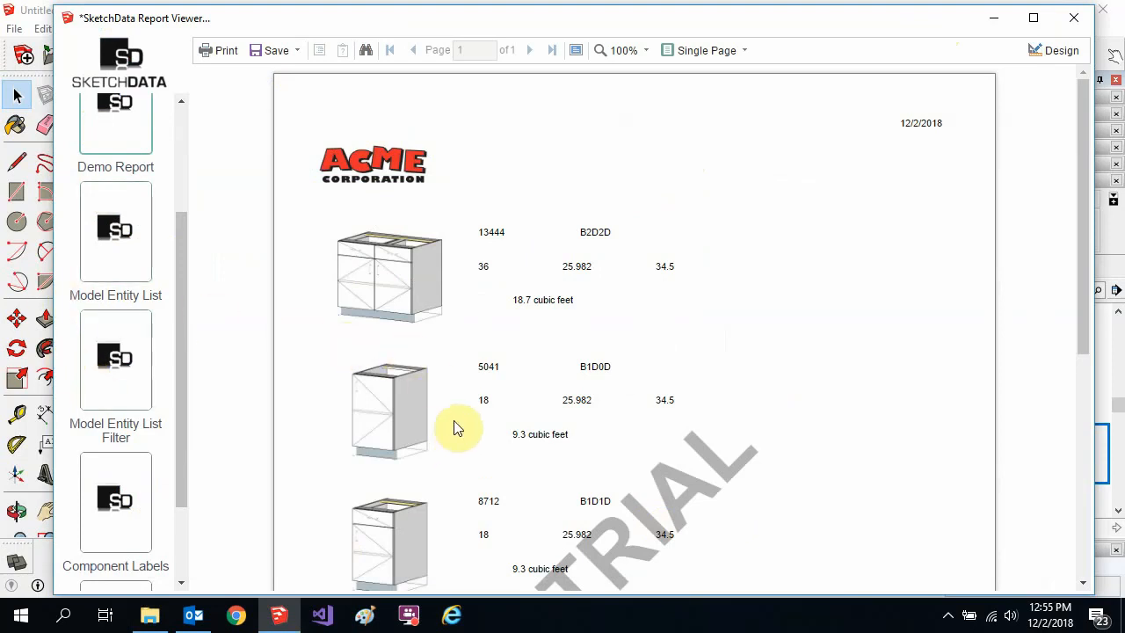